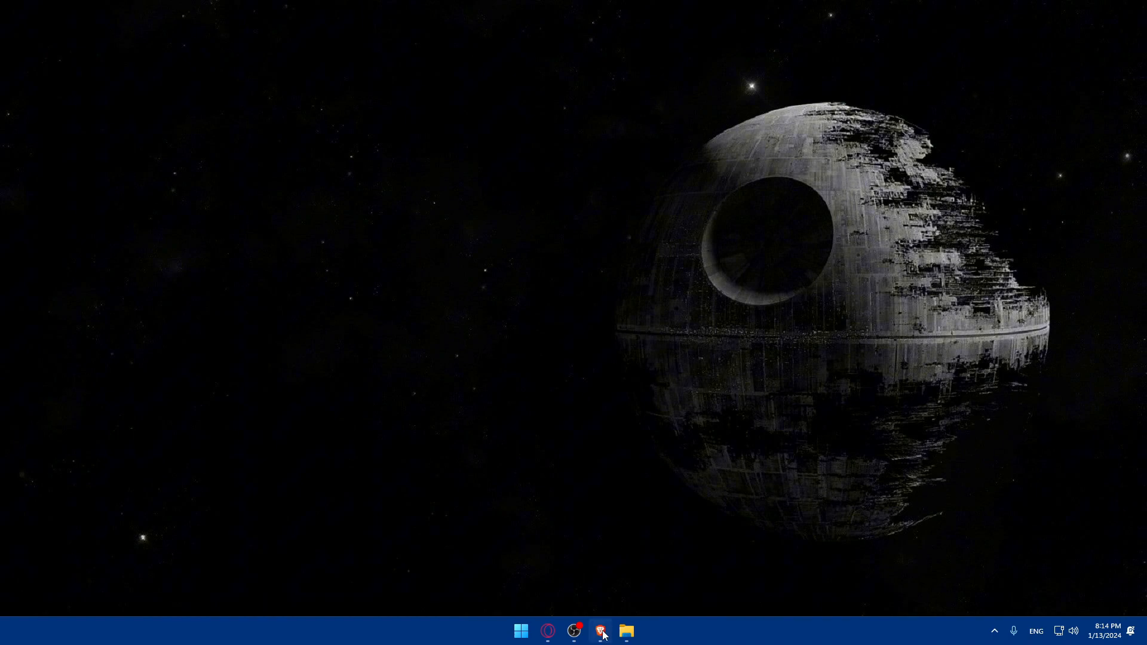
Launch Brave and go to canva.com
click(601, 631)
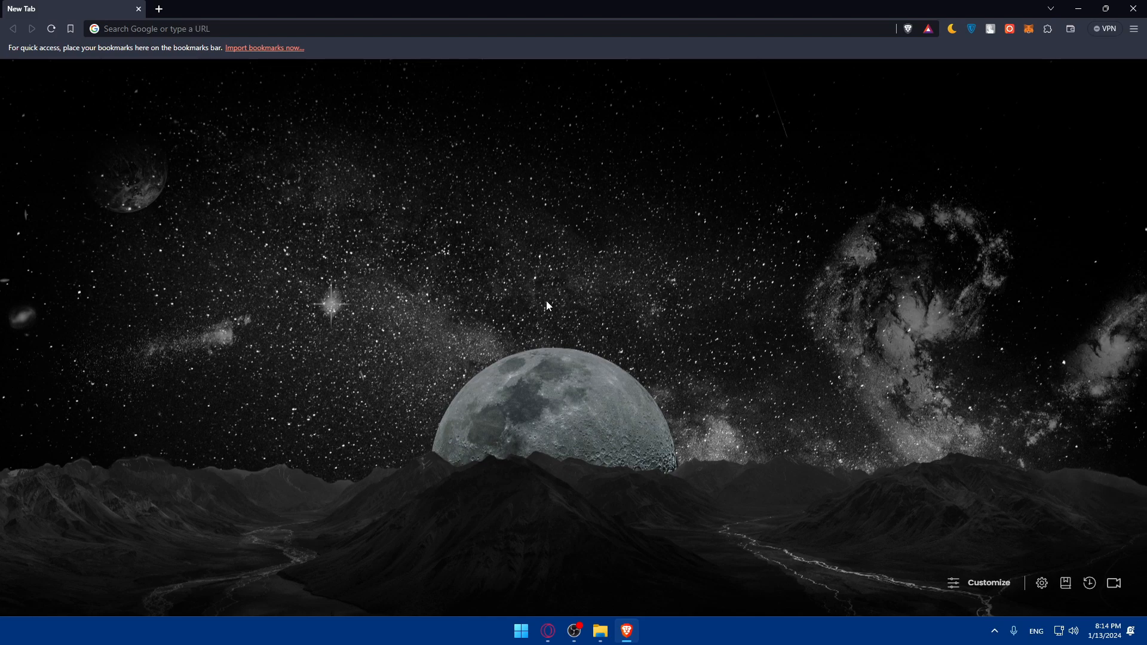
mouse_move(372, 208)
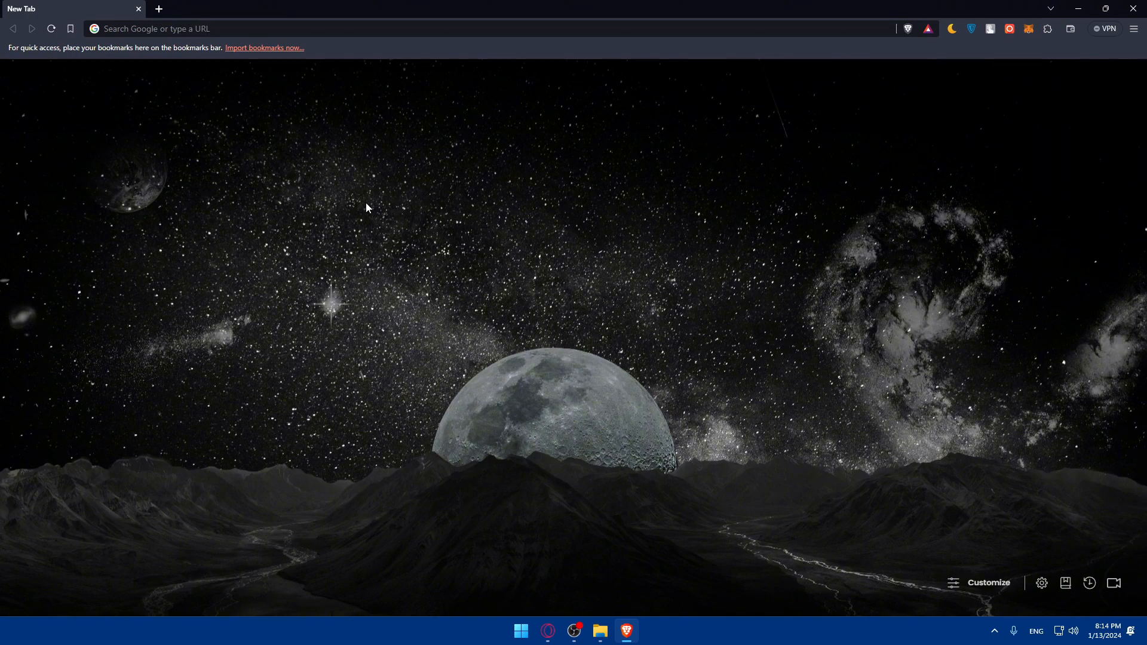
text(chat.openai.com)
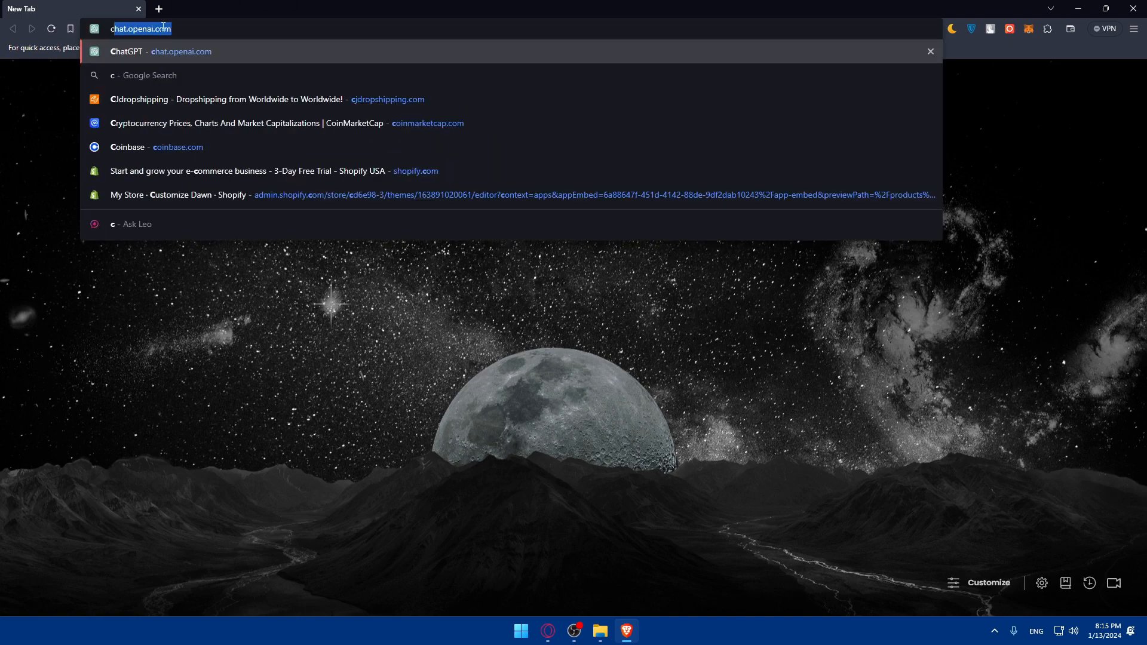
text(canva.com)
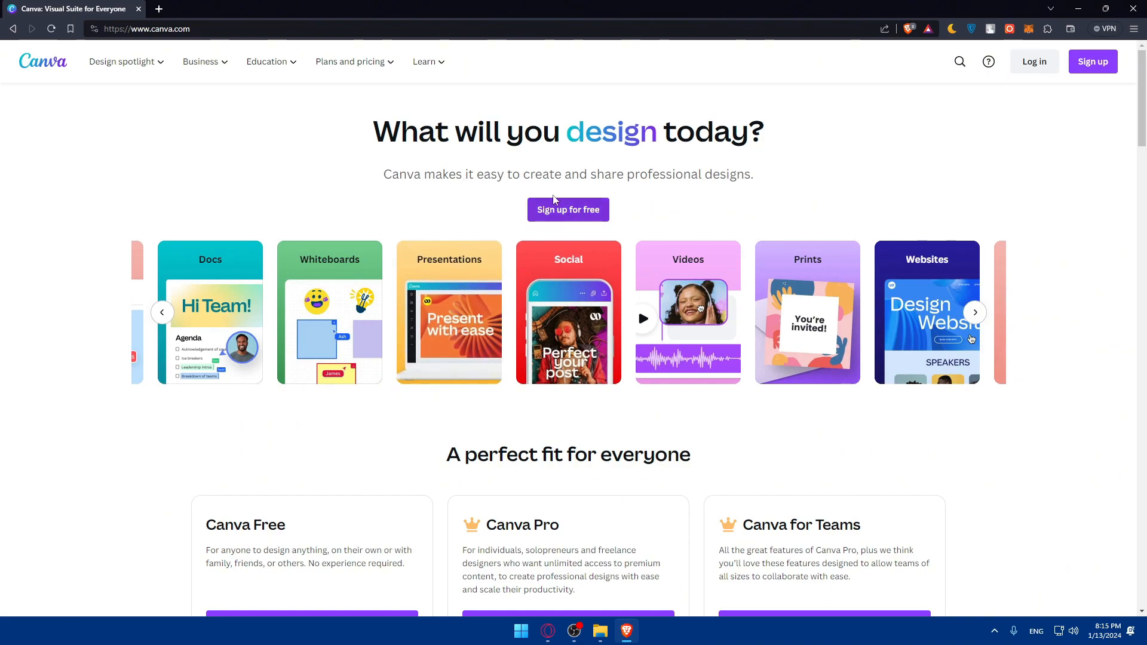
mouse_move(559, 207)
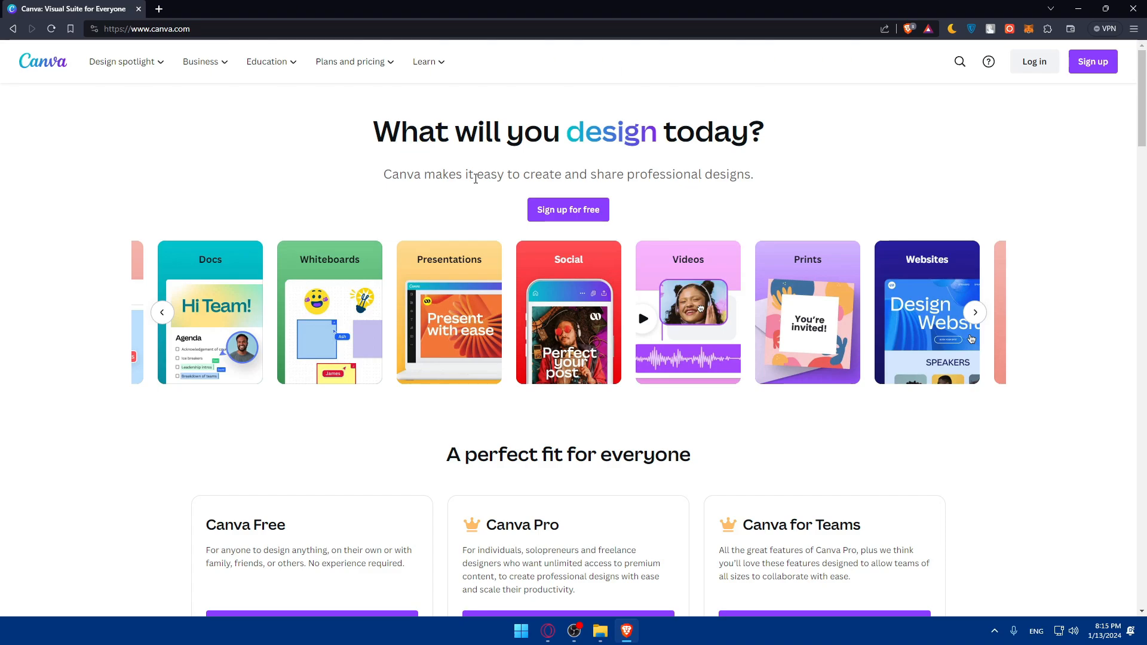
scroll(down, 3)
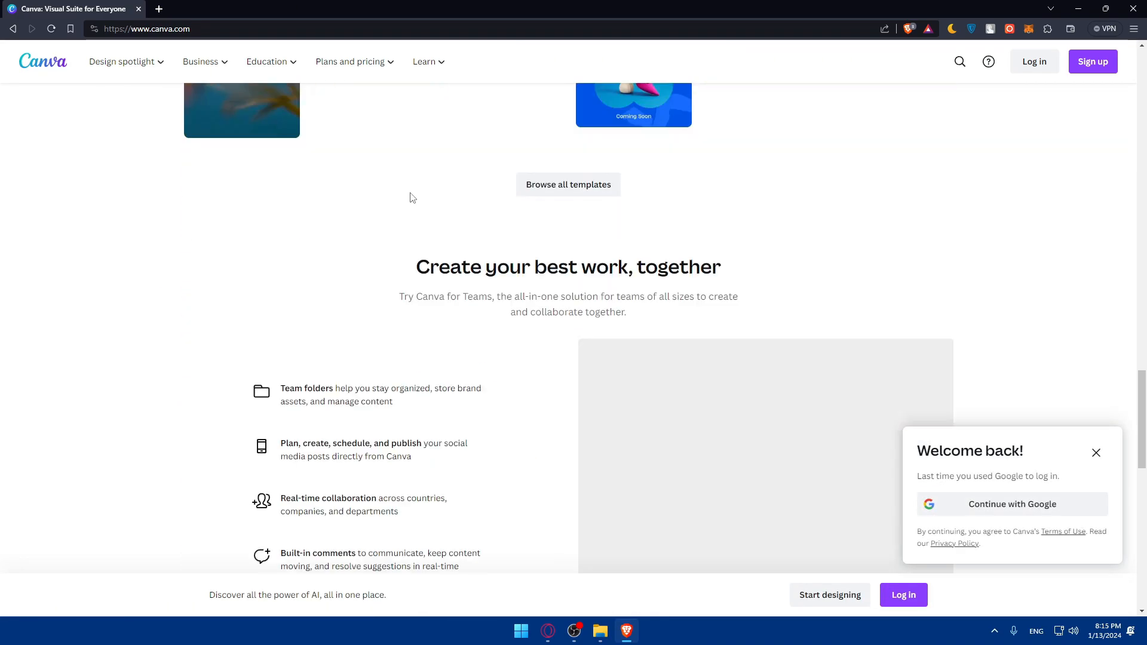
scroll(down, 3)
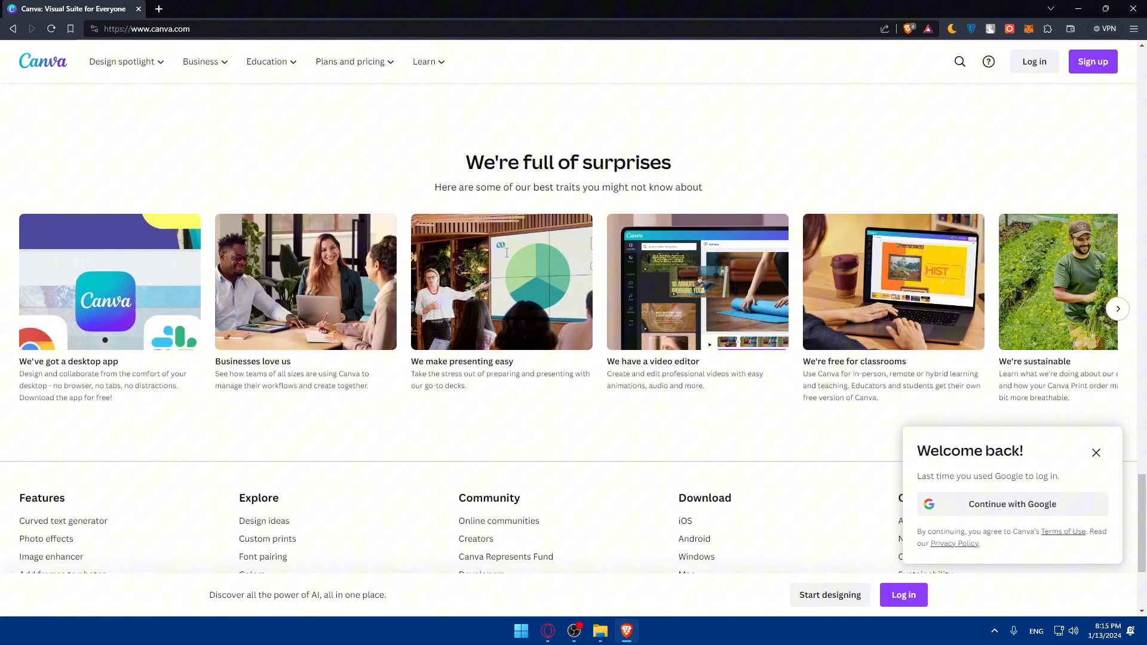
scroll(down, 3)
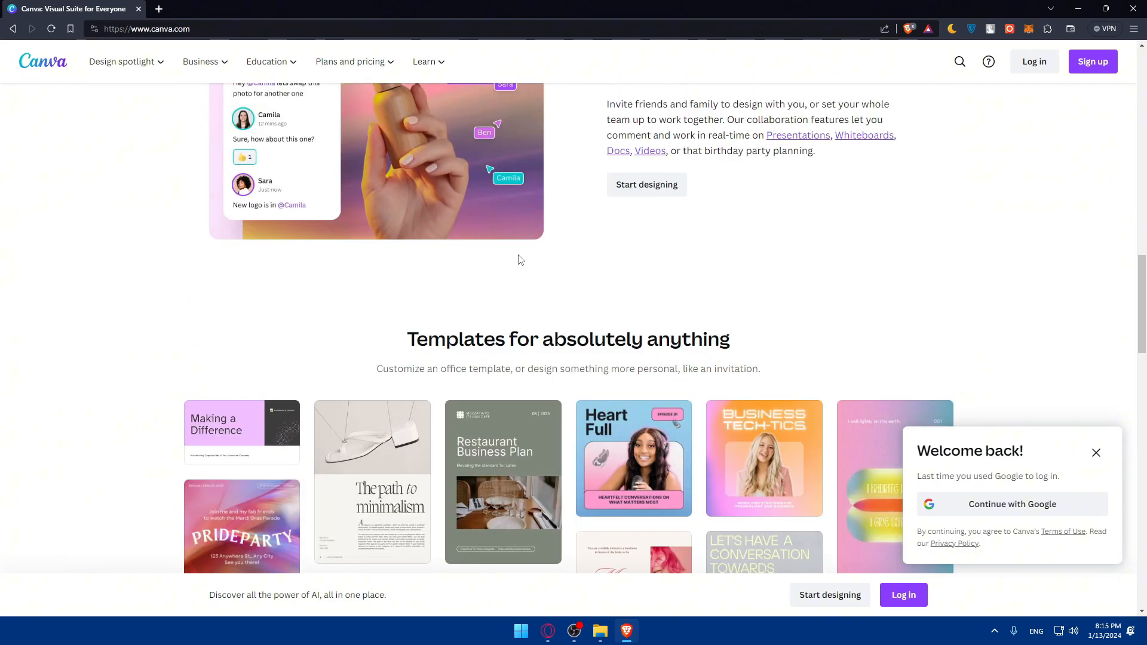
scroll(down, 3)
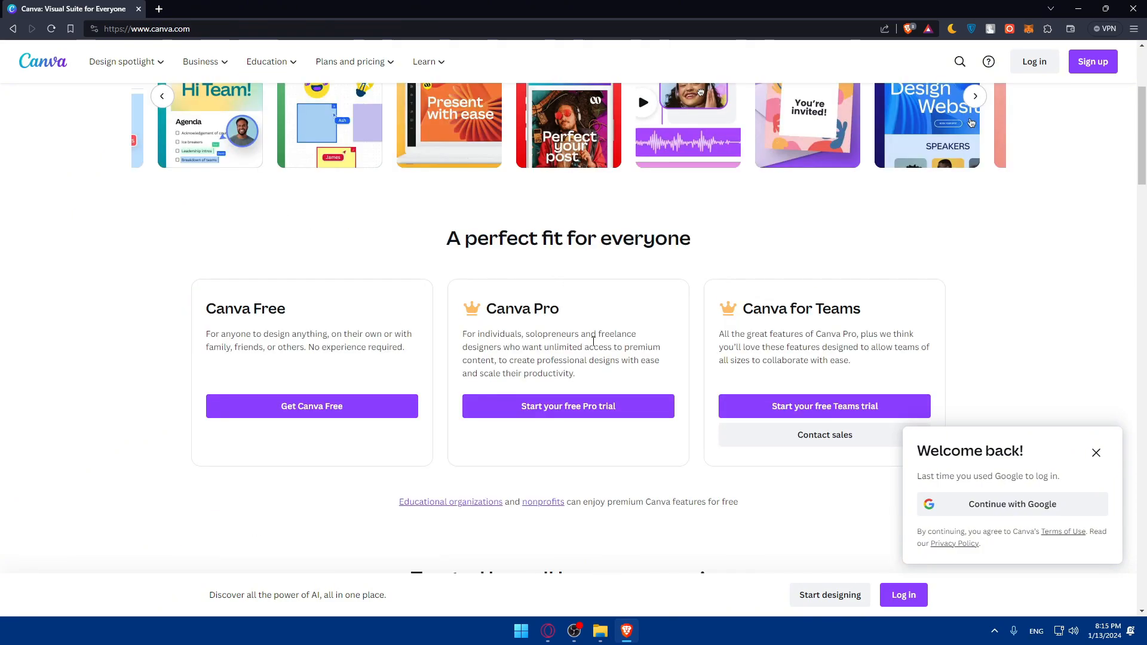
click(1096, 453)
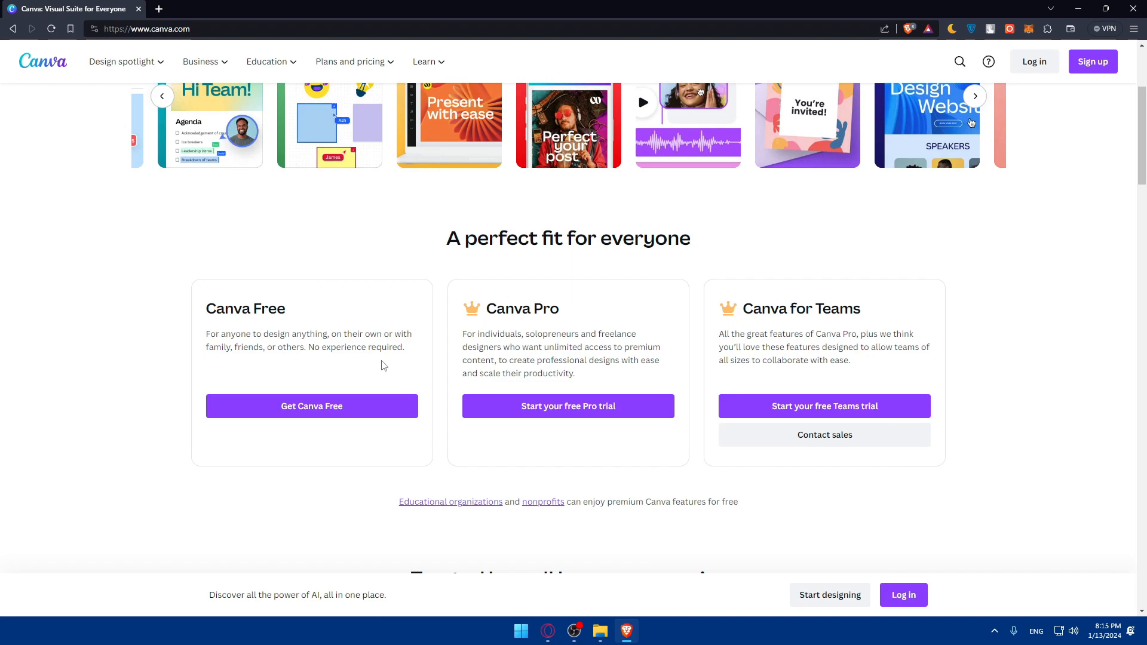
drag(207, 333, 405, 353)
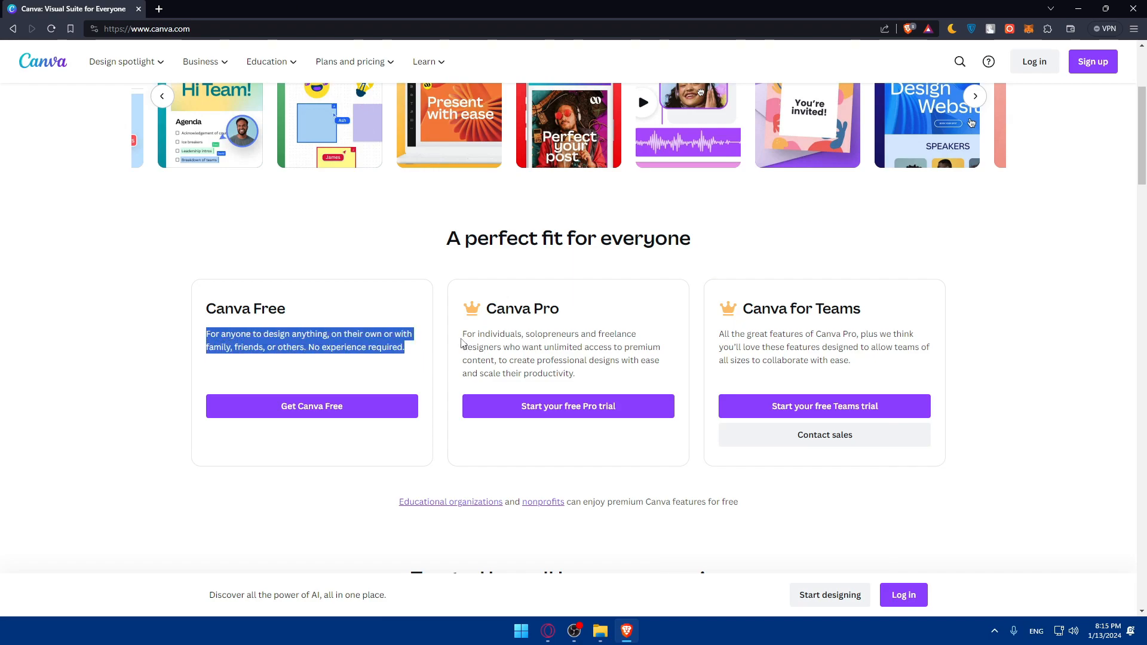
drag(719, 333, 850, 360)
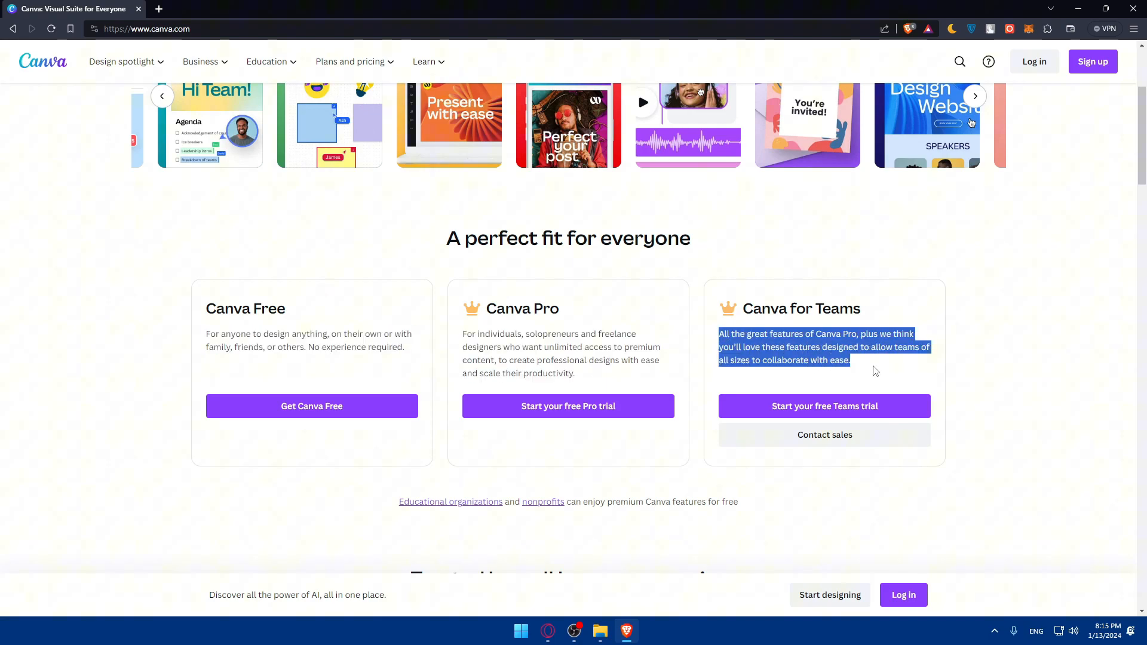
scroll(up, 3)
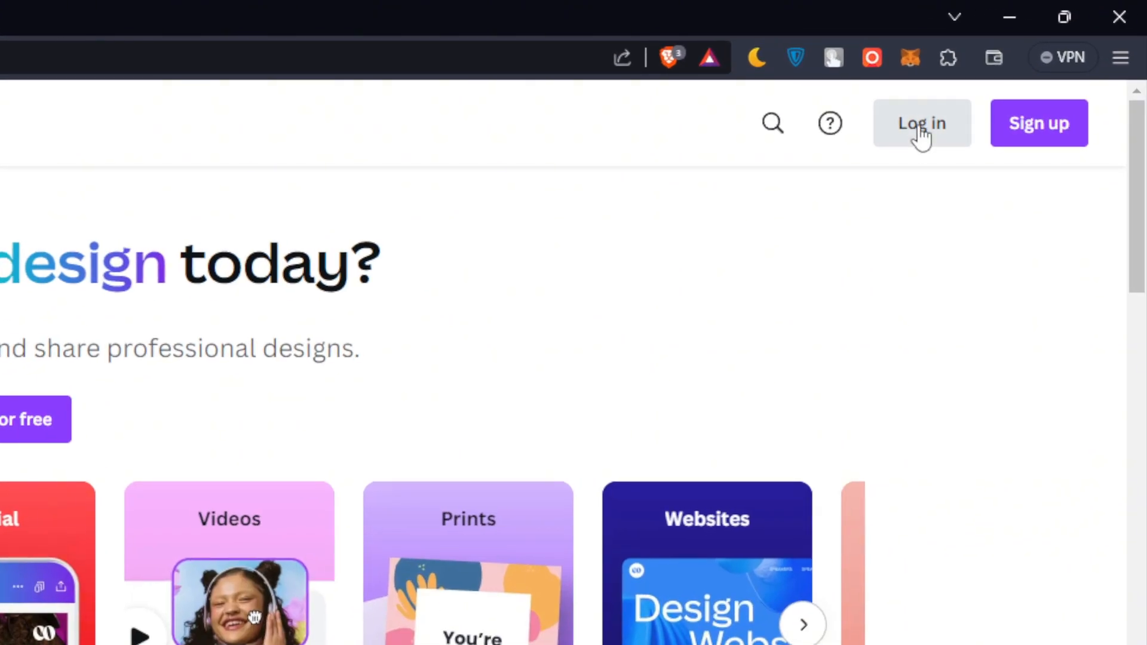
mouse_move(1022, 128)
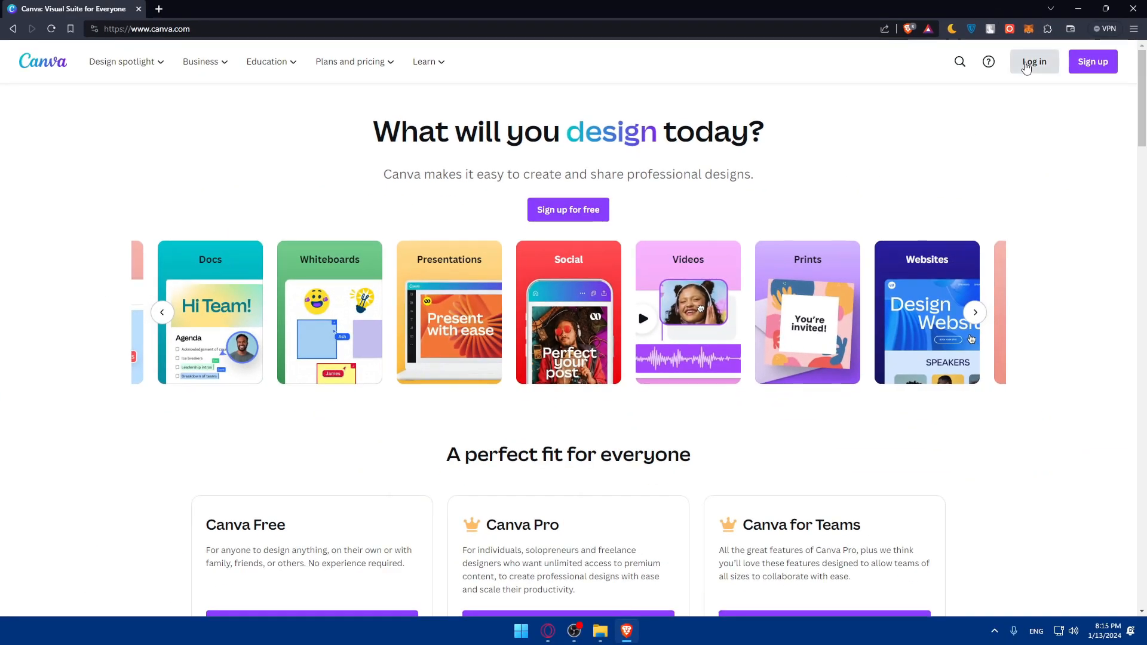
Log in to Canva and close the 'Try Canva Pro for free' popup
click(1034, 62)
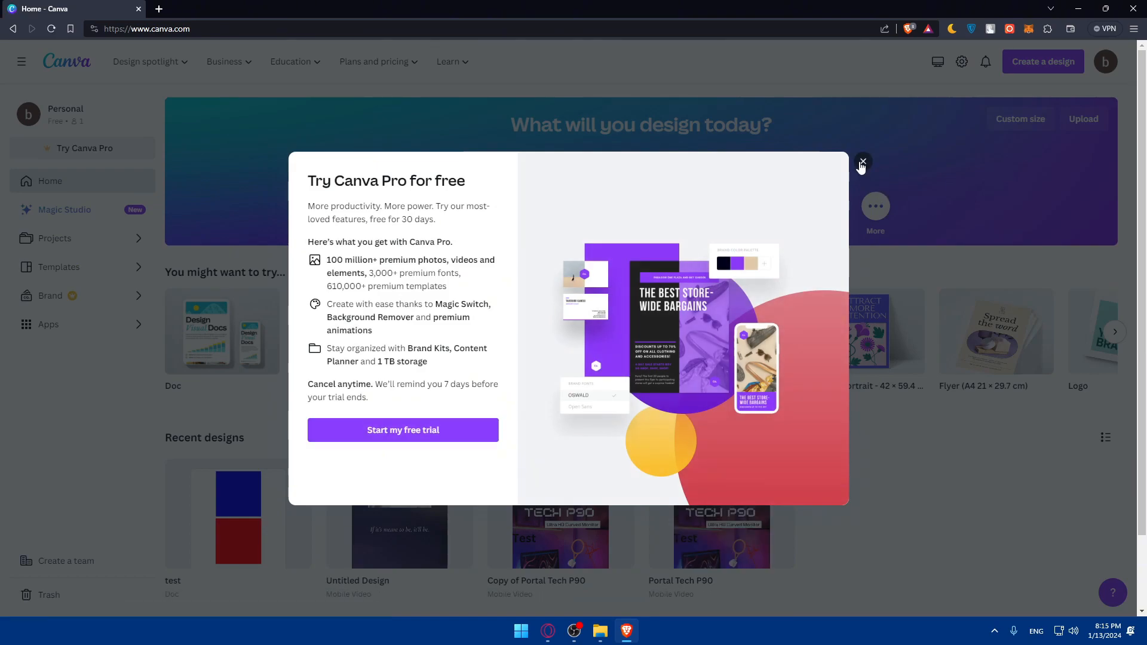
click(863, 161)
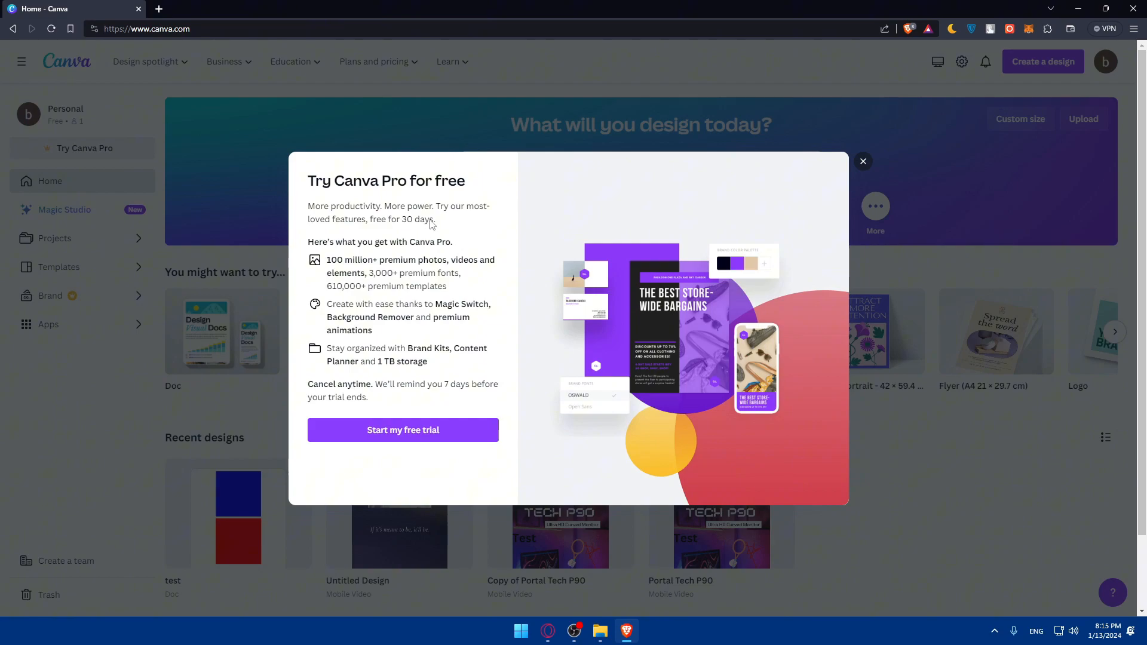
mouse_move(824, 212)
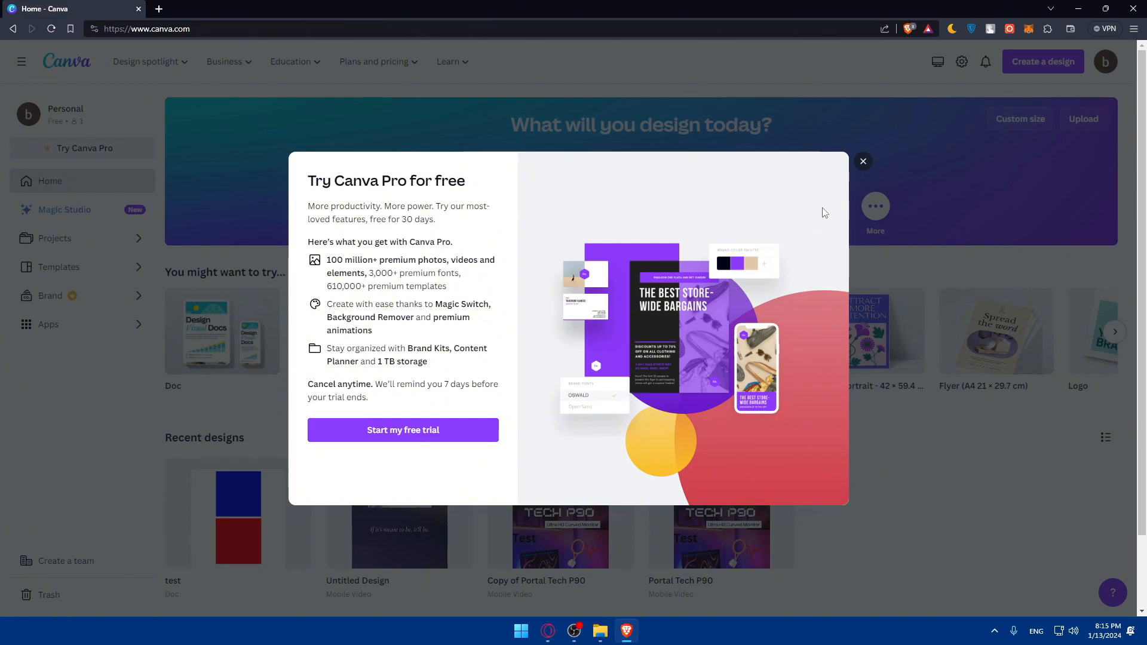
mouse_move(344, 402)
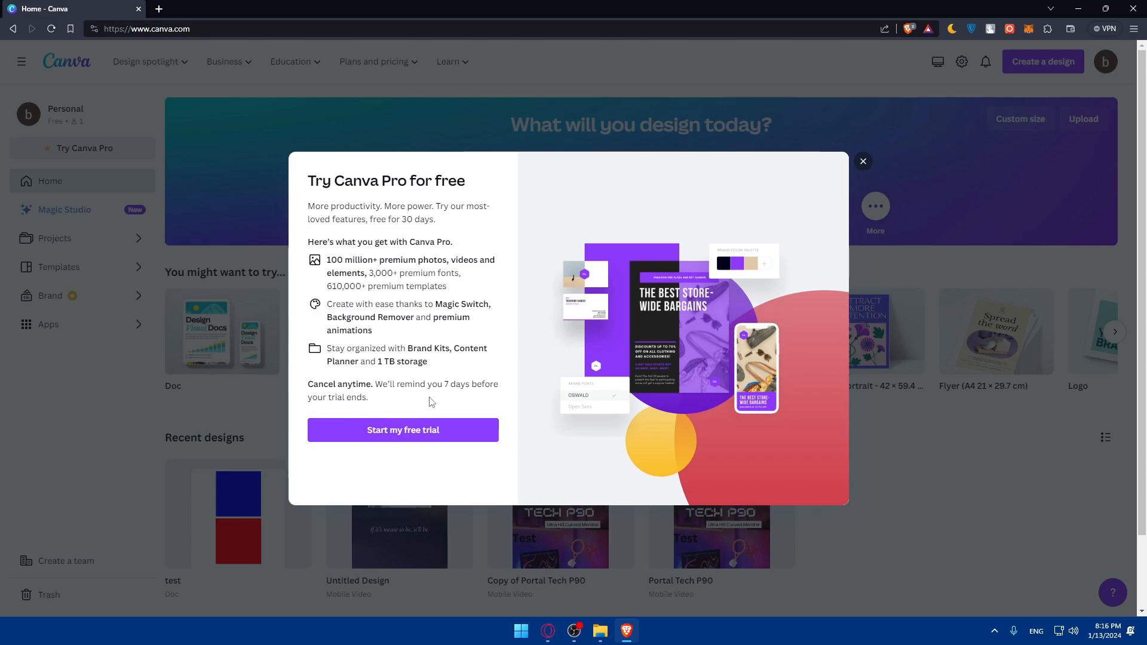
mouse_move(852, 174)
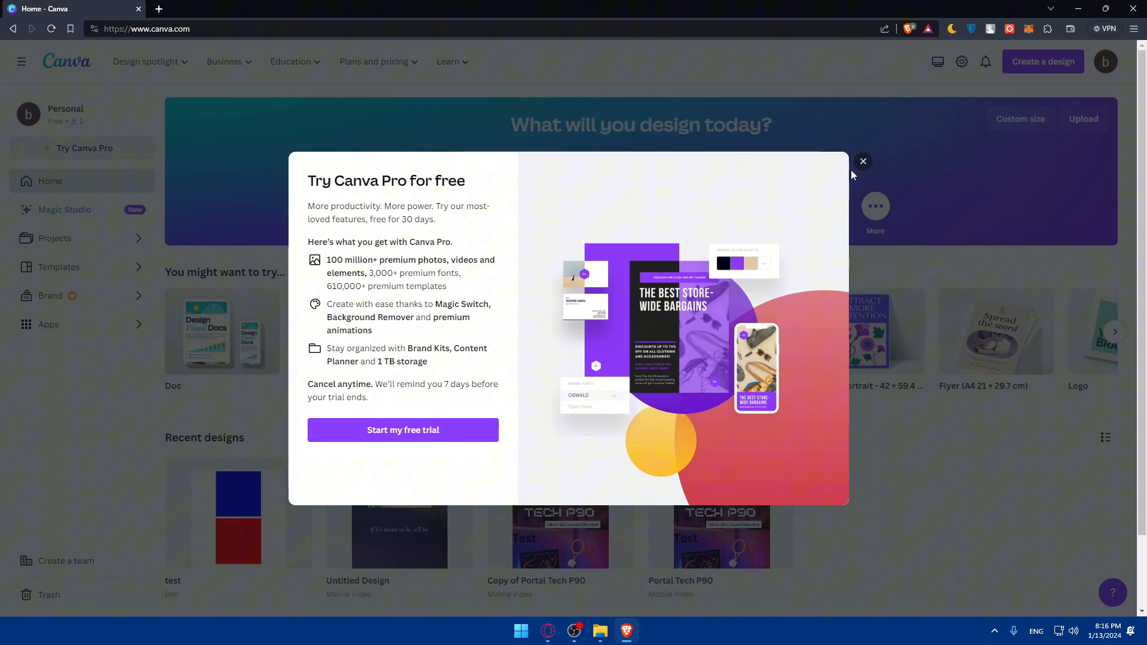
click(863, 162)
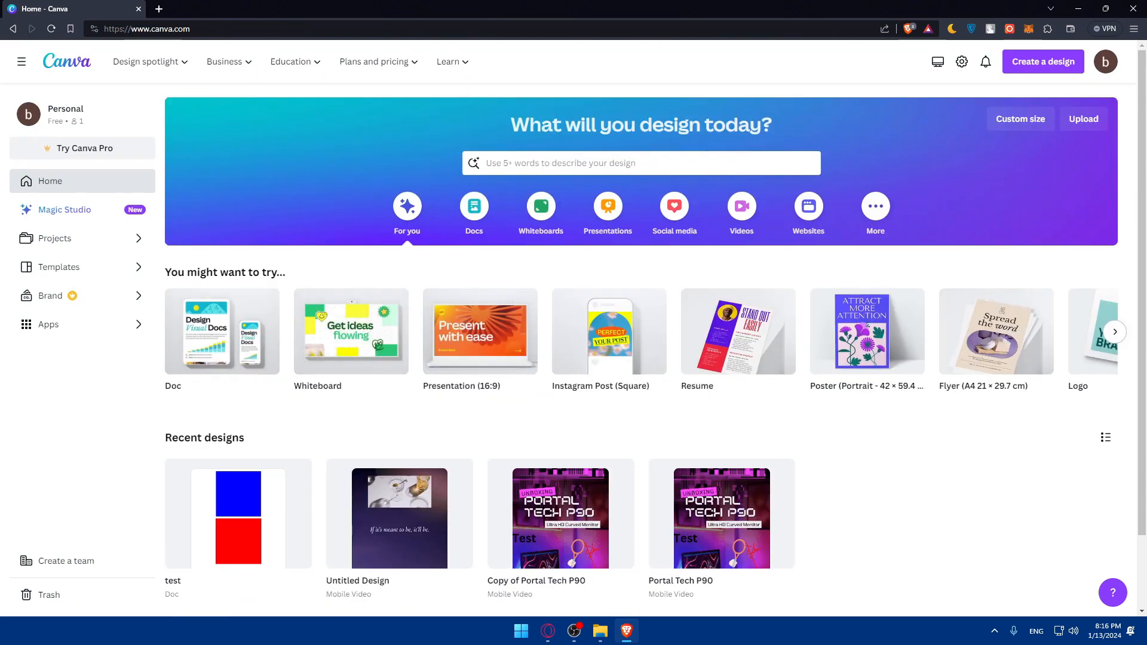
mouse_move(695, 343)
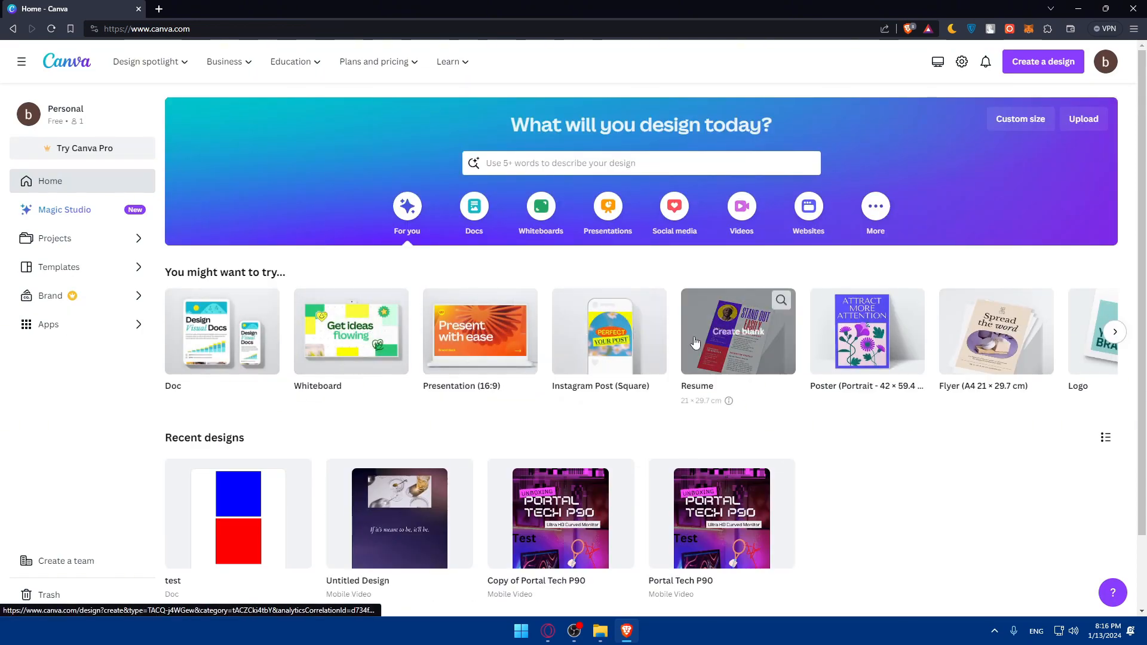
mouse_move(700, 327)
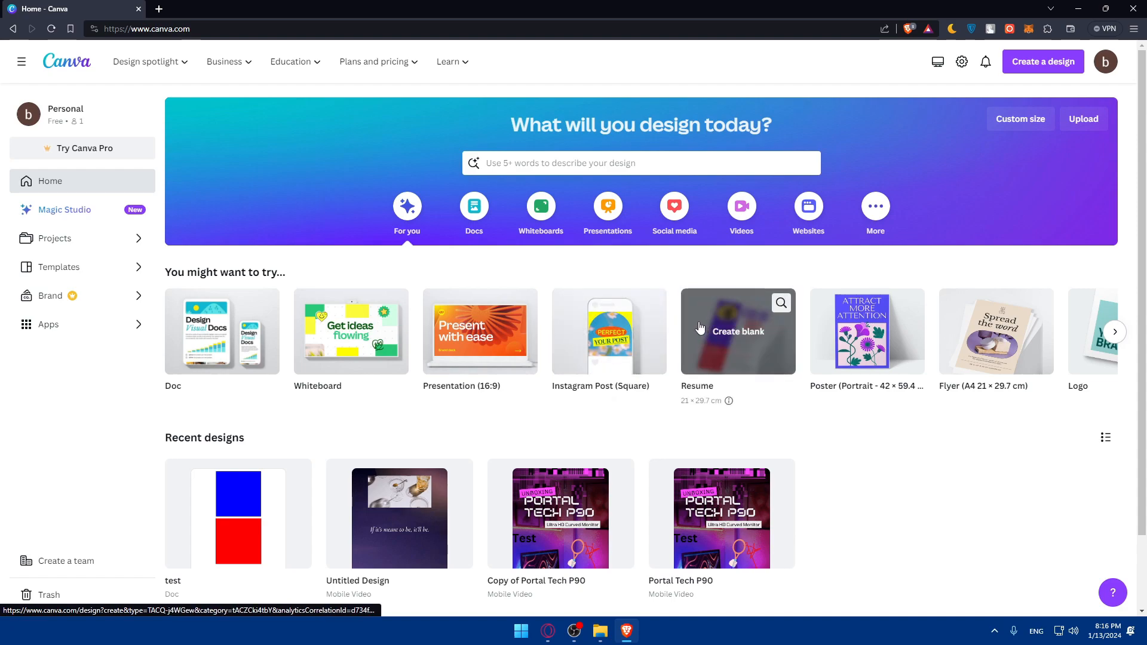
mouse_move(575, 318)
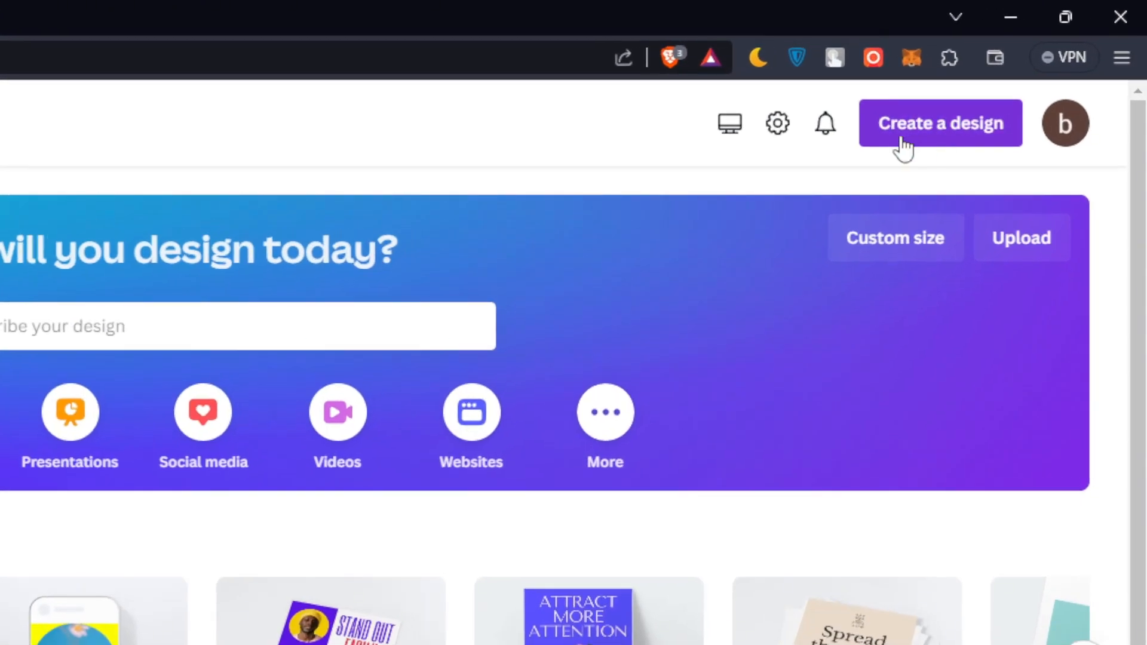
Open the 'Create a design' dropdown on the Canva home page
click(940, 124)
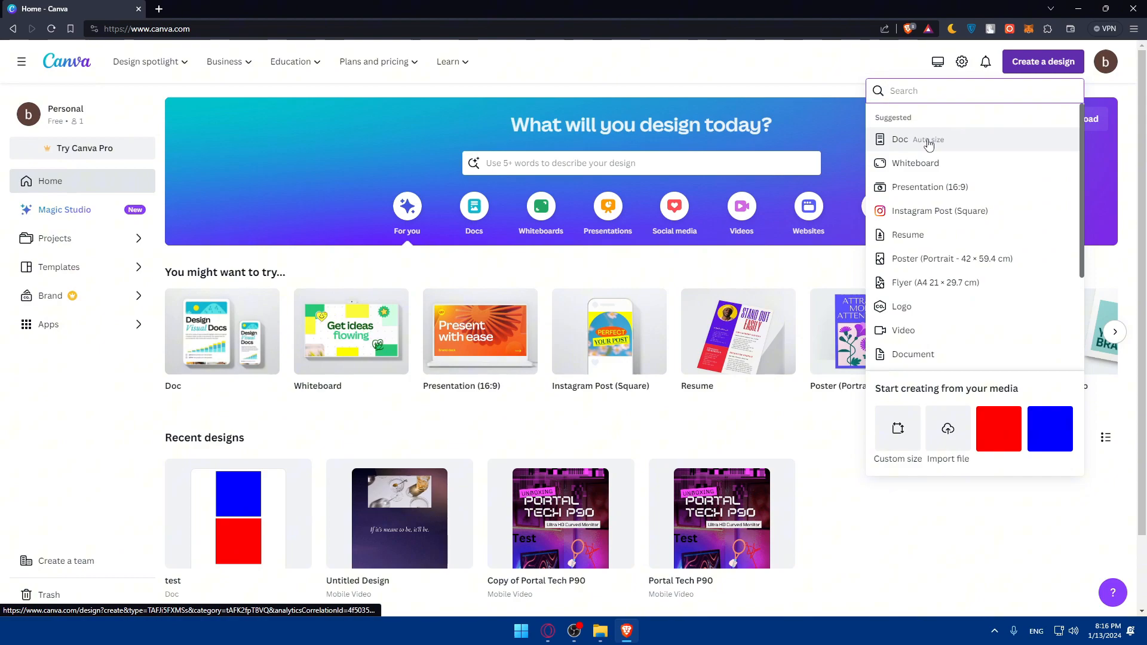
mouse_move(944, 198)
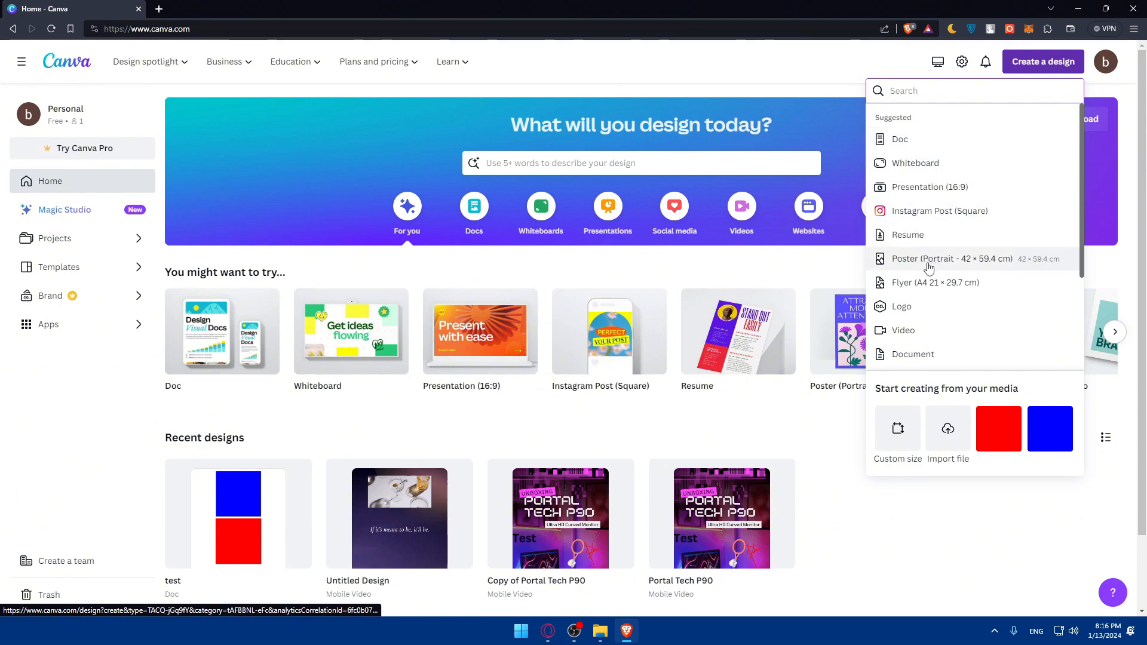
mouse_move(925, 309)
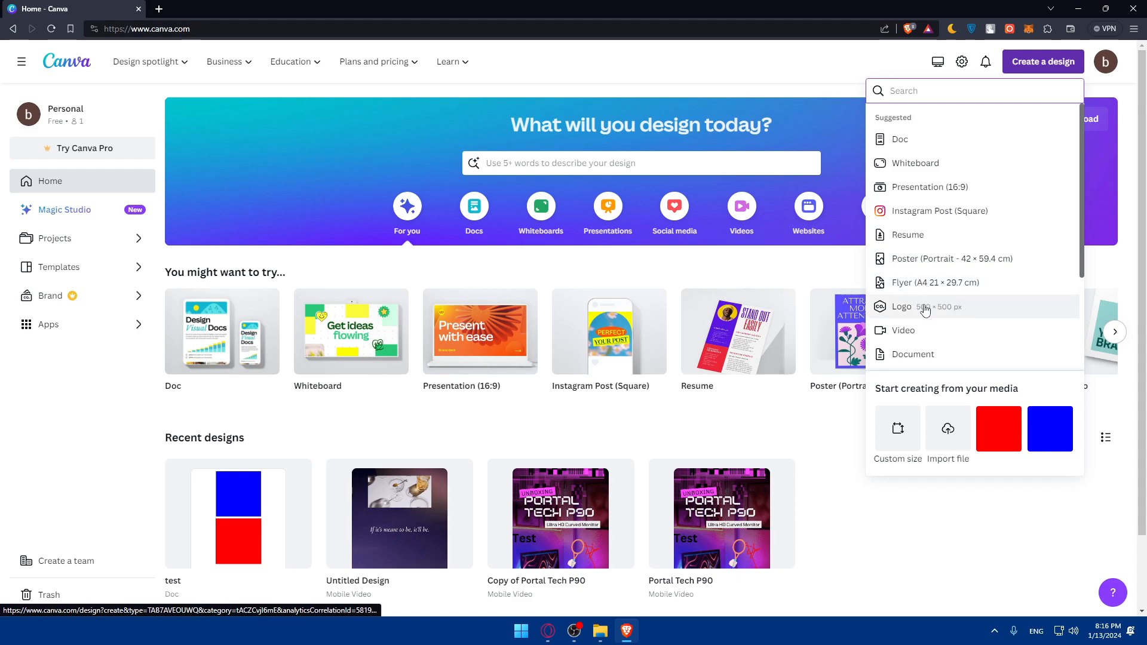
mouse_move(918, 361)
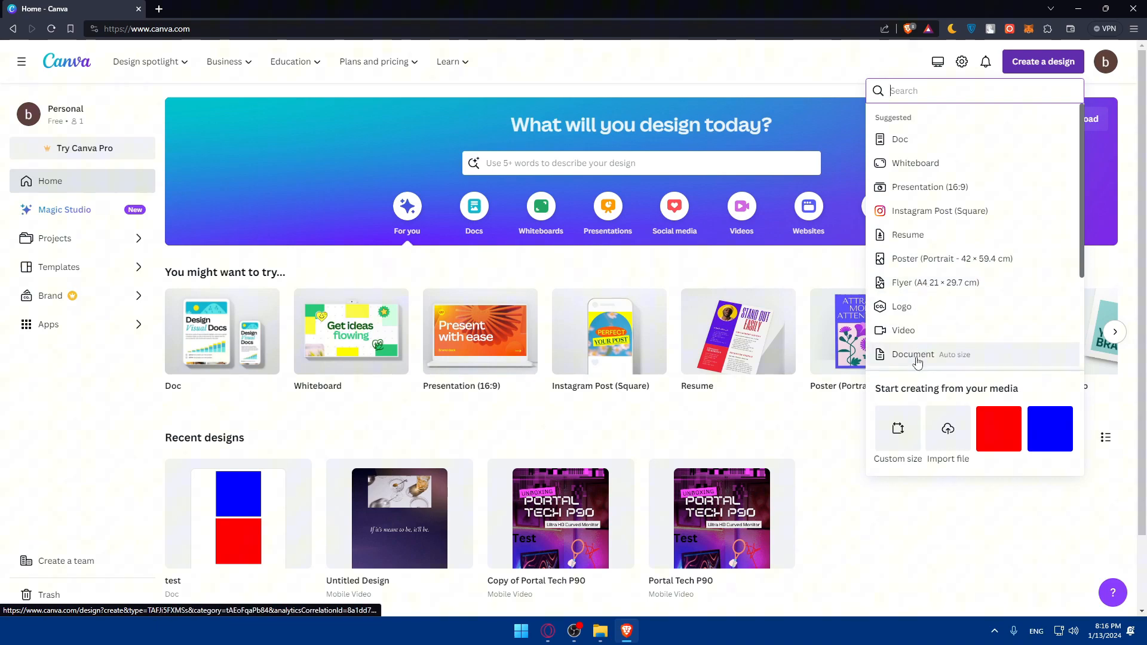
mouse_move(943, 425)
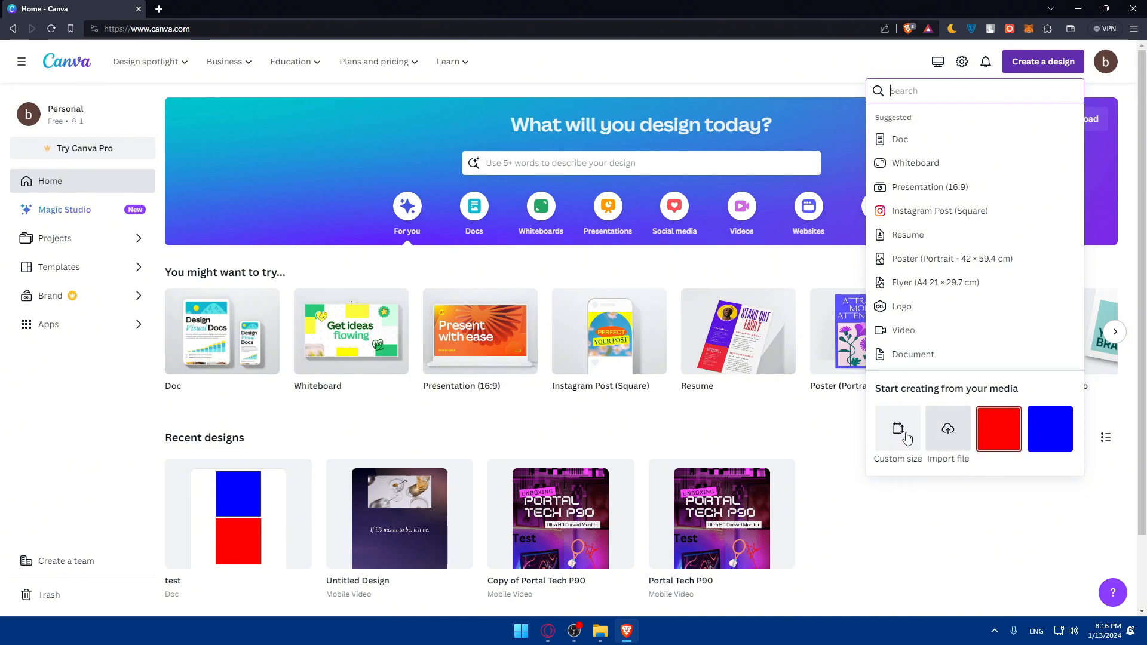
click(897, 428)
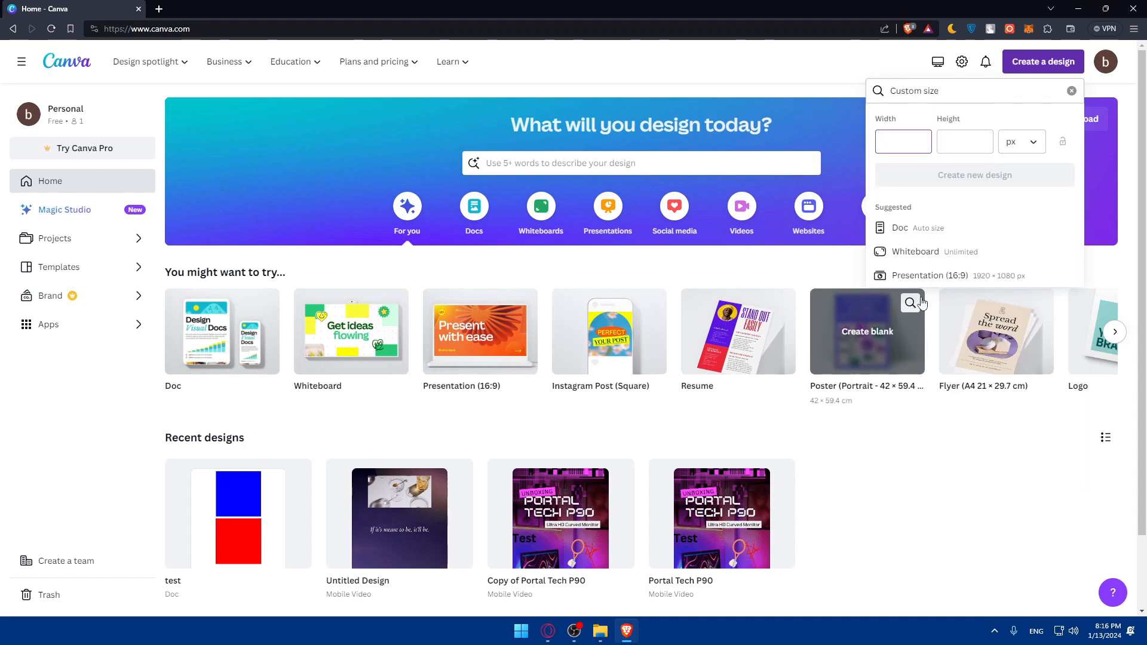
click(903, 141)
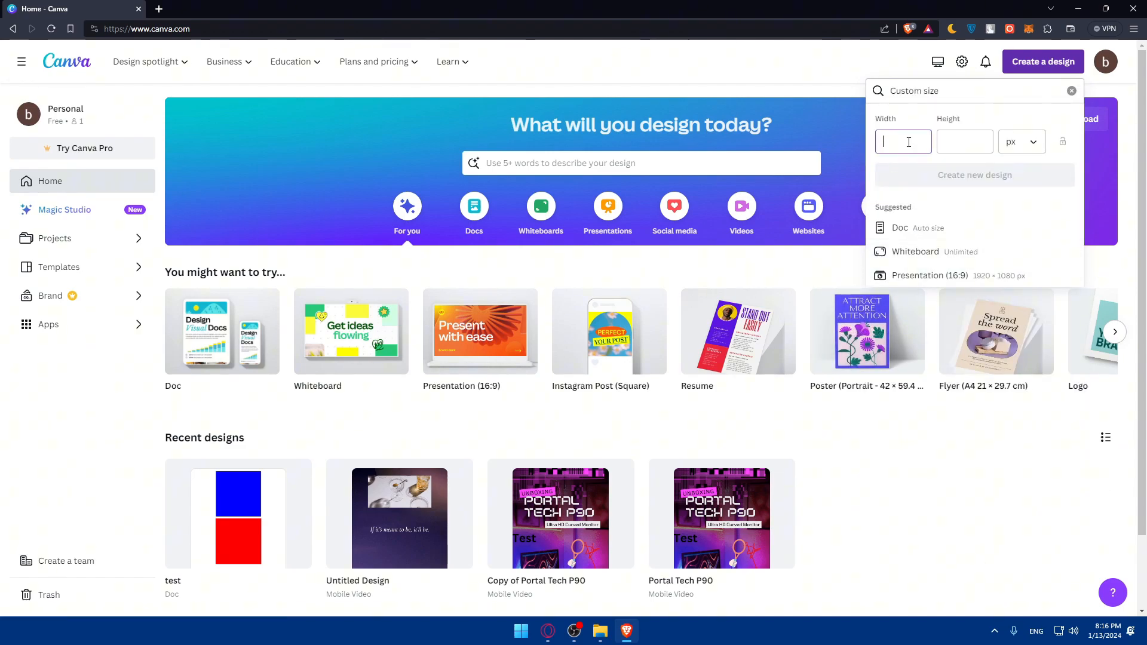
click(1022, 142)
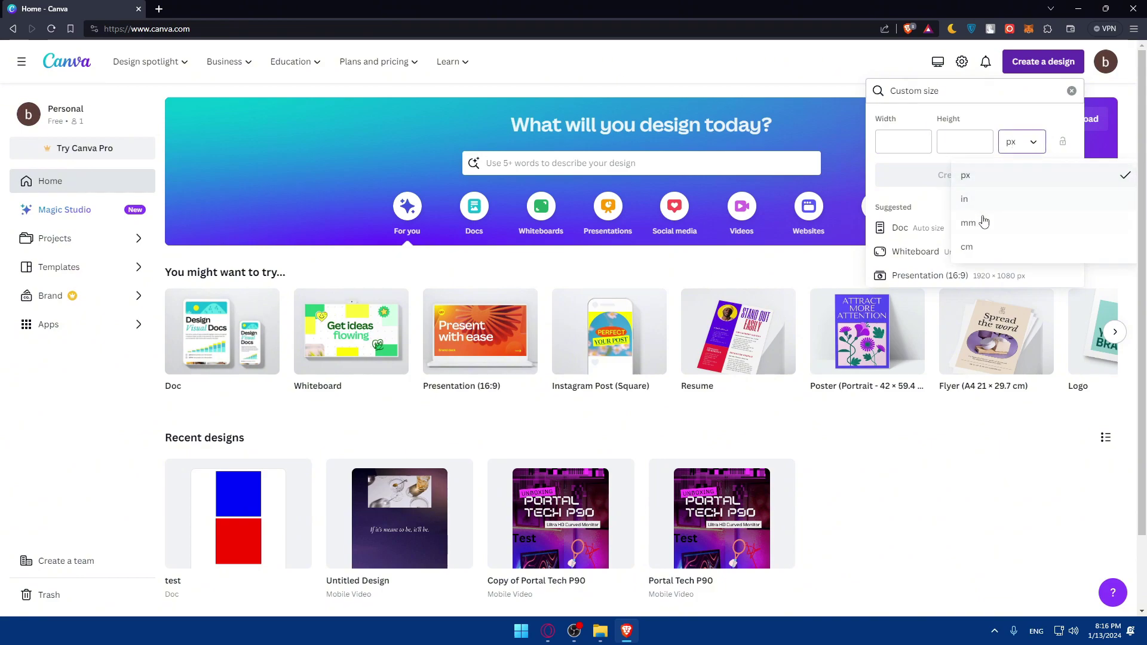
click(1042, 63)
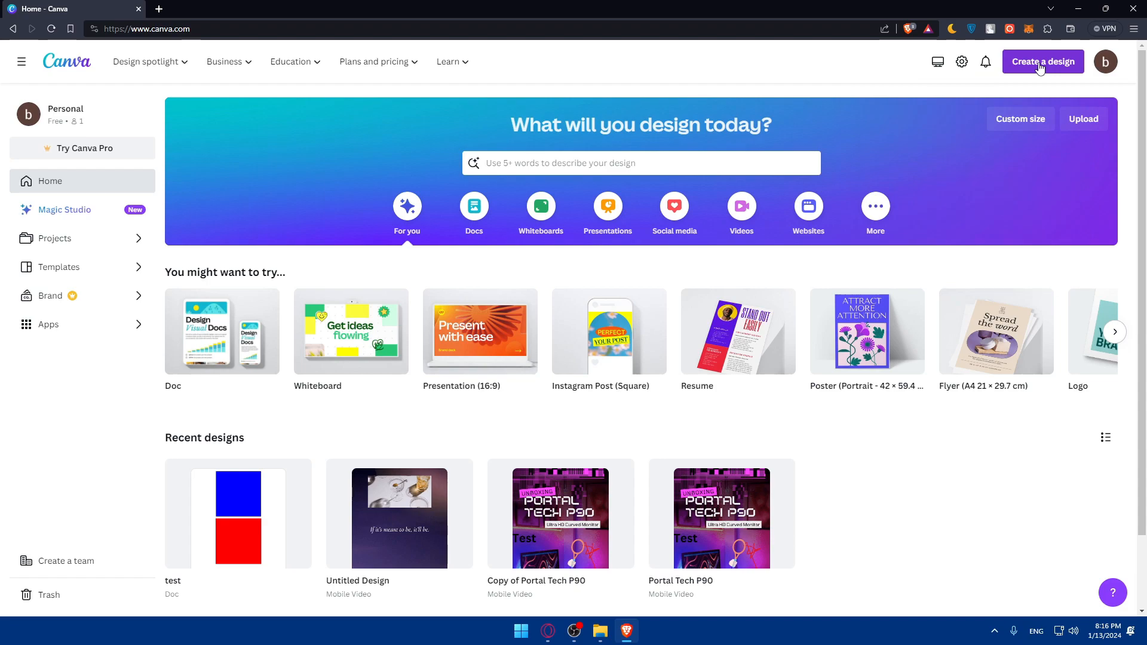
click(1043, 61)
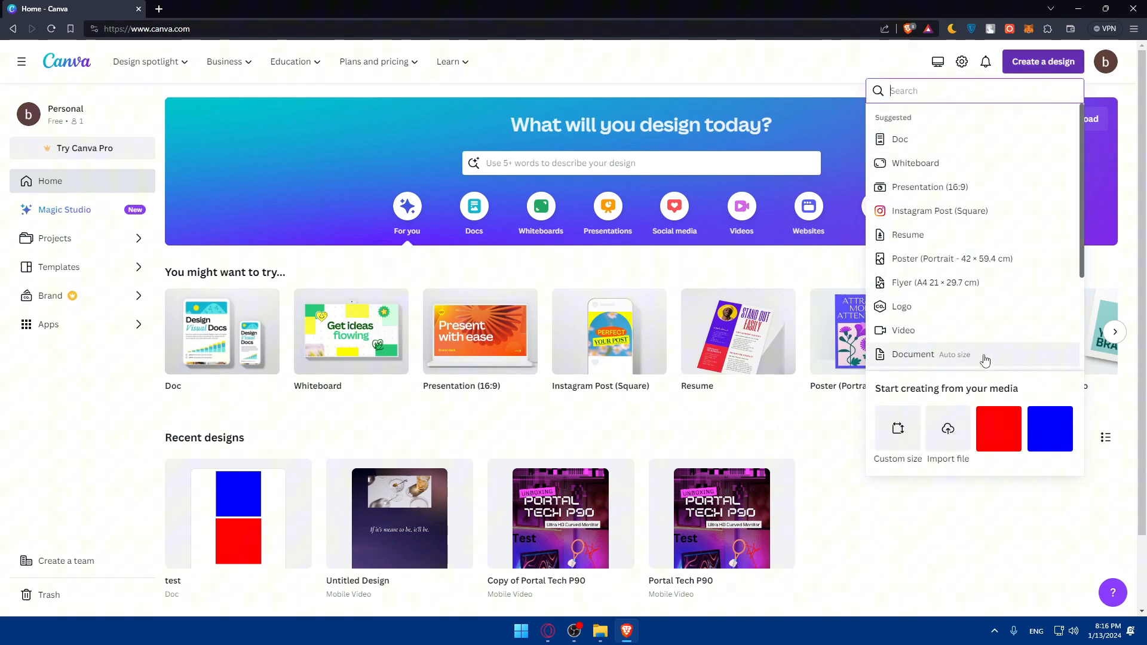
Choose Logo from the design types to open a blank square logo page
click(901, 306)
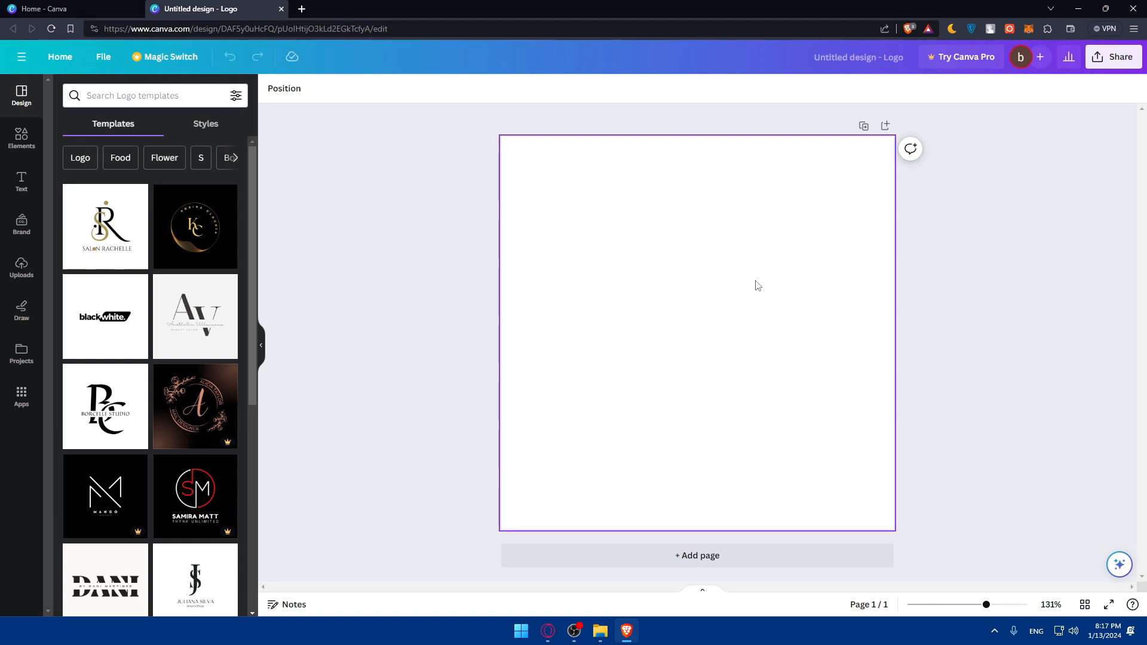
click(973, 228)
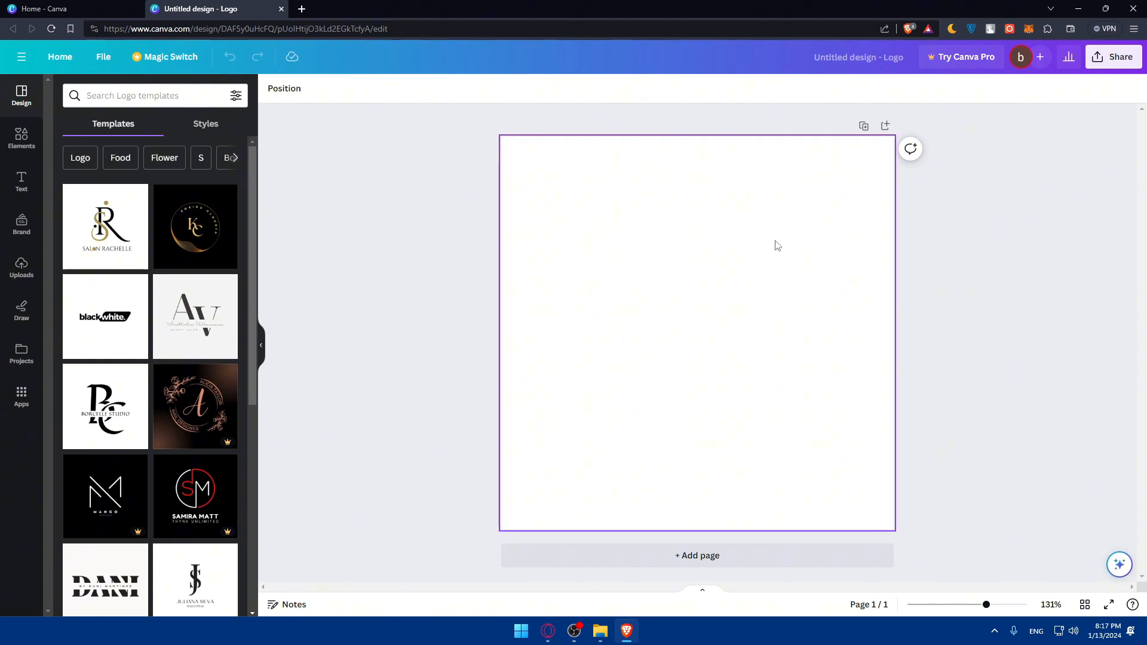
mouse_move(808, 276)
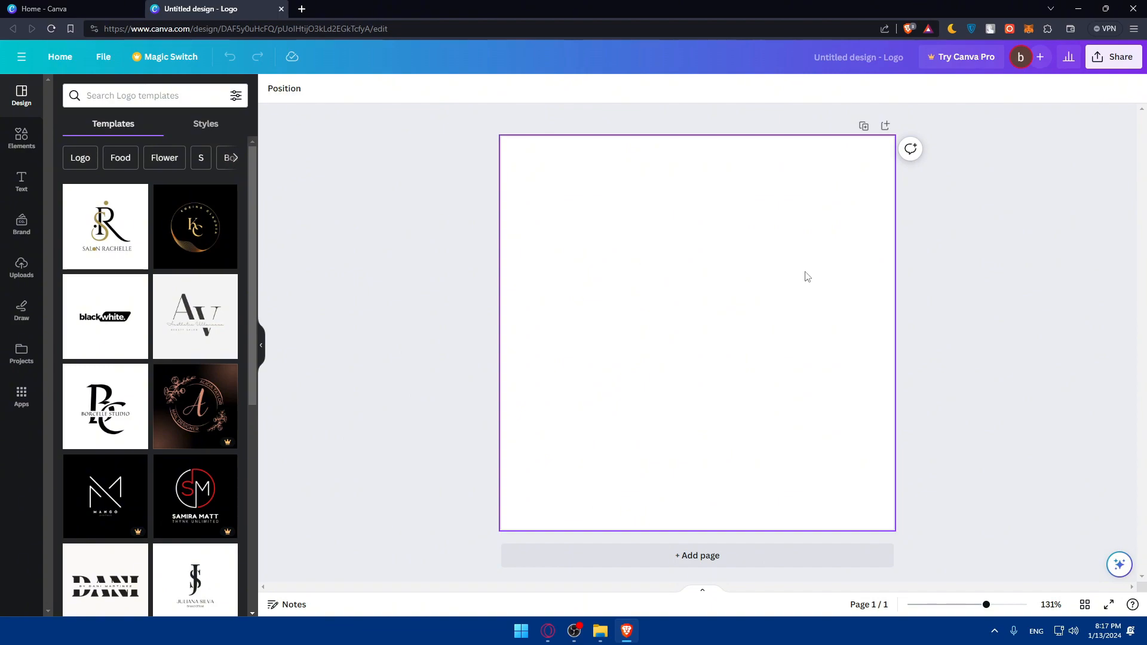
mouse_move(881, 299)
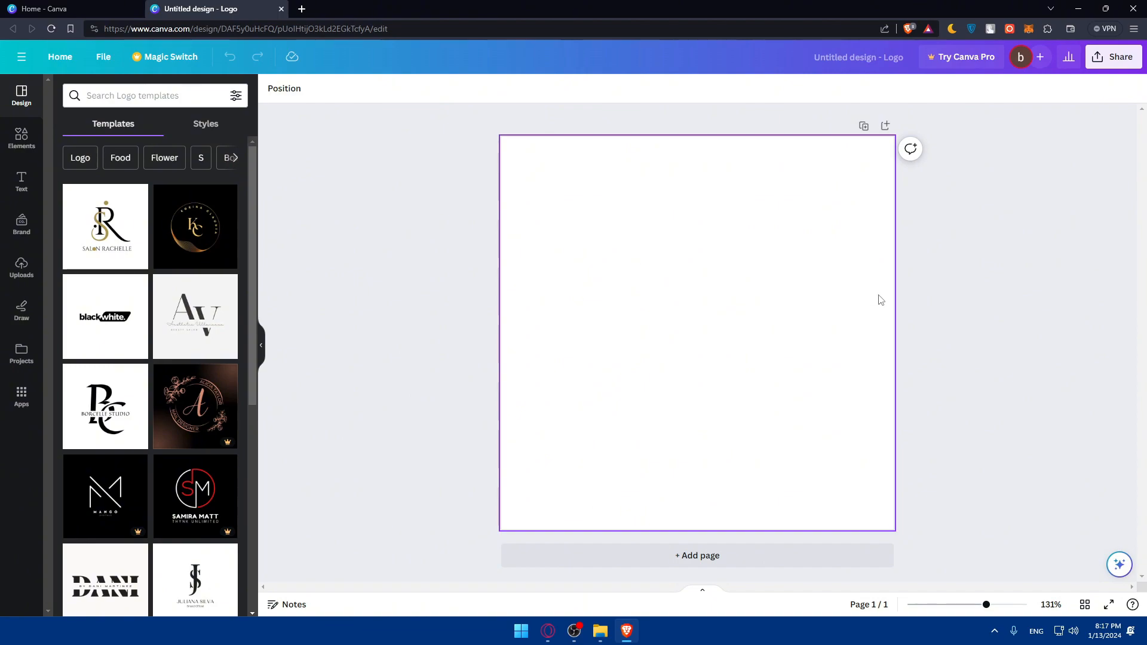
mouse_move(745, 288)
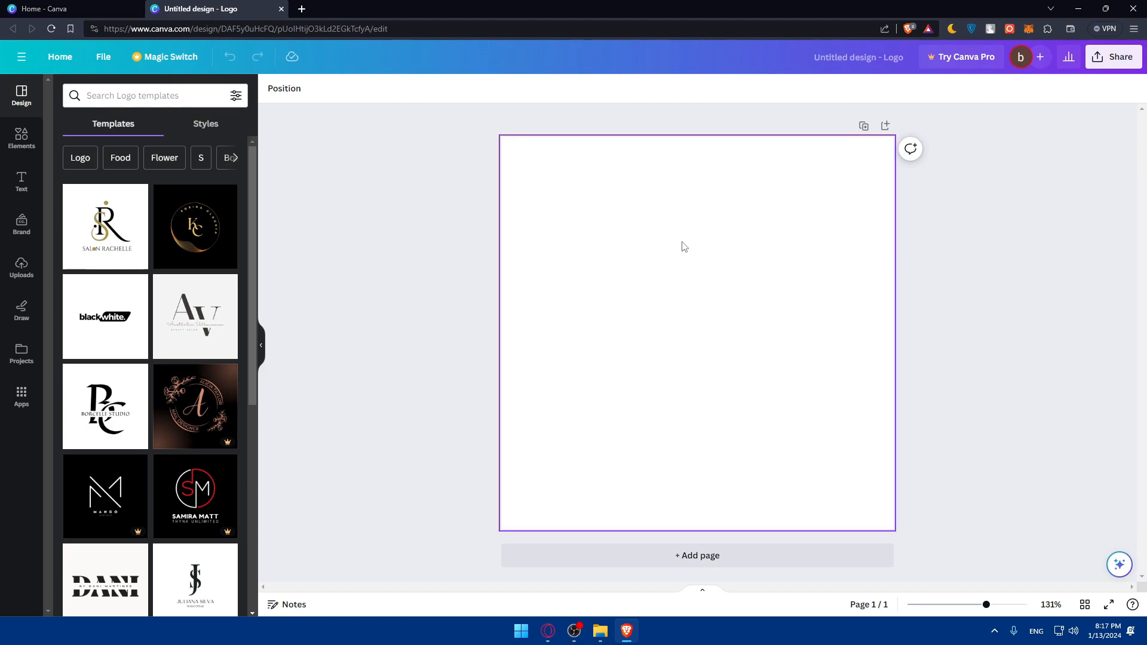
mouse_move(876, 440)
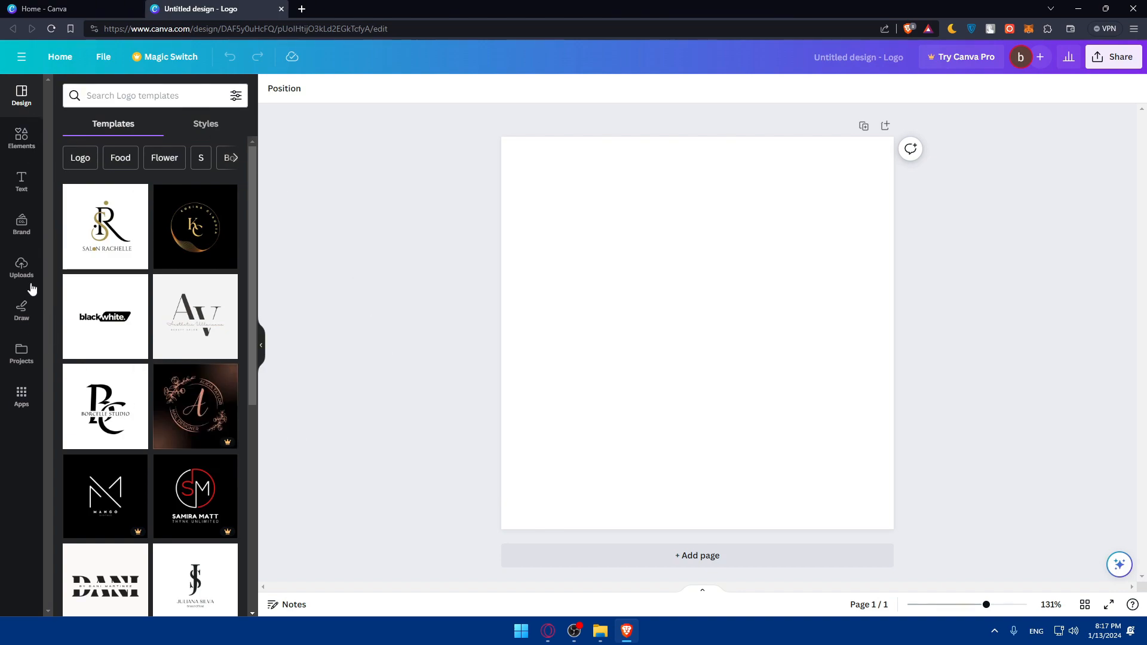
mouse_move(24, 139)
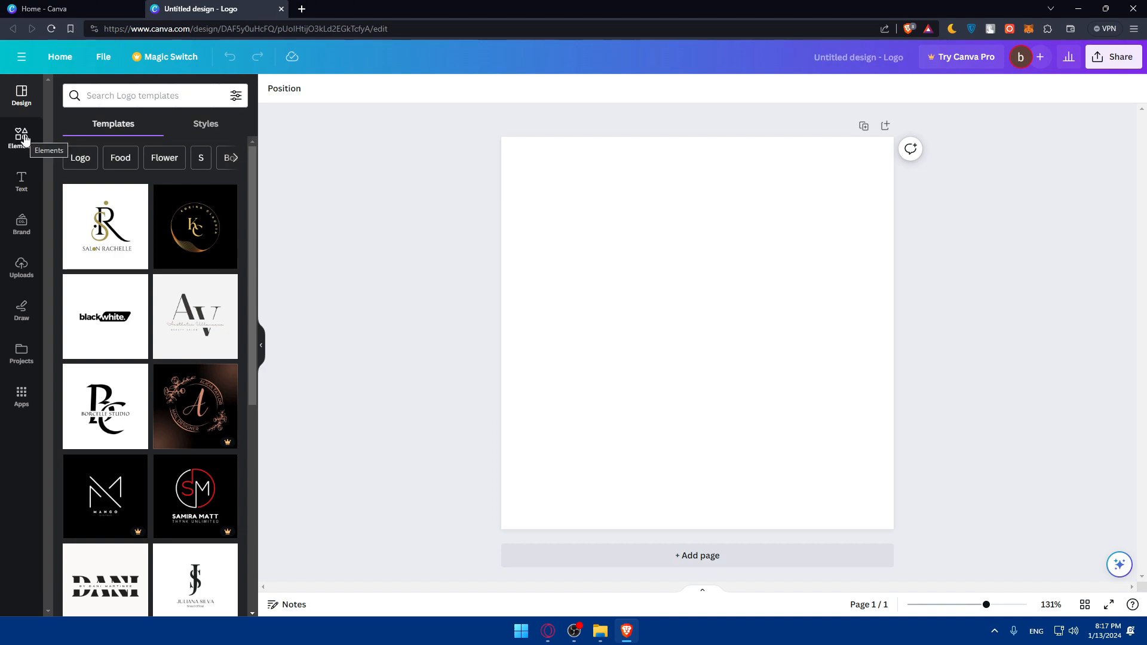
Search Elements for 'qr code' and select Canva's QR Code app
click(22, 134)
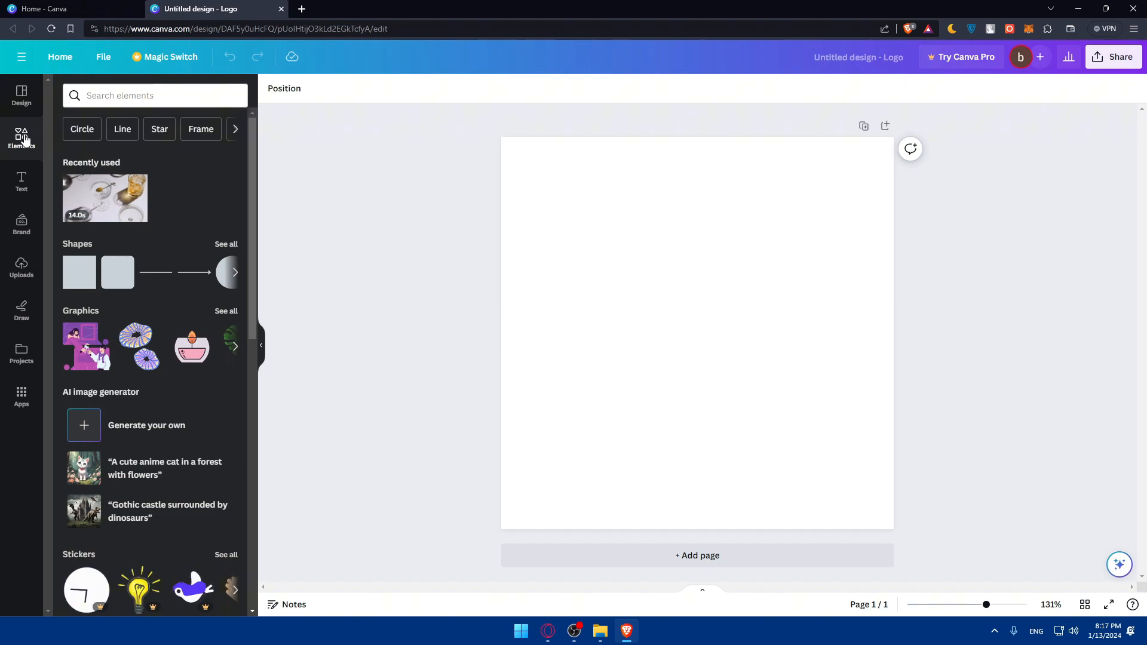
click(149, 95)
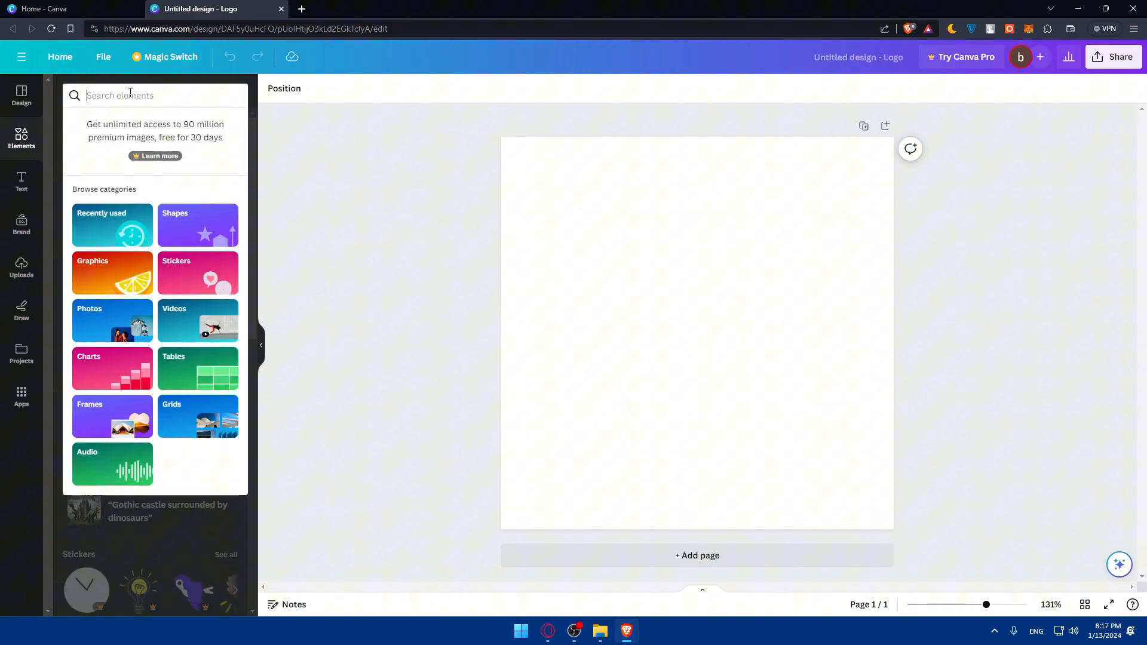
text(q)
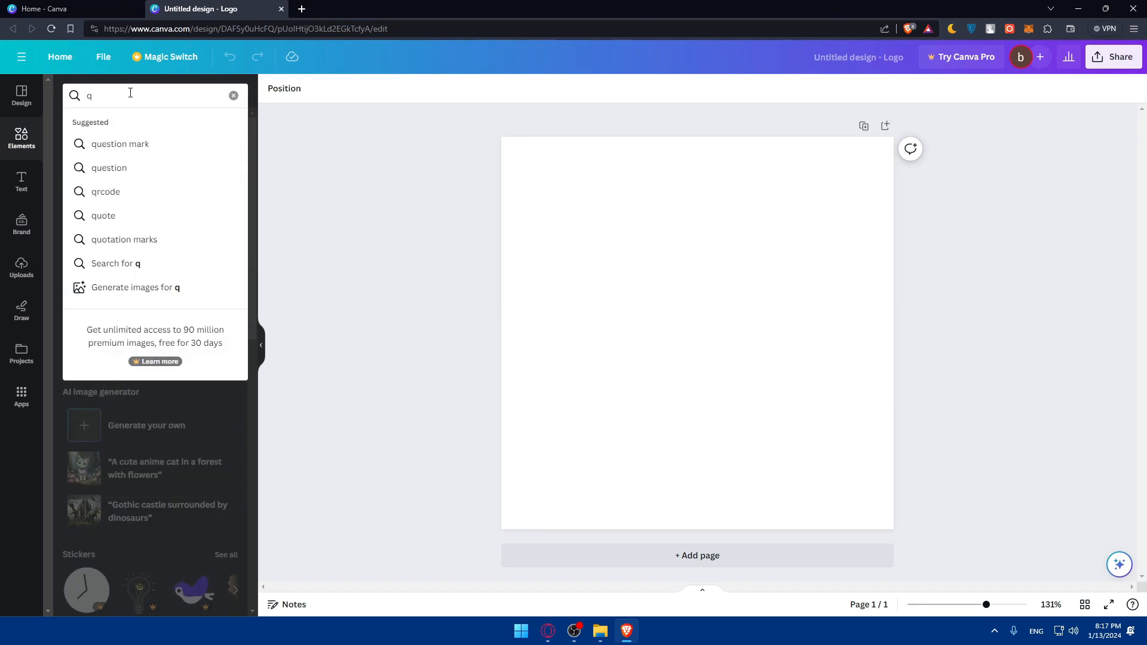
text(r code)
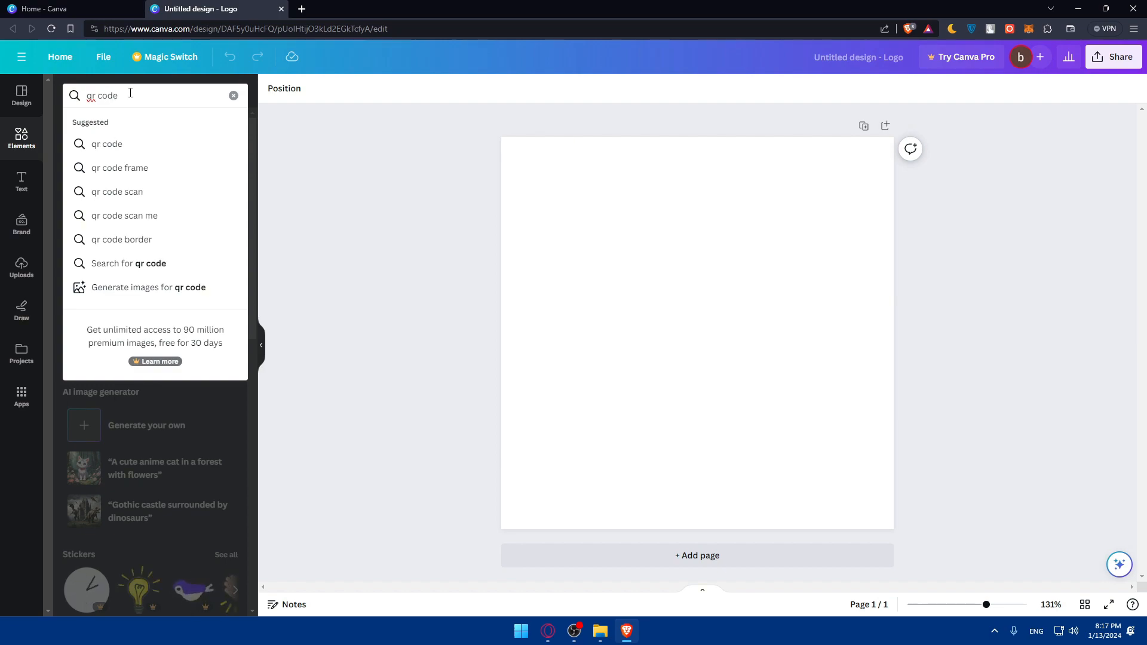
mouse_move(133, 146)
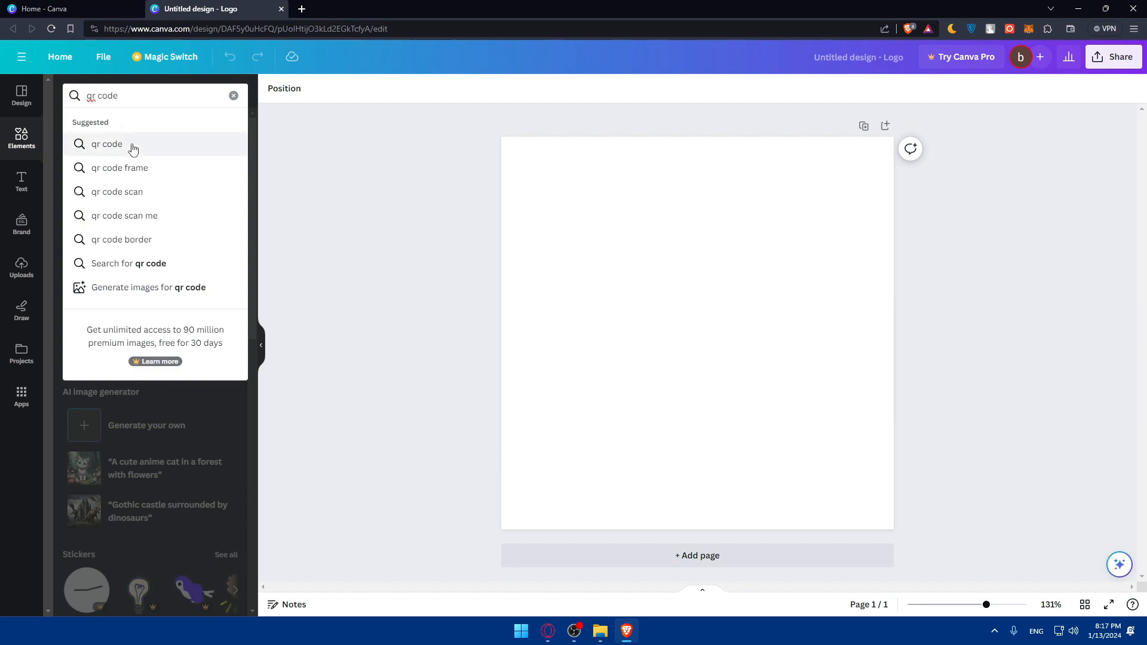
click(106, 143)
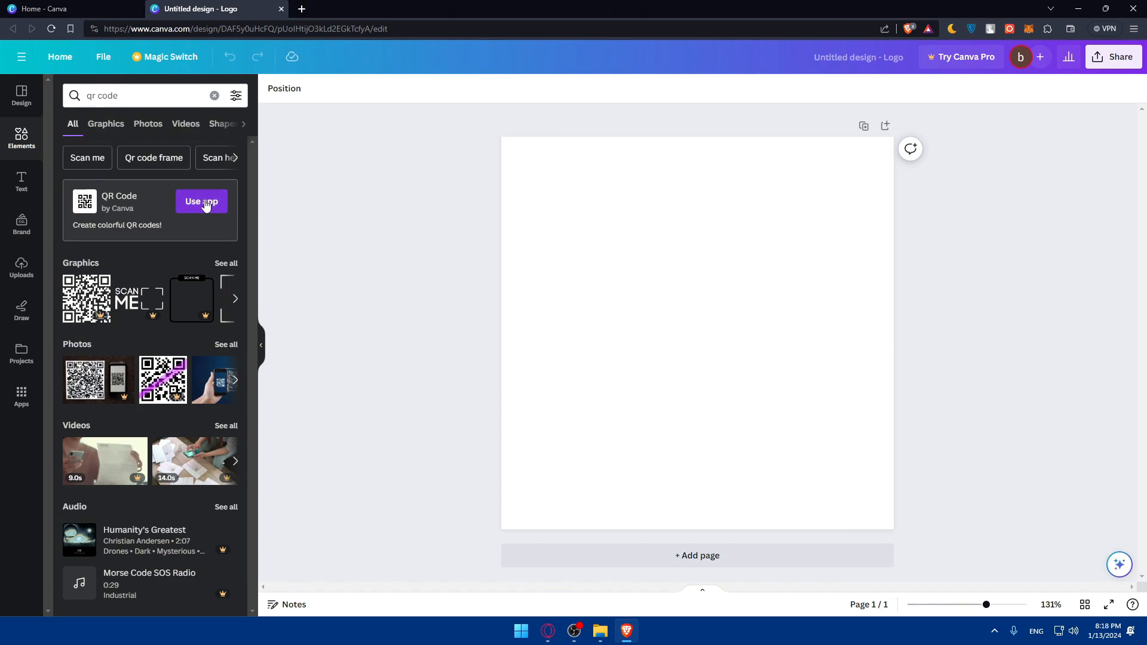
click(201, 201)
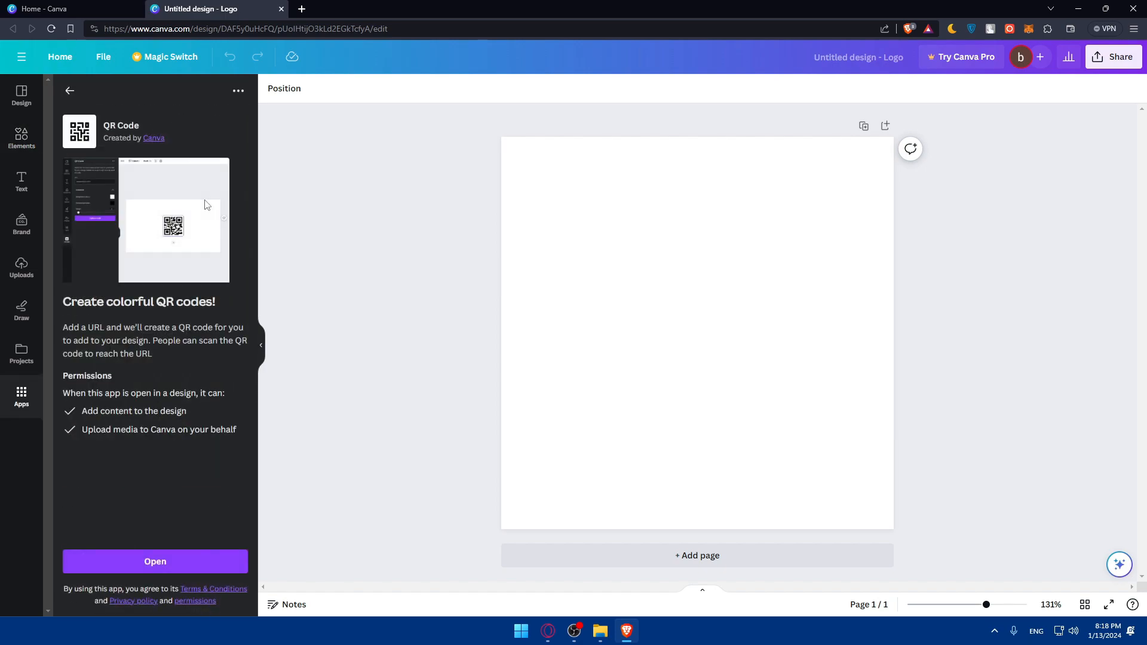
Open the QR Code app and click into its URL field
click(69, 91)
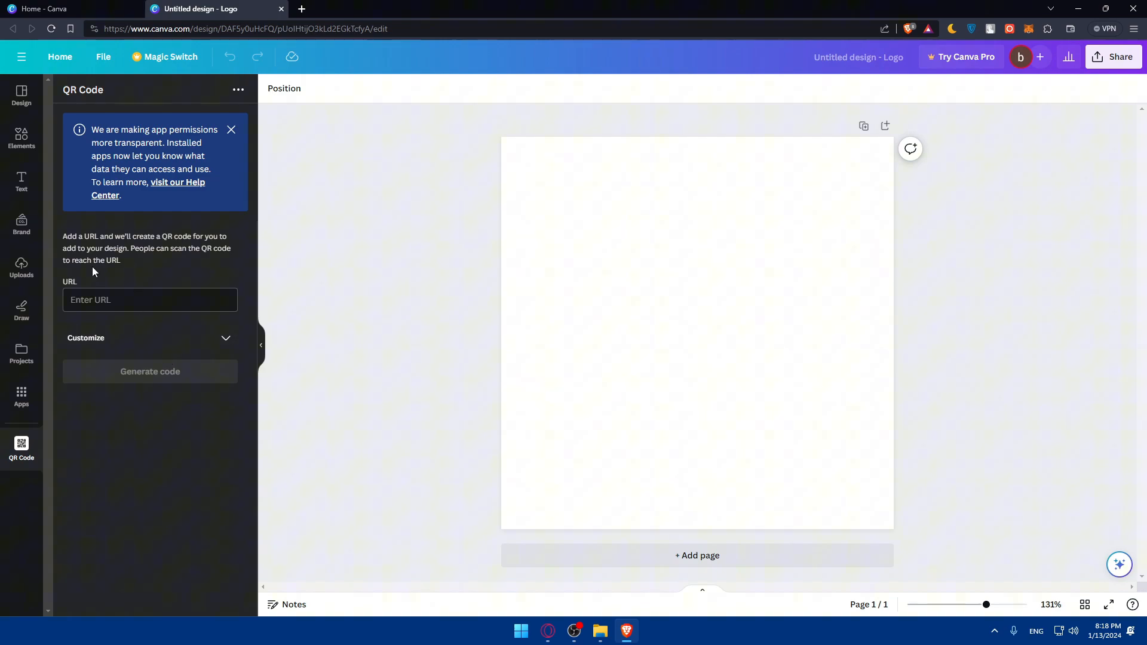
mouse_move(120, 245)
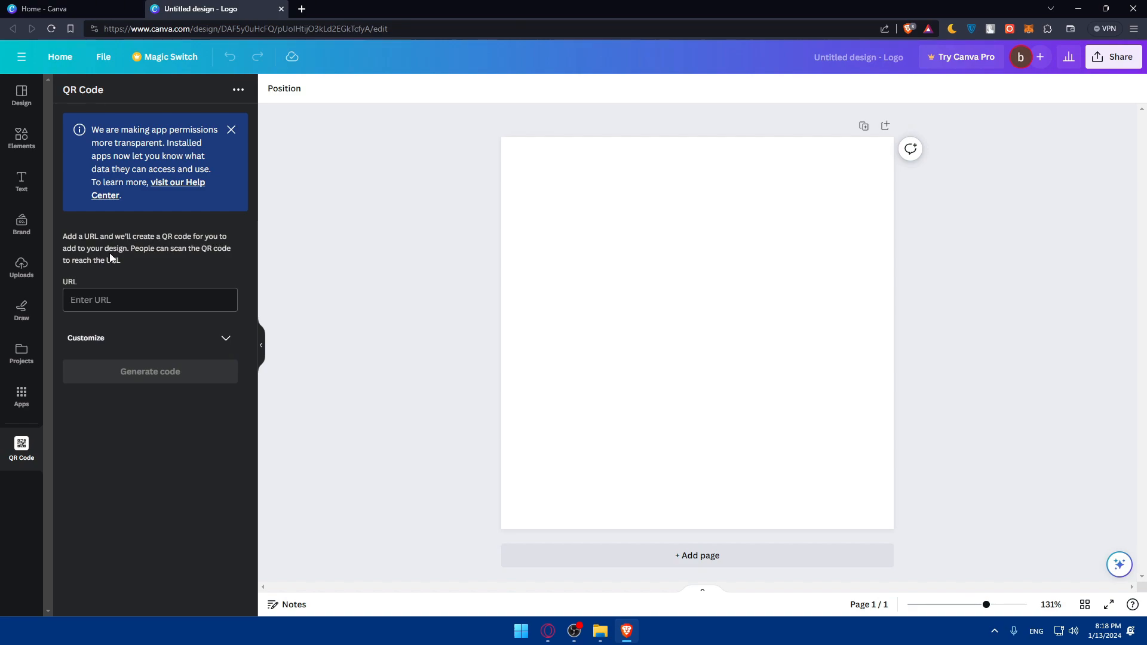
mouse_move(120, 288)
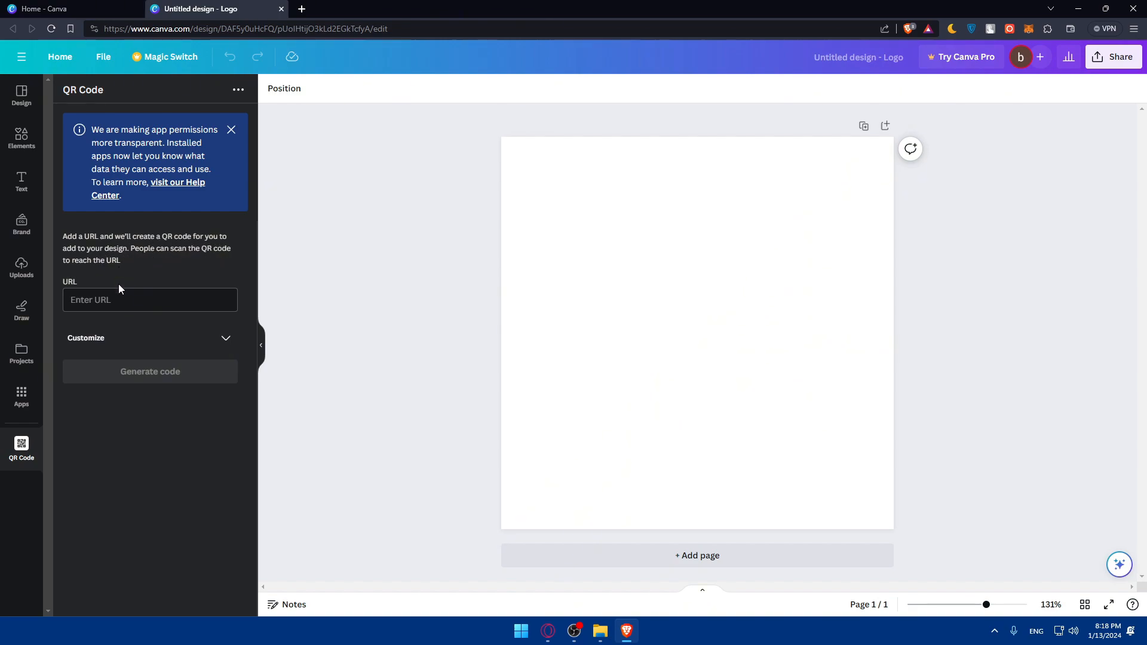
click(149, 300)
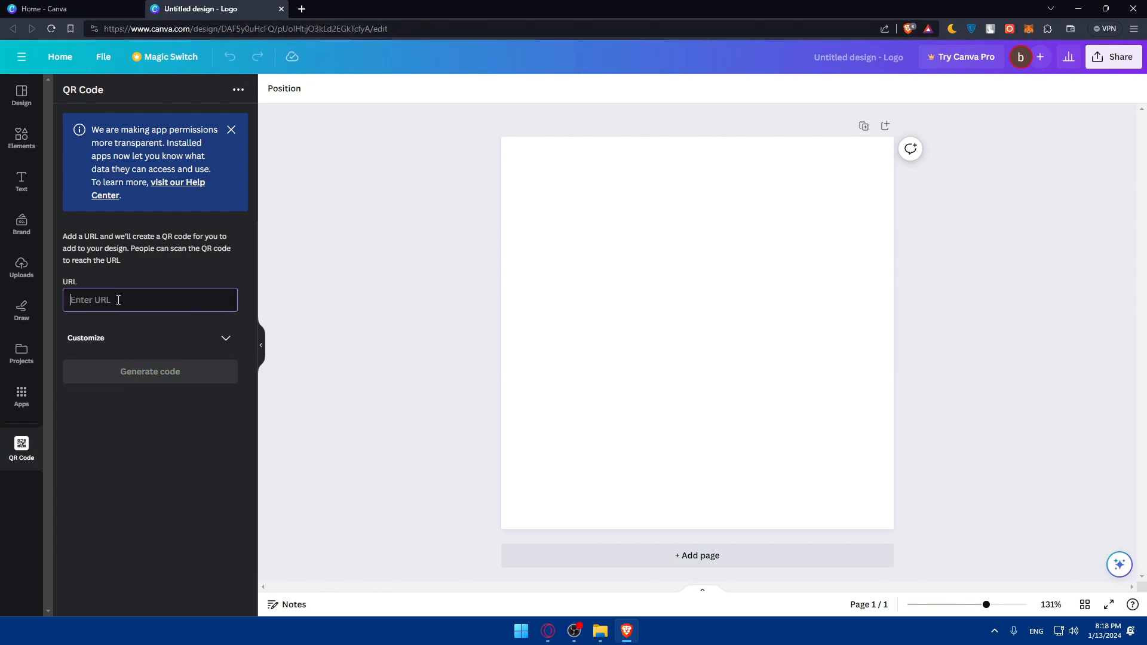
text(h)
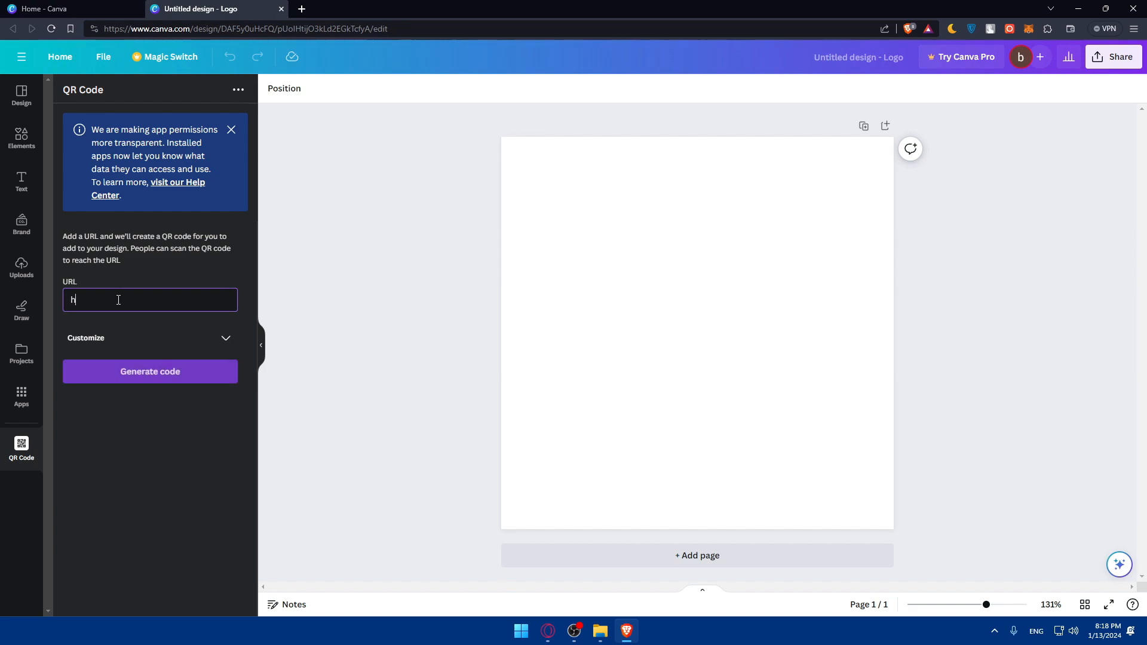
text(ttps://)
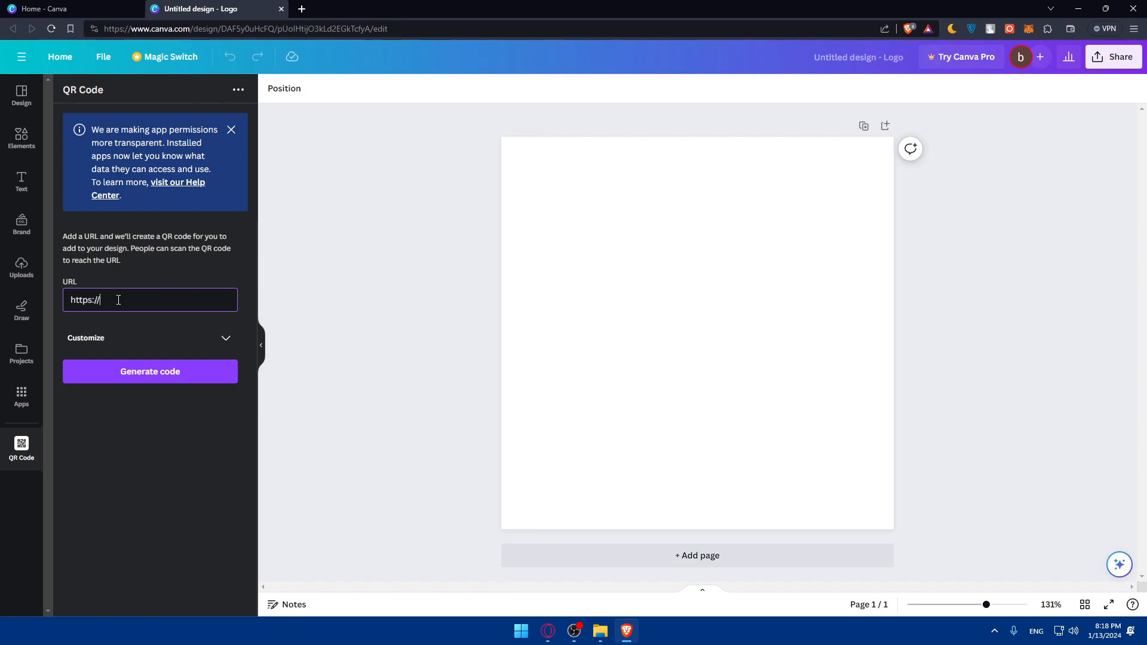
text(canva)
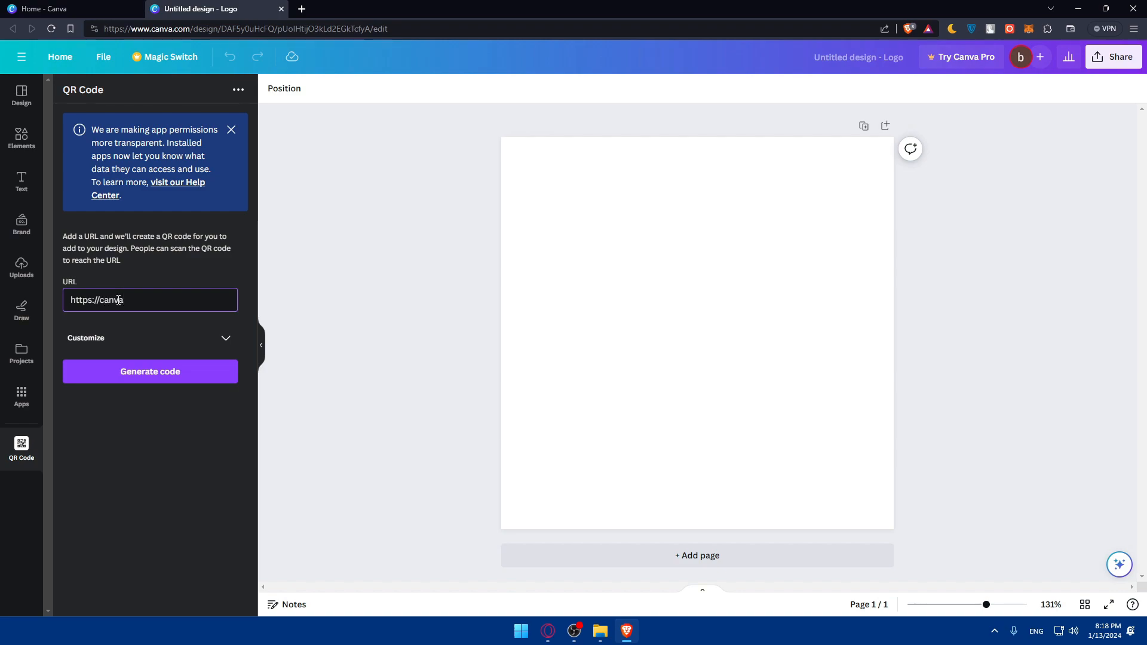
text(.com)
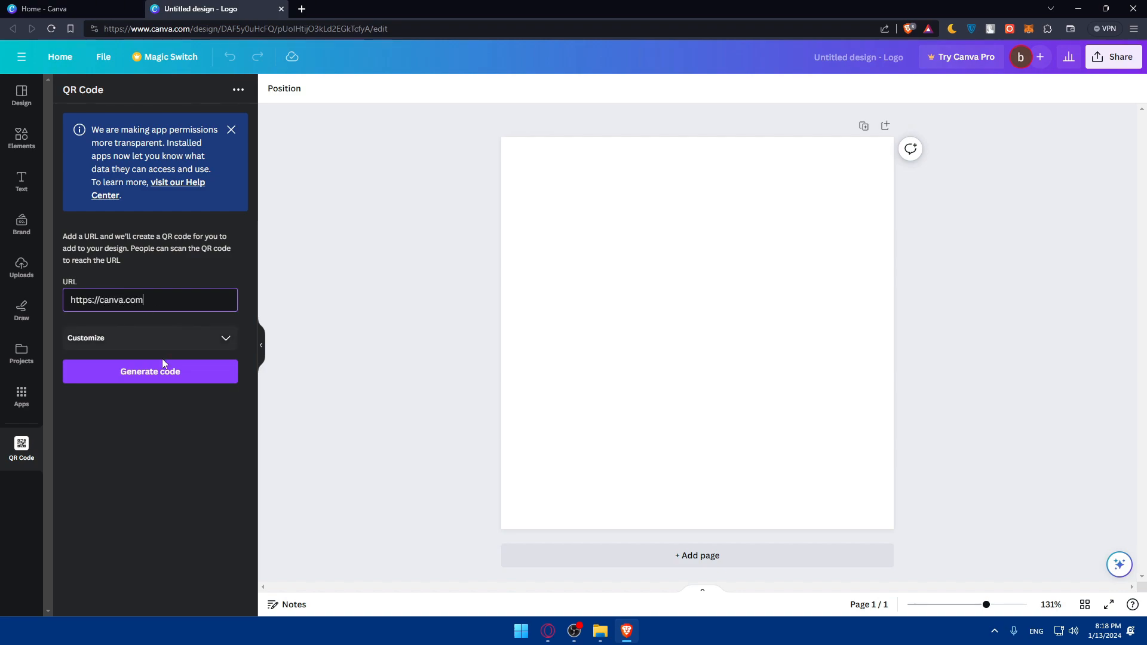
click(150, 371)
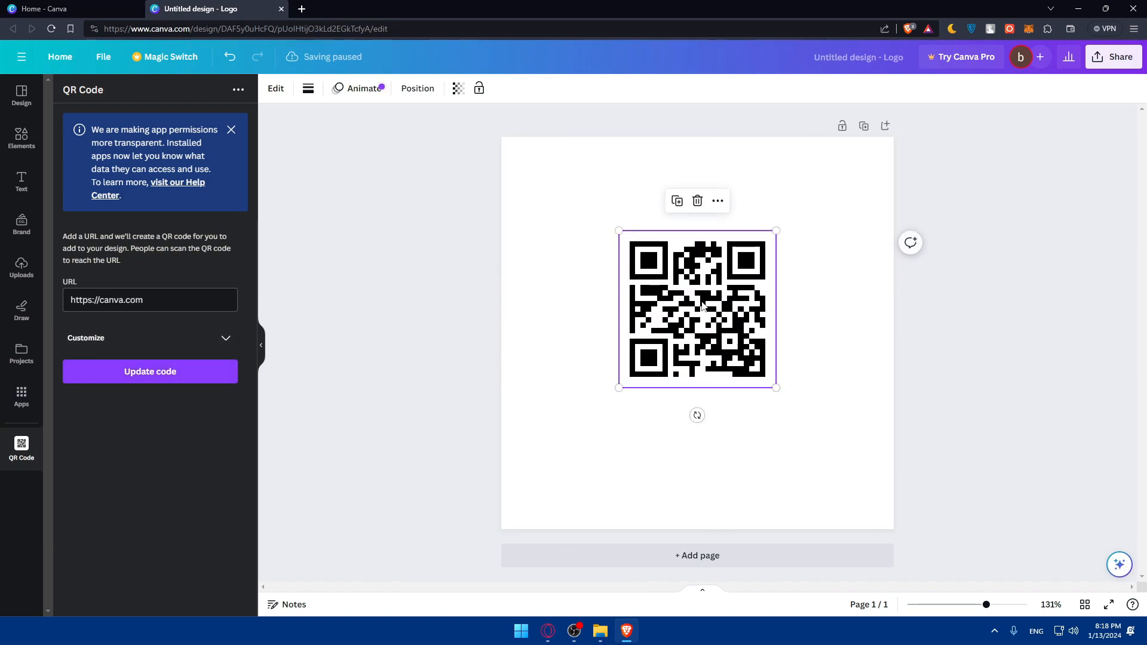
Resize the QR code to fill nearly the whole page, then open a new tab
drag(619, 386, 510, 498)
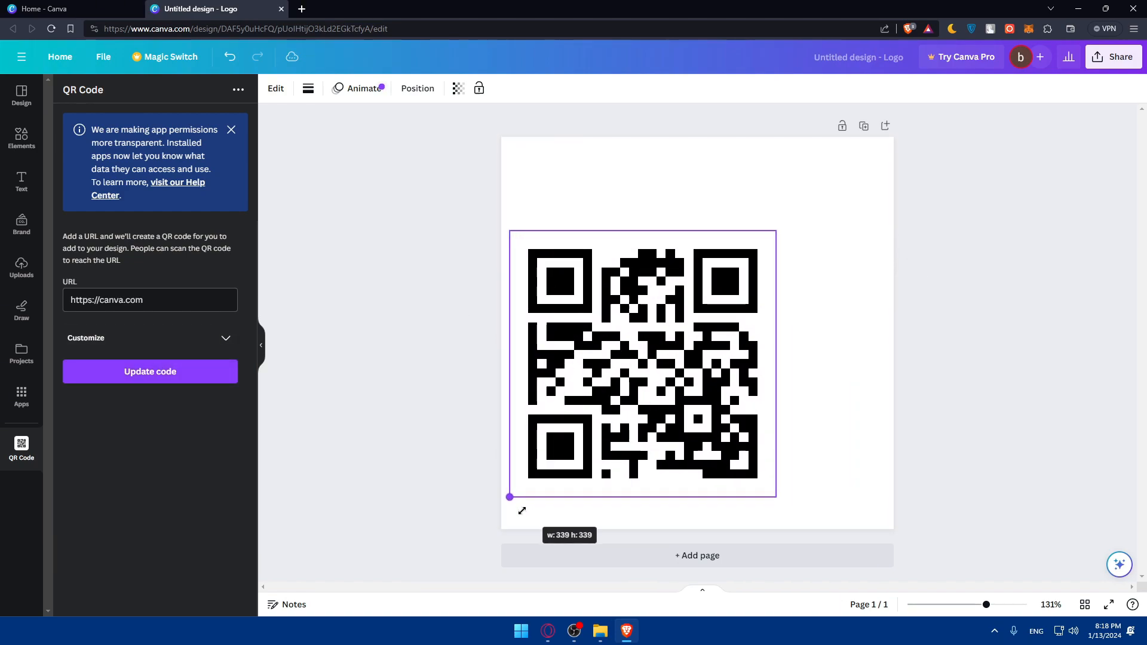
drag(509, 497, 597, 408)
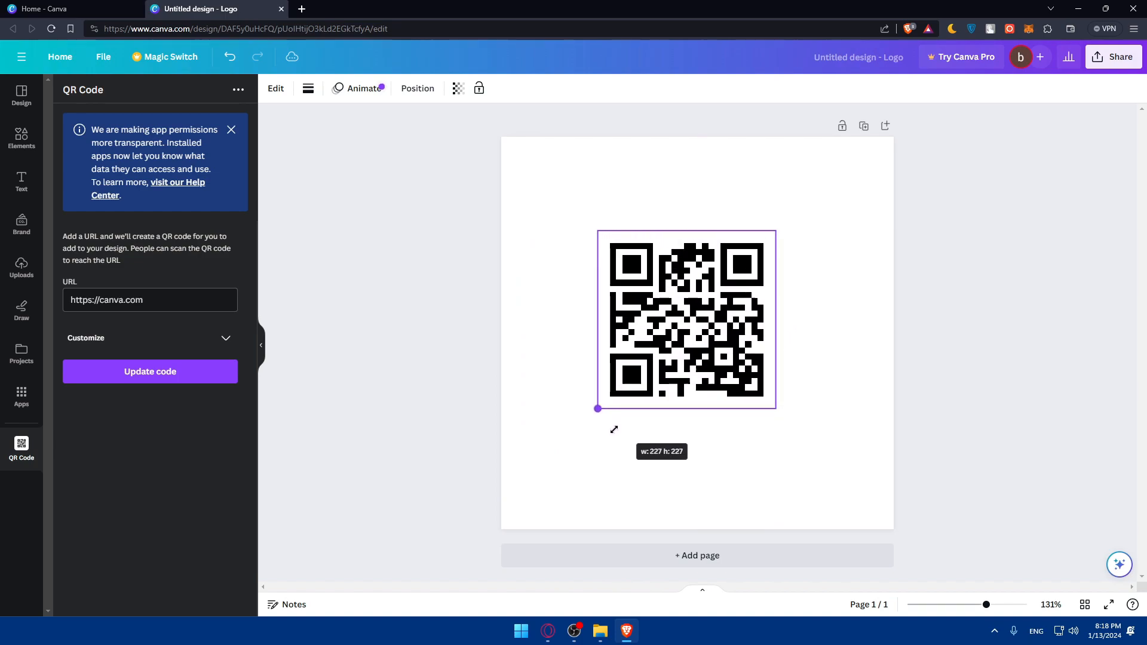
drag(596, 408, 488, 518)
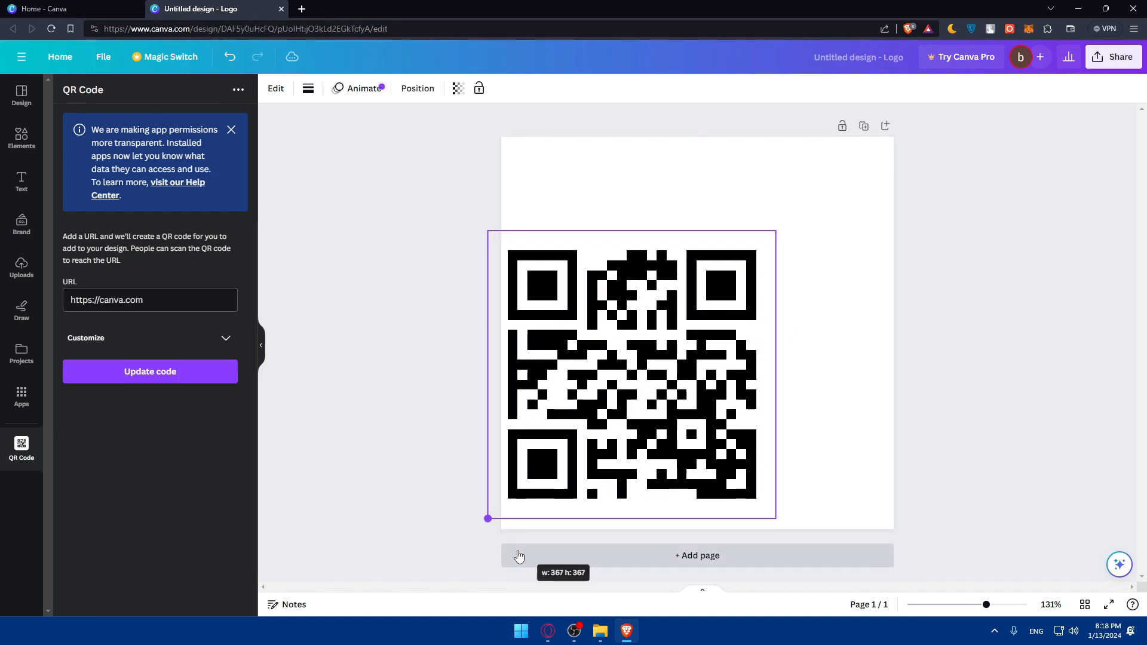
drag(488, 518, 540, 465)
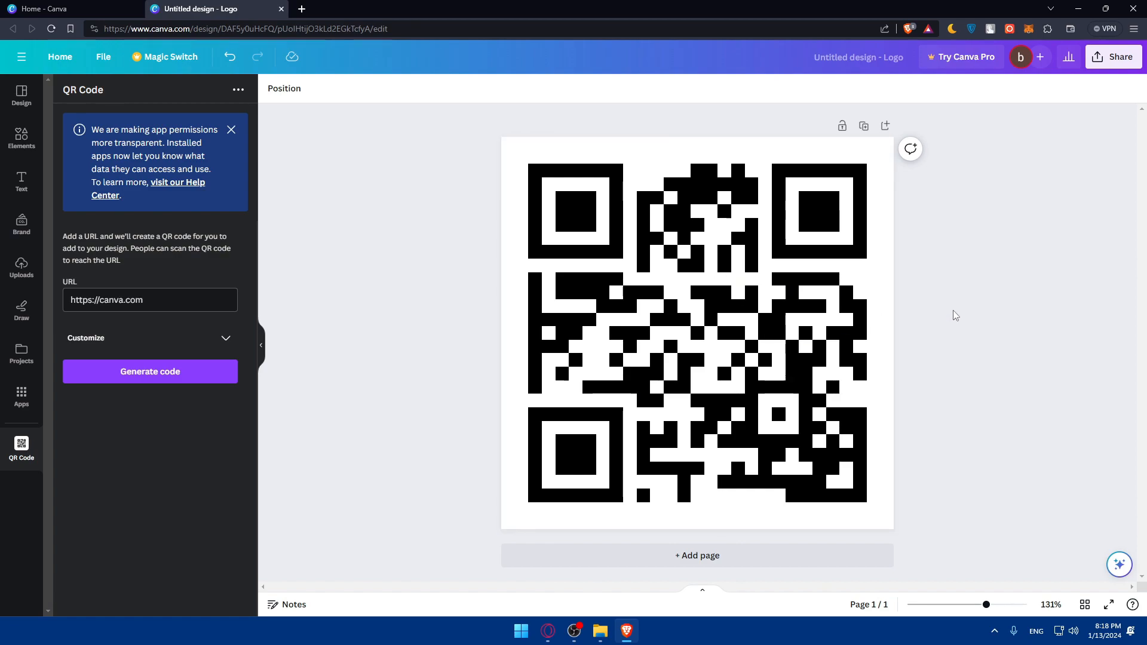
click(442, 9)
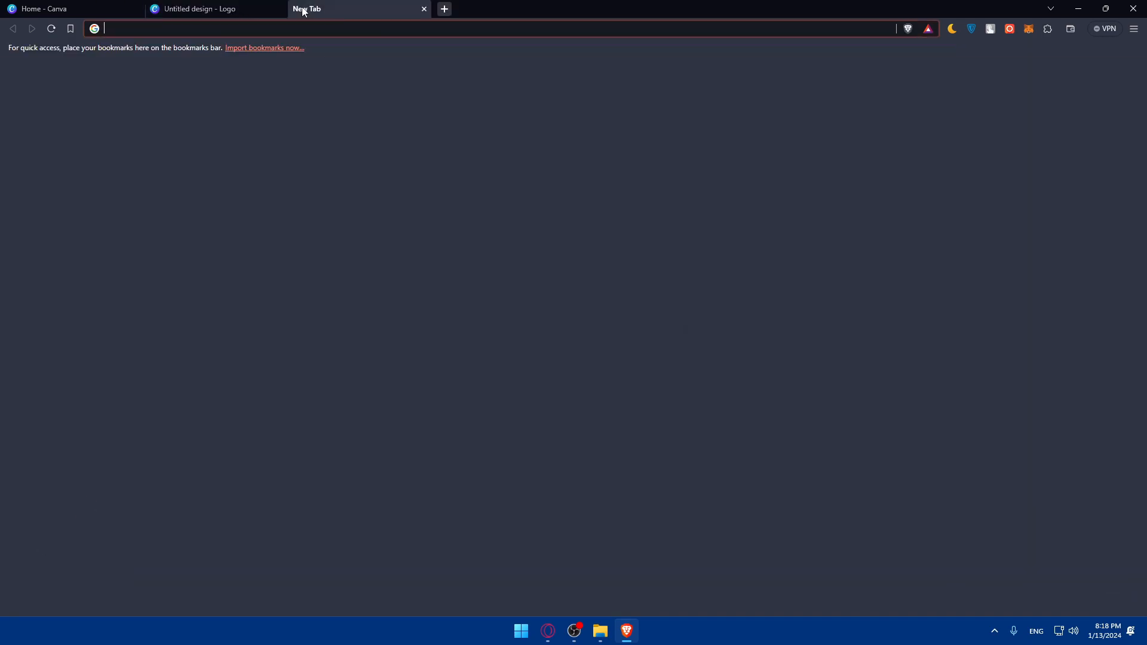
Search for a QR code scanner in the new tab, then return to the logo design
text(qr cpod)
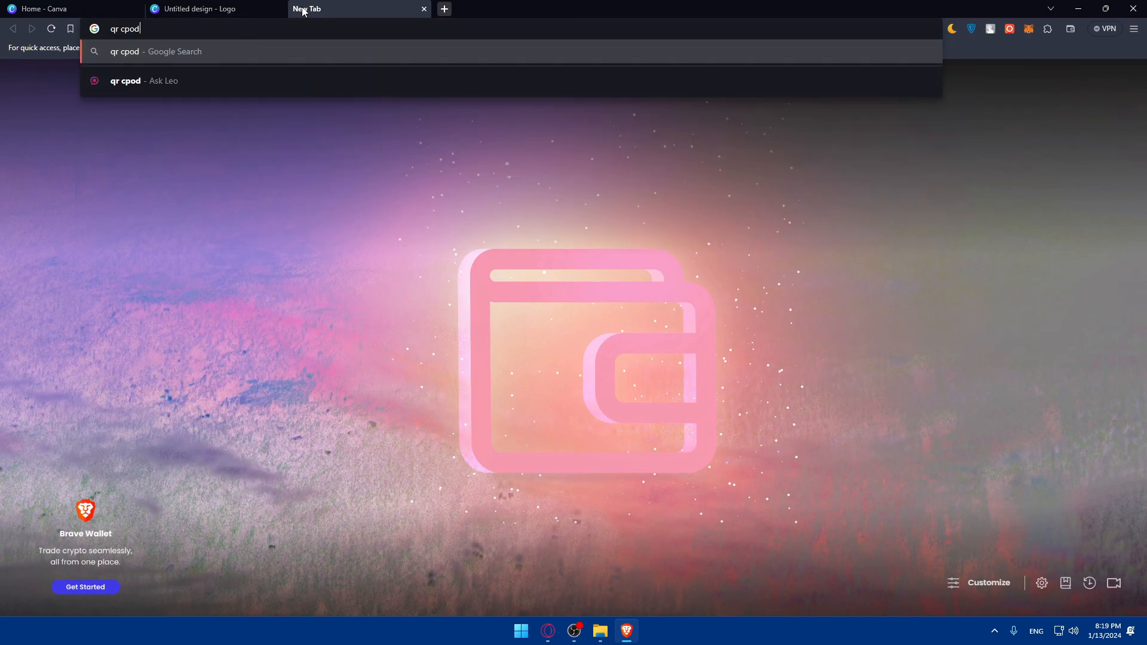
text(qr code c)
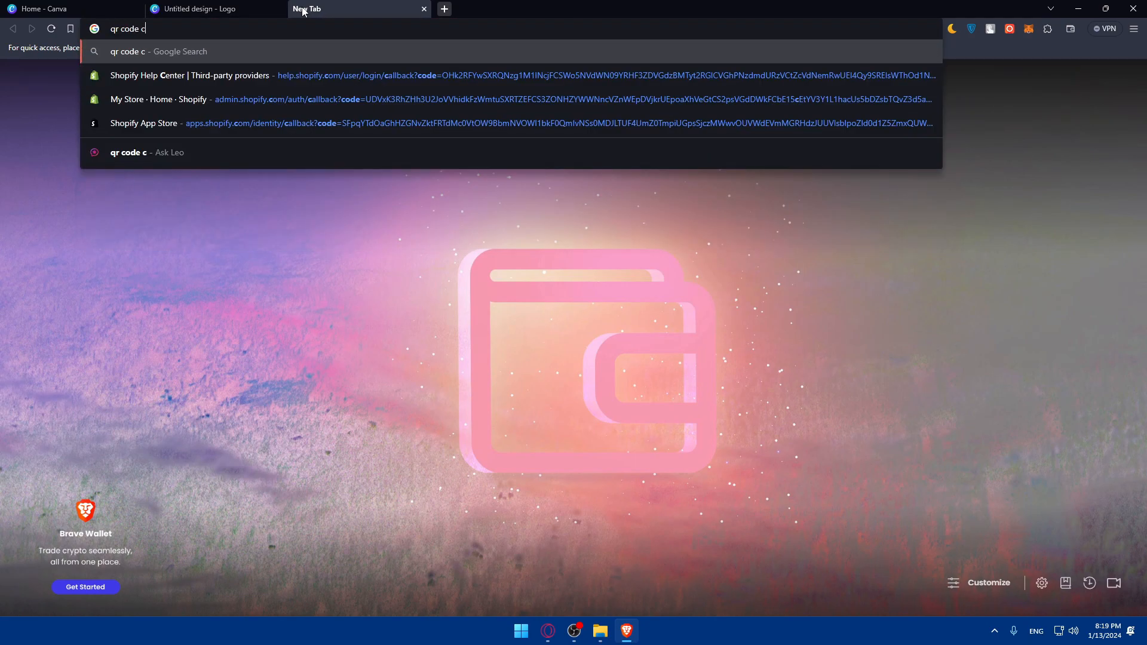
click(209, 9)
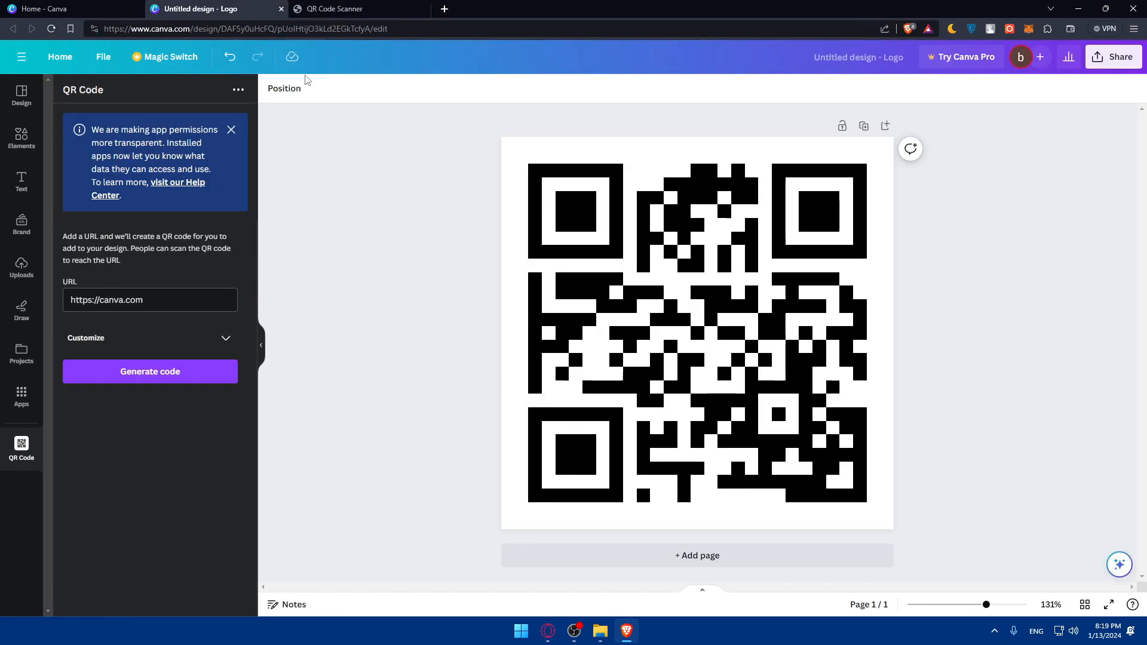
mouse_move(486, 124)
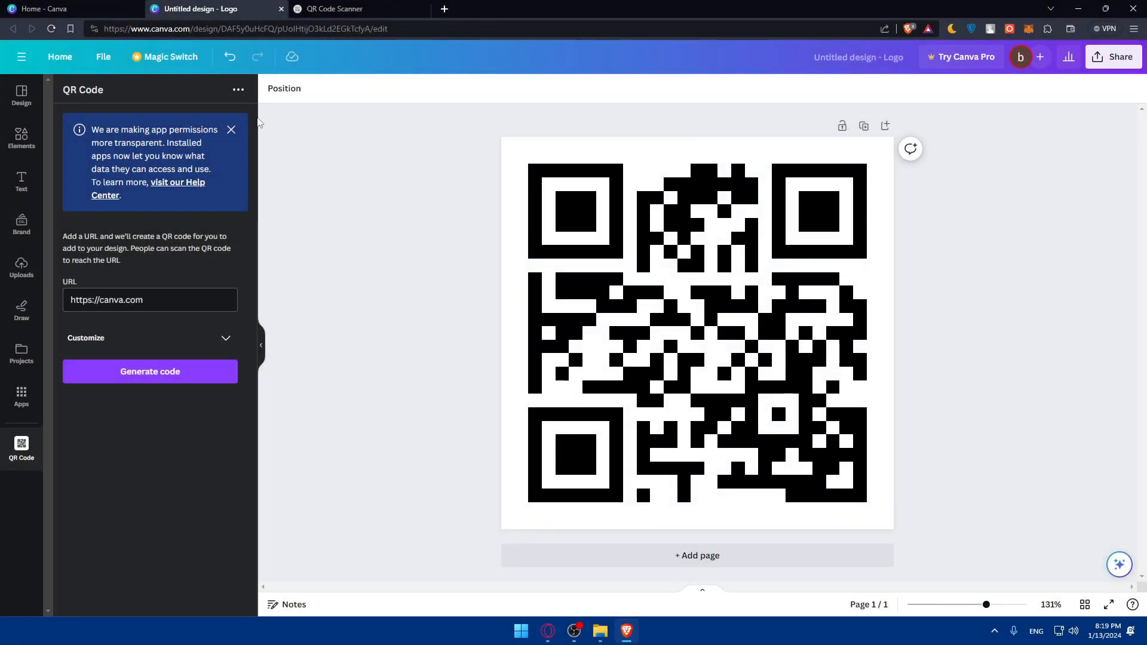
Switch to the scanner search tab and open the ScanQR site from the results
click(330, 9)
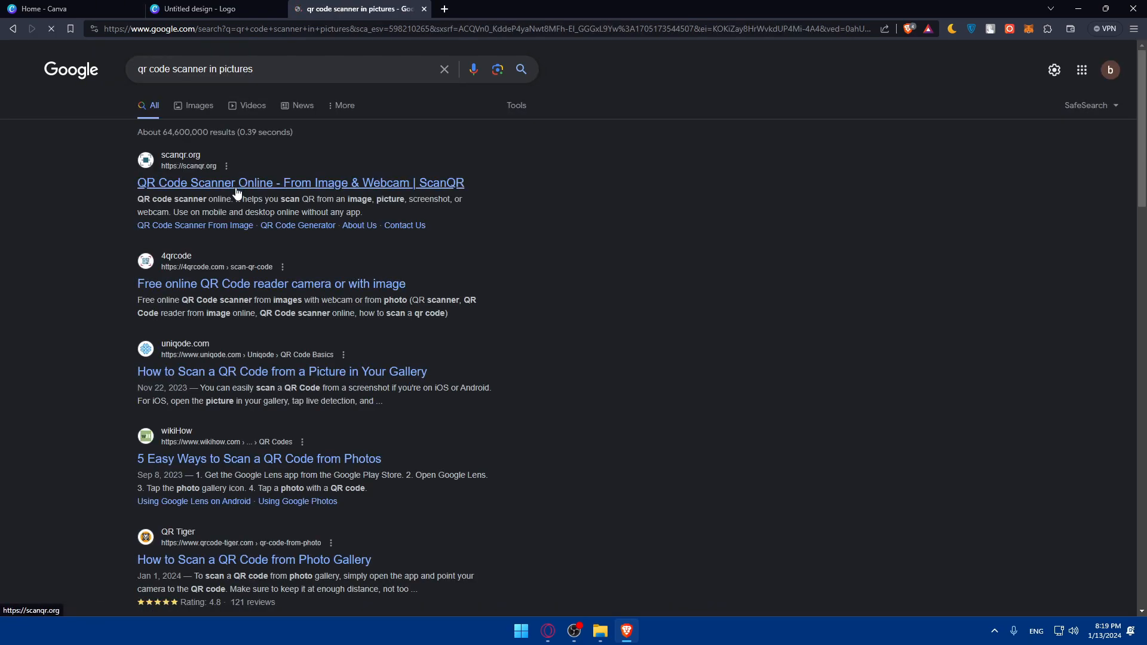
click(300, 183)
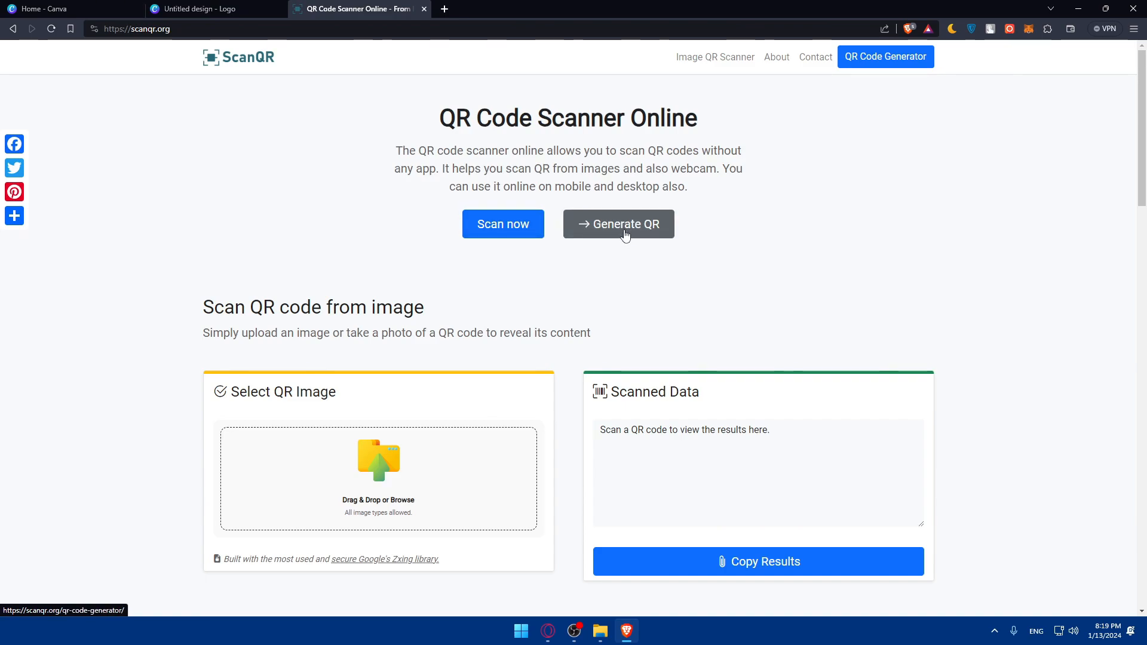
click(379, 478)
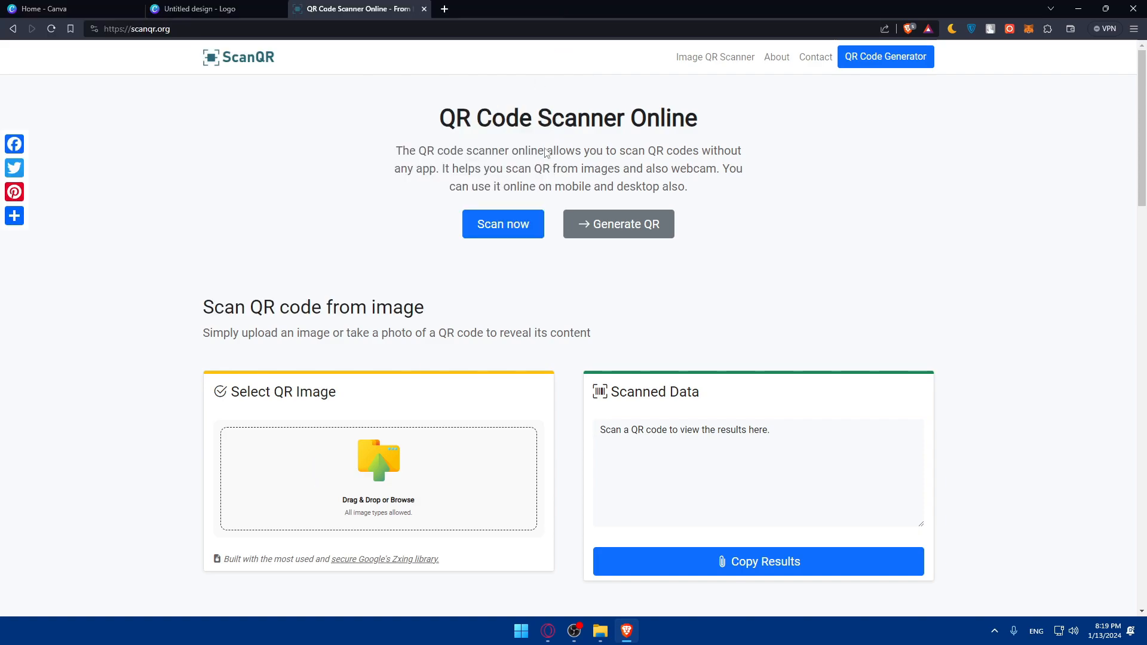
mouse_move(465, 430)
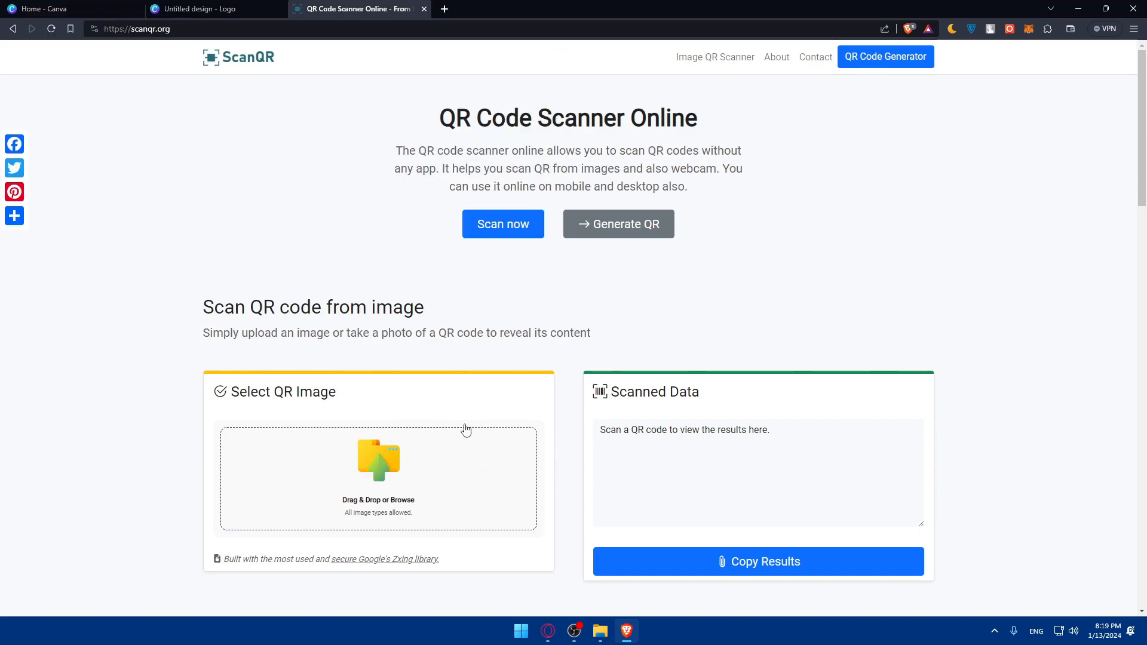
click(378, 460)
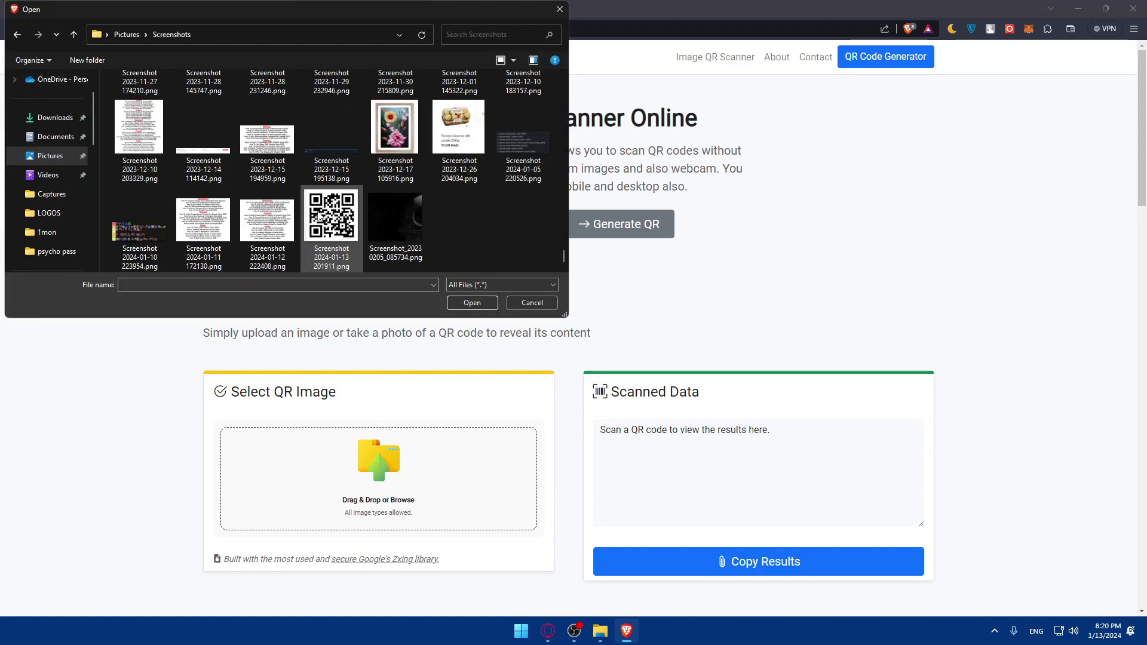
click(471, 302)
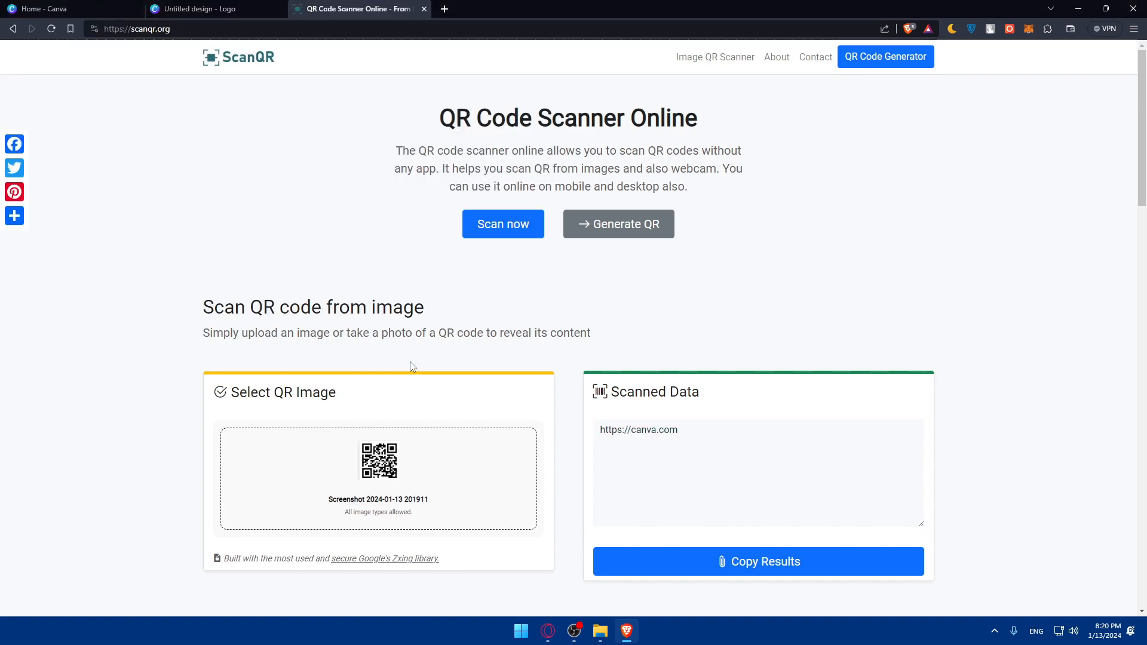
scroll(down, 3)
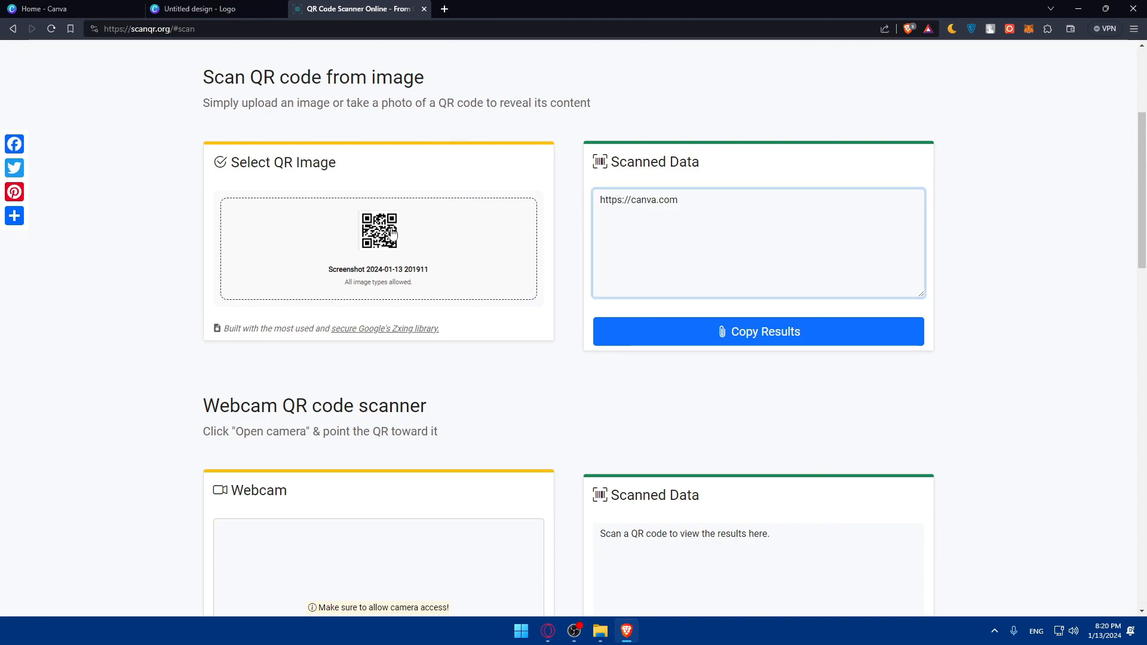
double_click(638, 199)
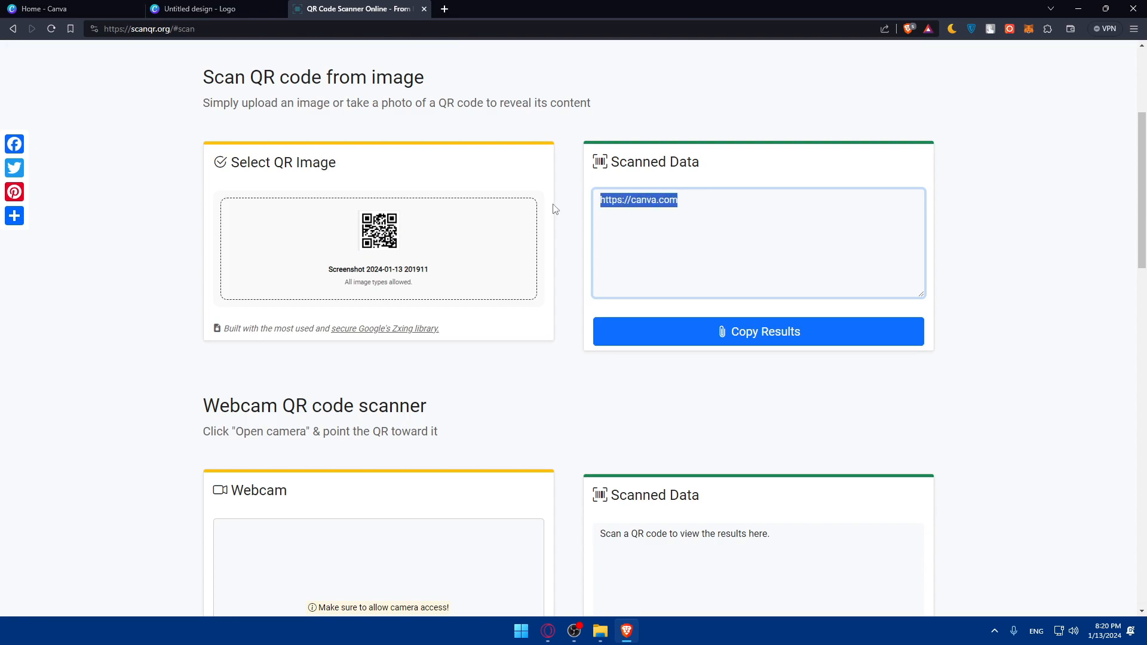
click(209, 9)
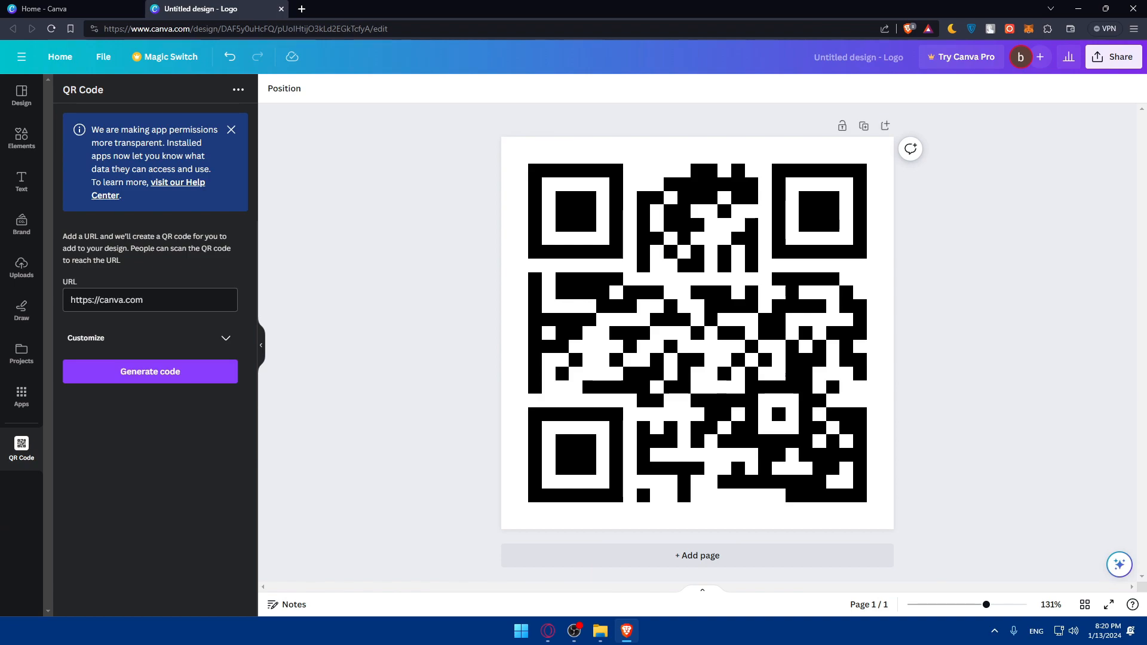
Move the small black QR code into the logo page's top-right corner and reselect it
click(695, 329)
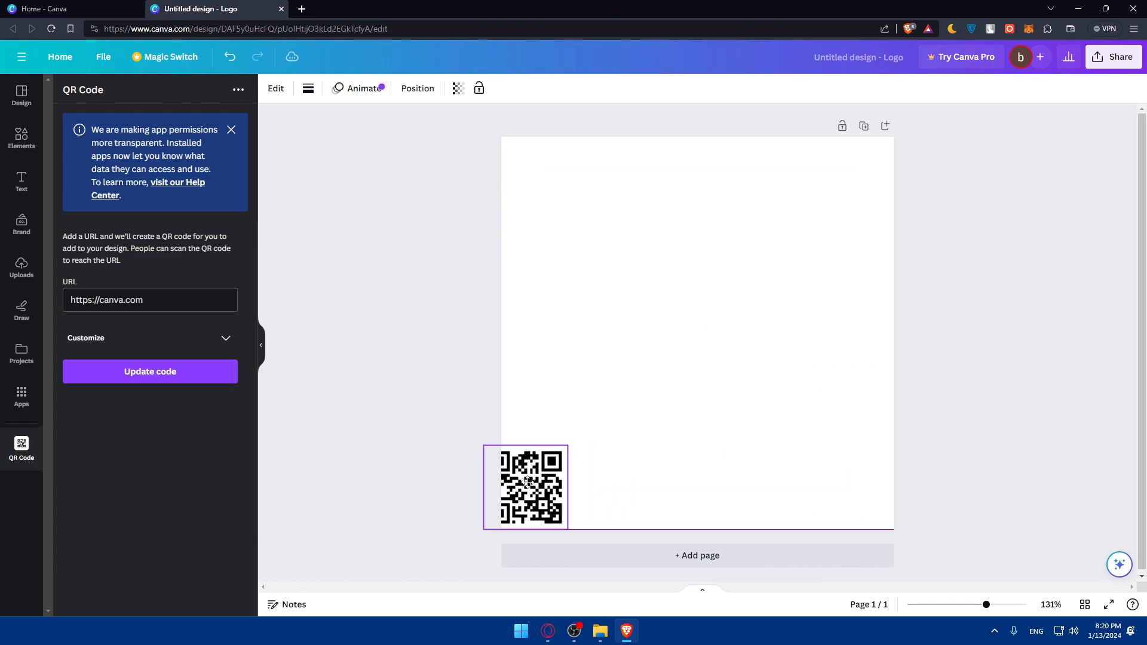
drag(527, 486, 887, 168)
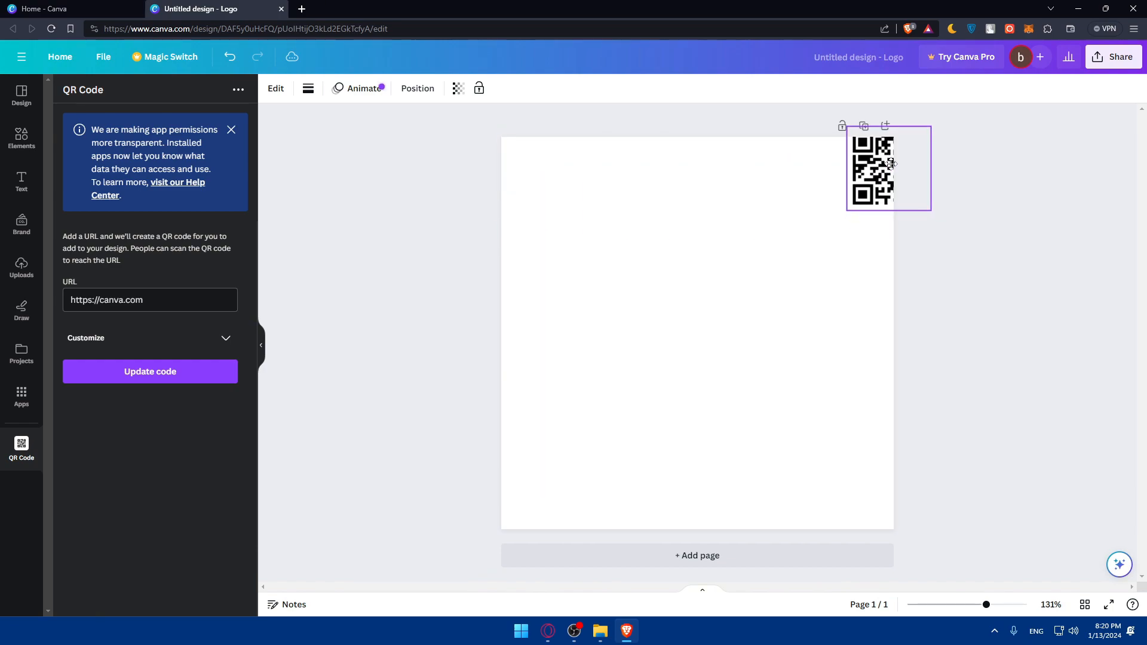
click(872, 171)
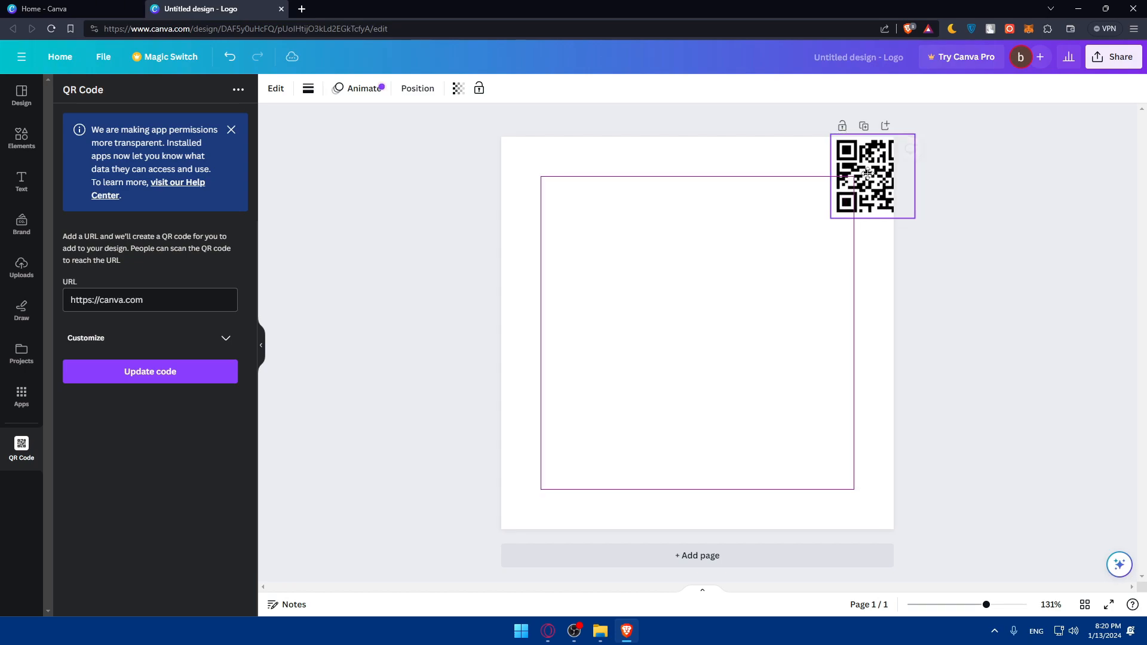
click(866, 176)
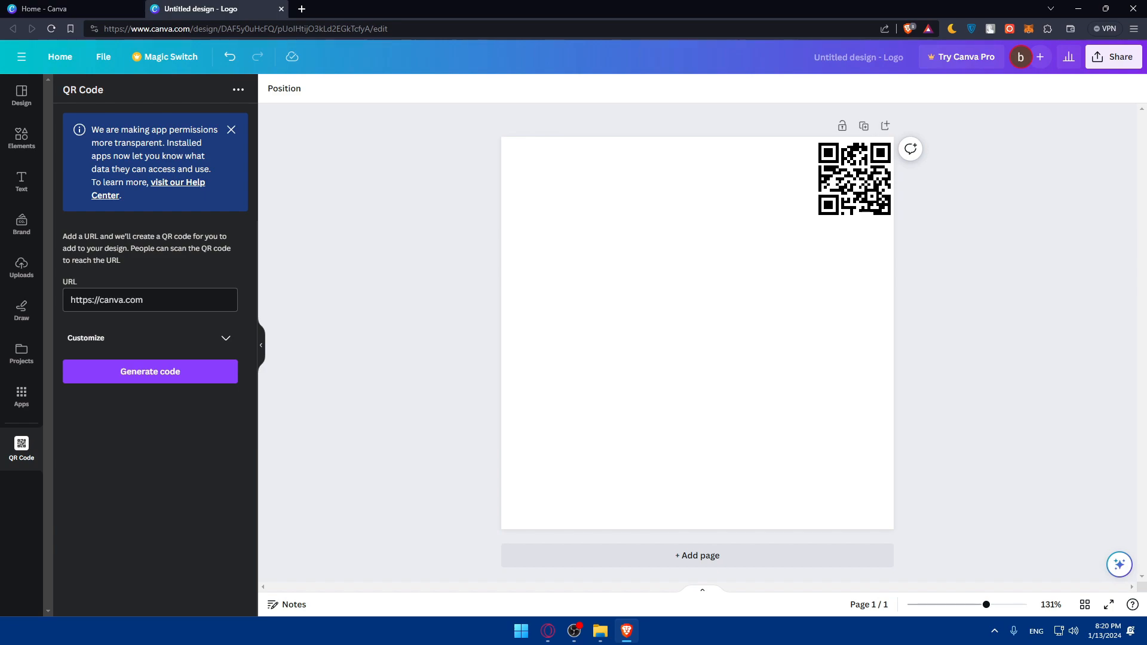
click(854, 179)
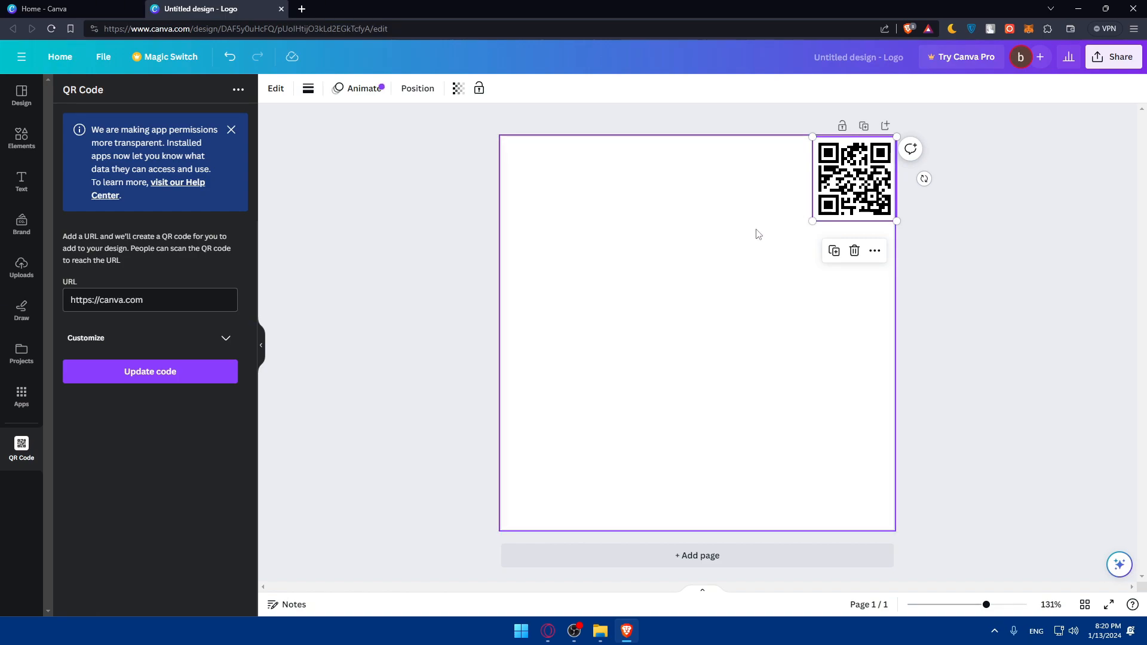
mouse_move(673, 309)
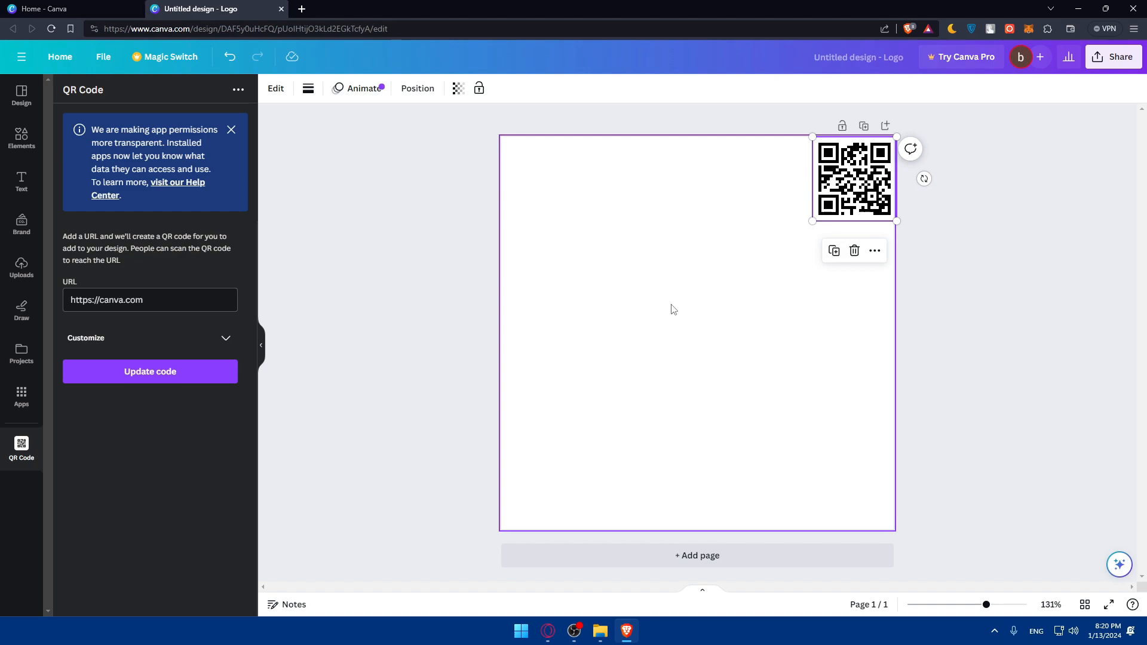
mouse_move(676, 307)
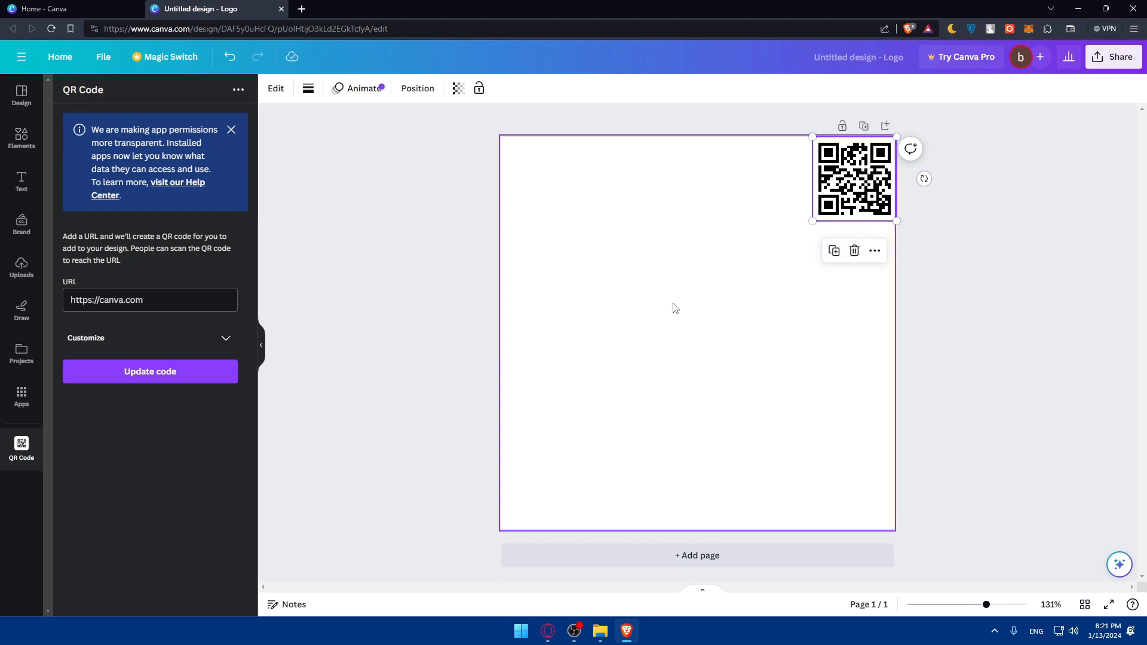
mouse_move(414, 310)
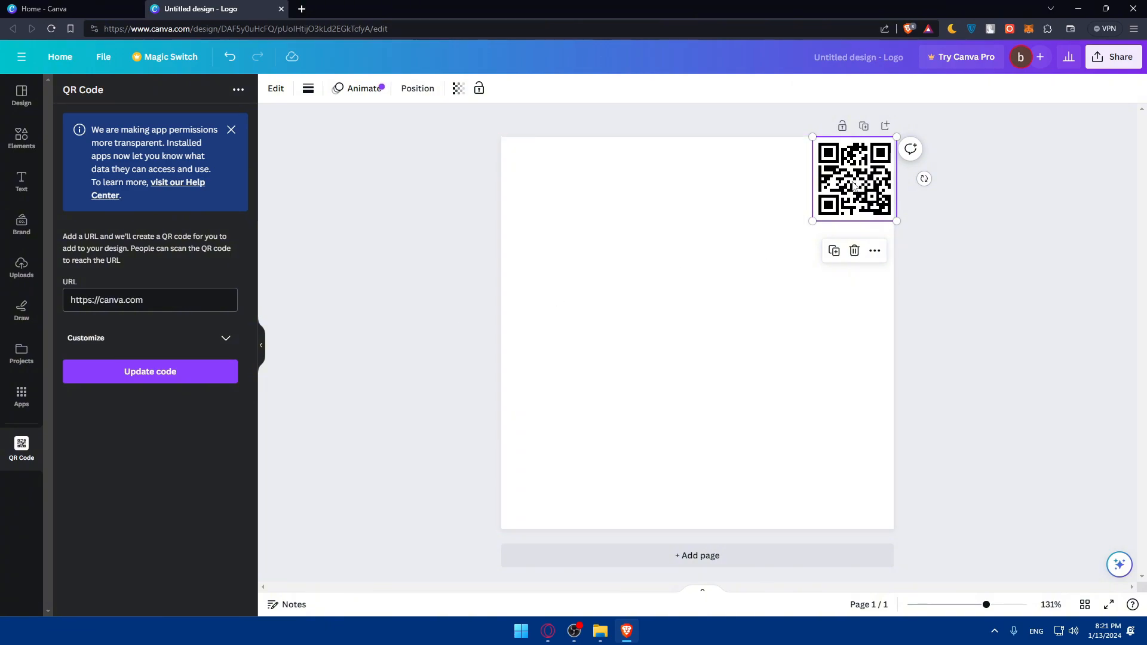
Reselect the QR code and reopen the QR Code app to show background, foreground and margin options
click(21, 96)
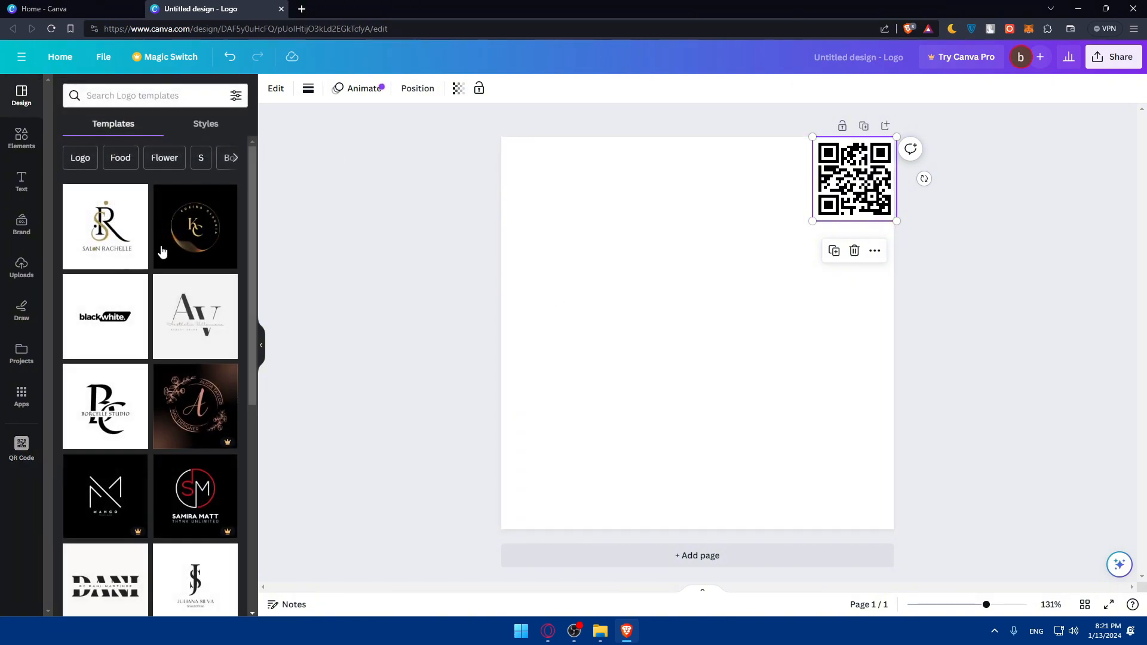
mouse_move(854, 180)
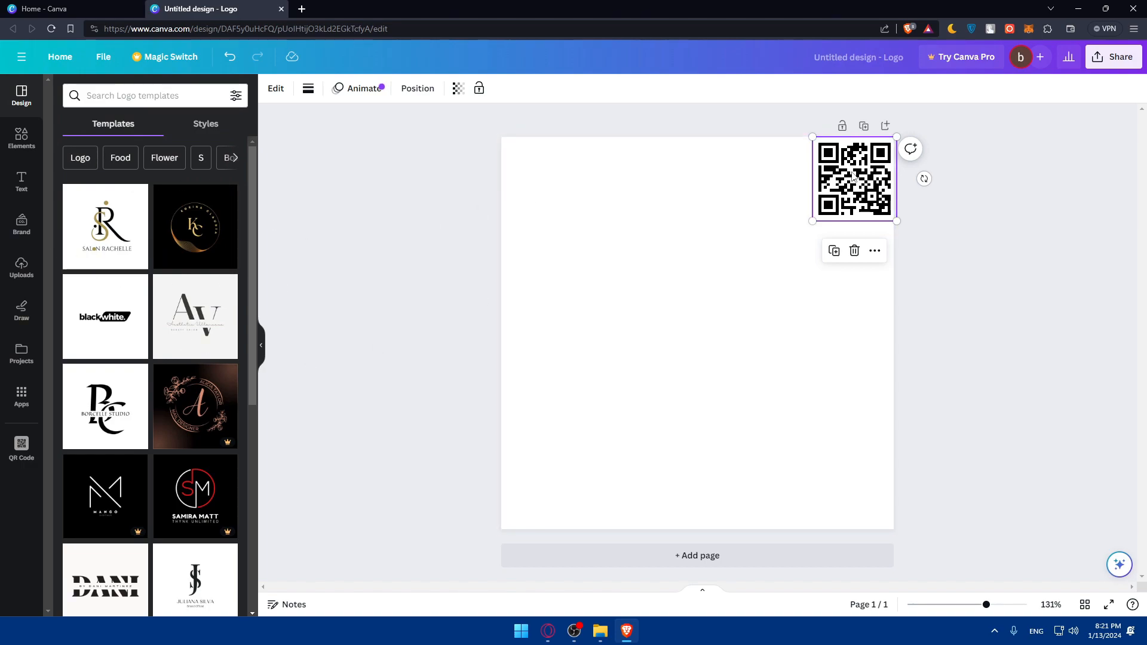
mouse_move(873, 250)
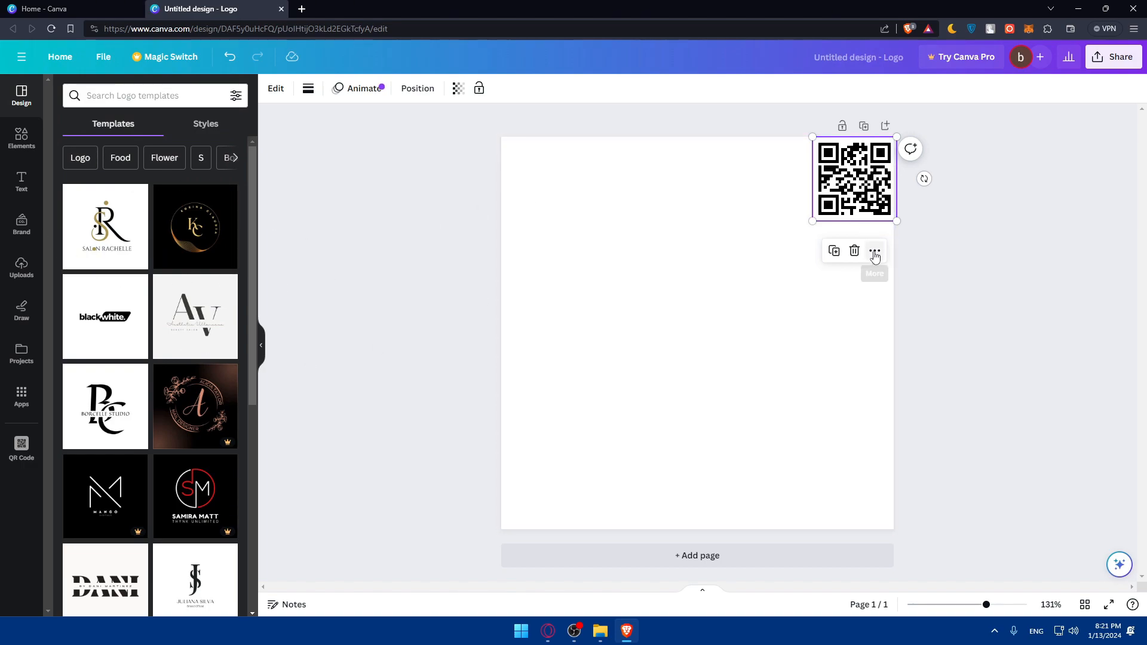
click(875, 250)
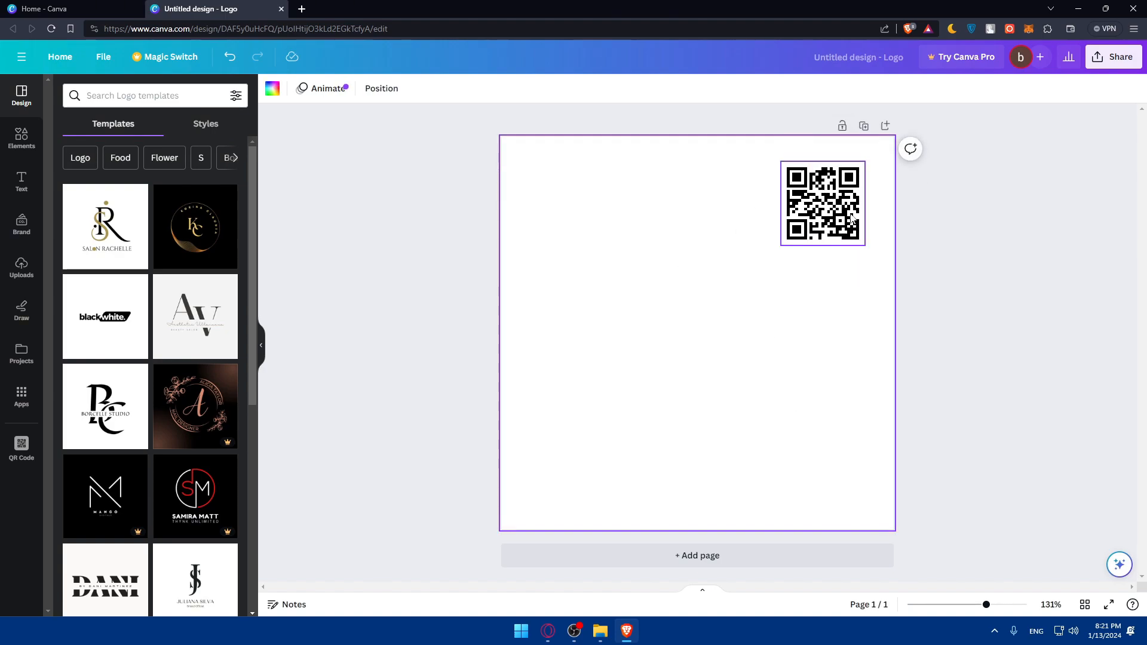
click(822, 203)
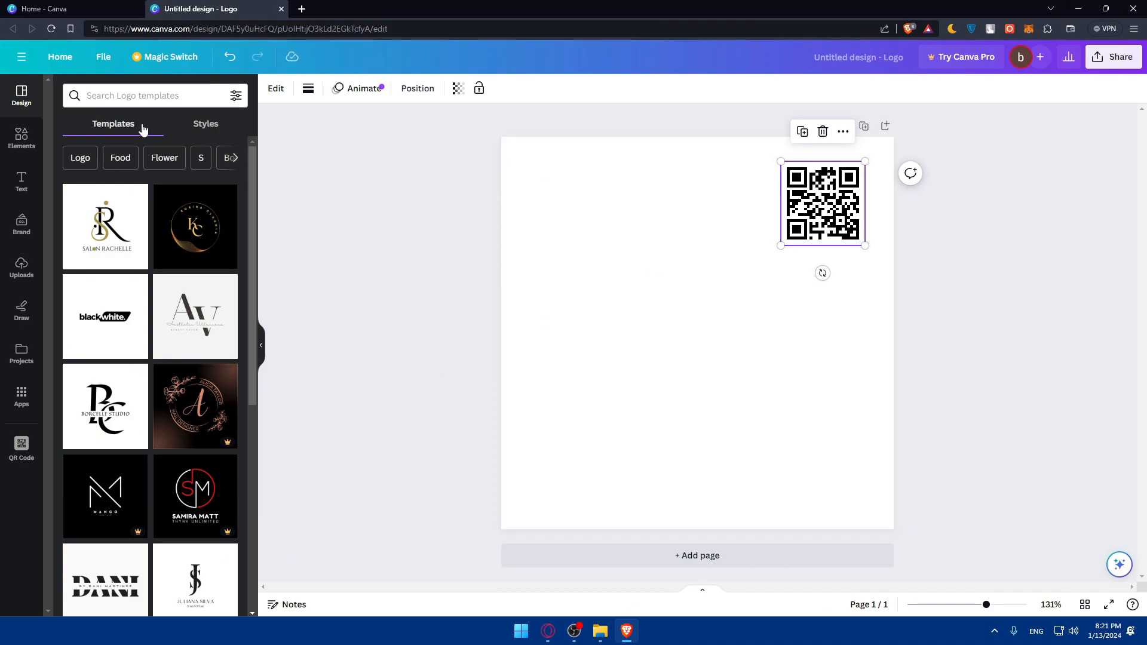
mouse_move(22, 447)
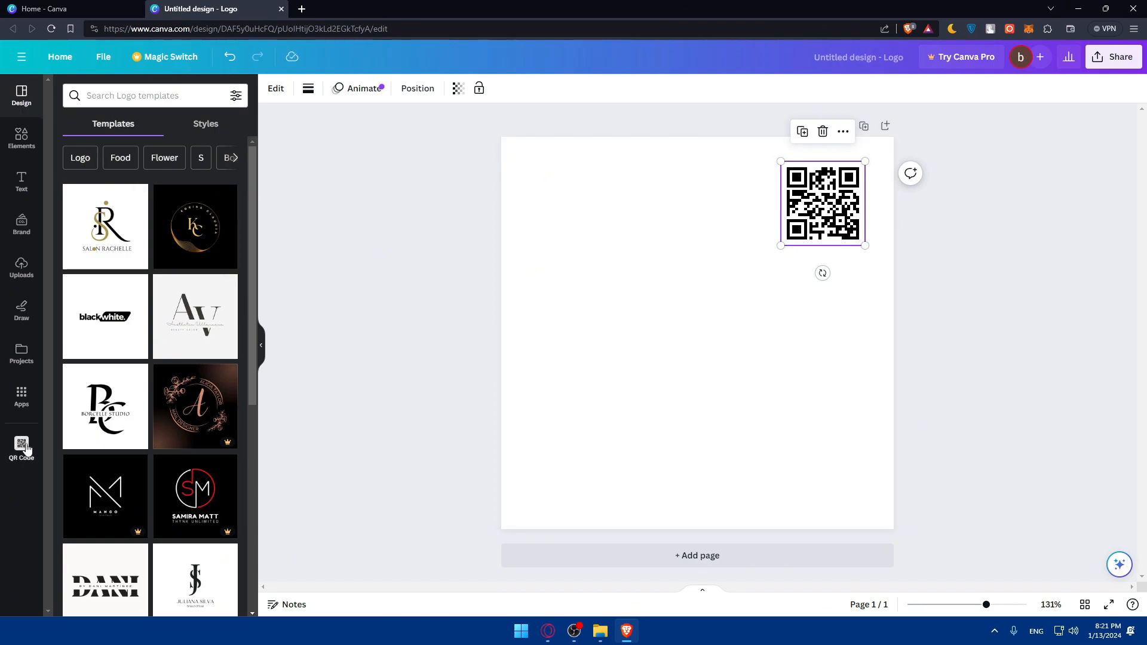
click(21, 448)
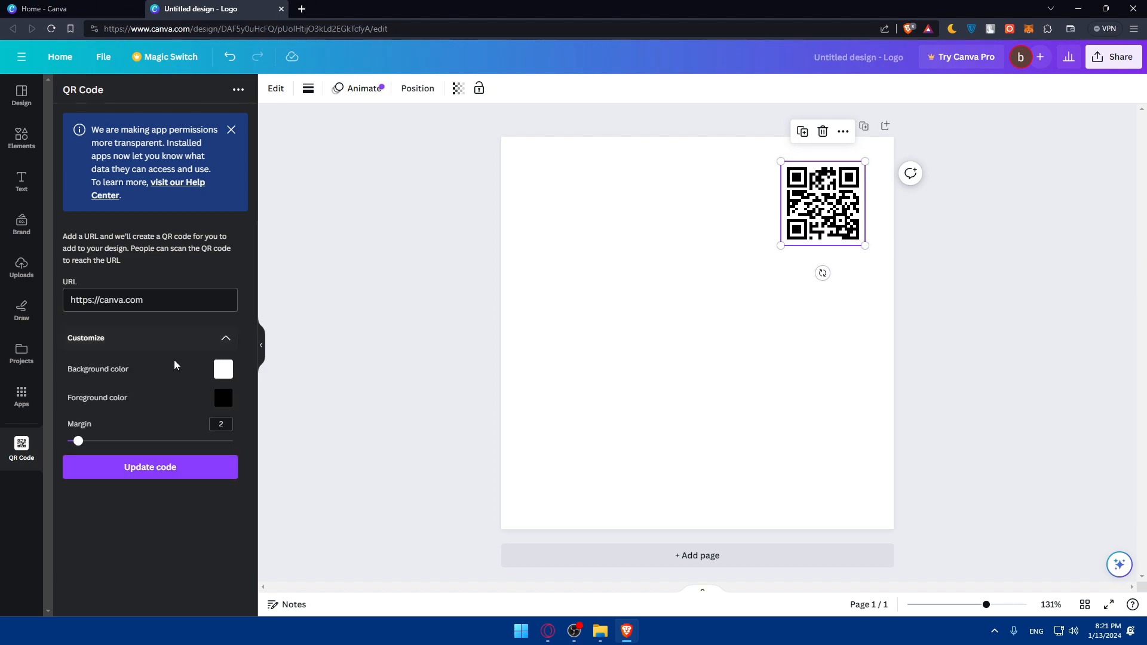
Regenerate the QR code with a red (#EF0000) background and blue foreground
click(222, 369)
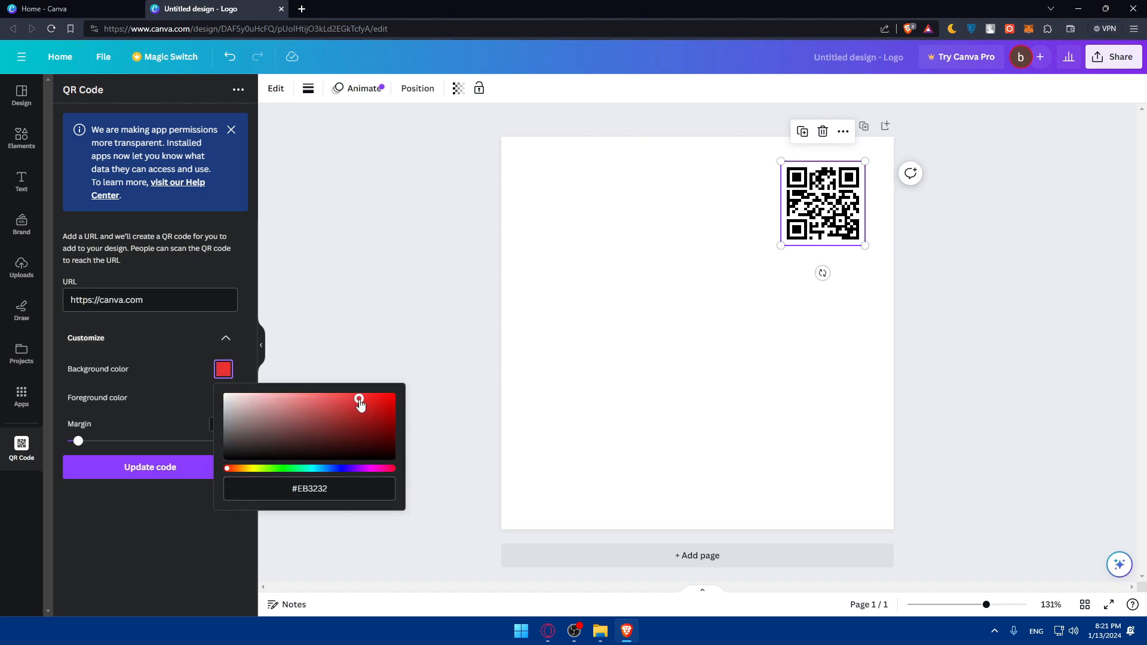
click(393, 397)
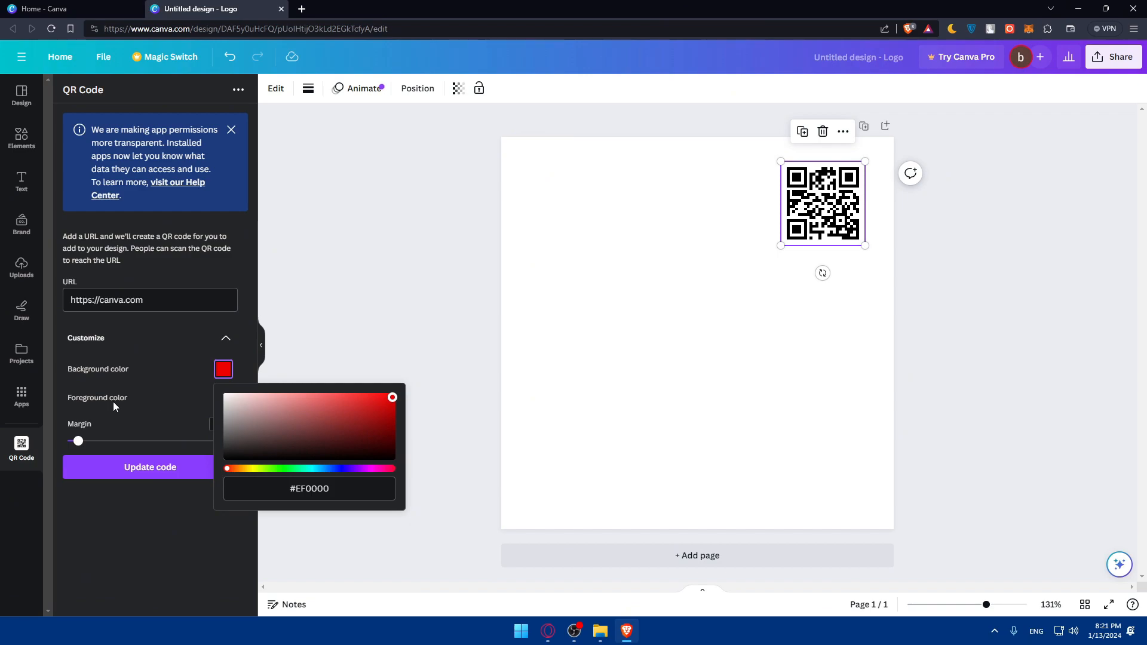
click(222, 398)
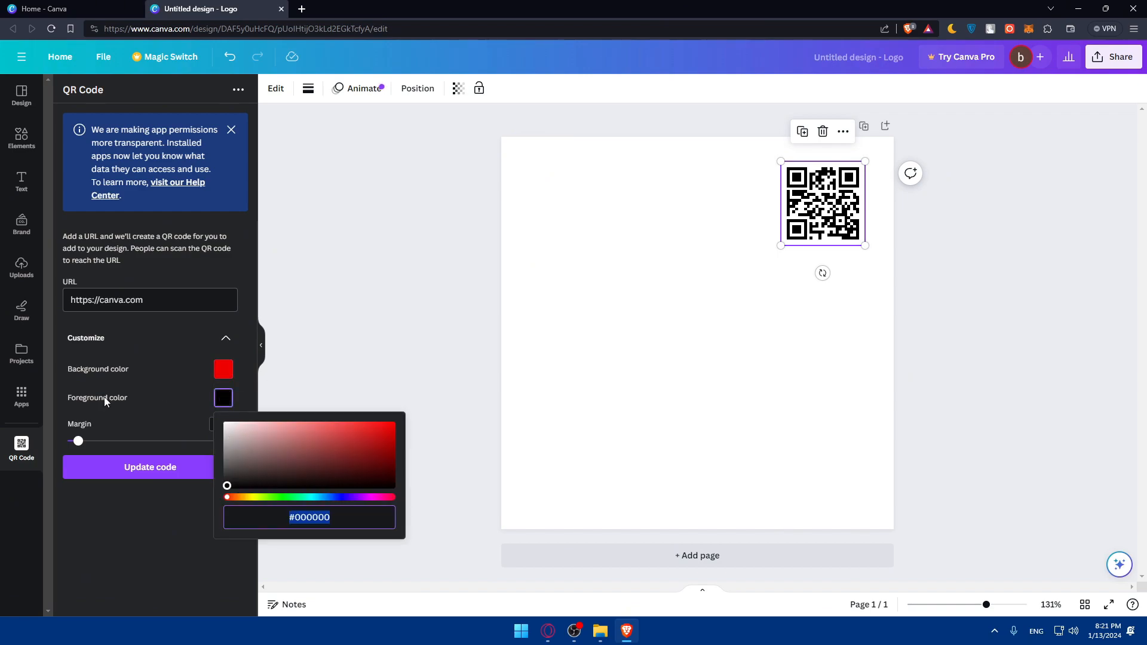
click(340, 485)
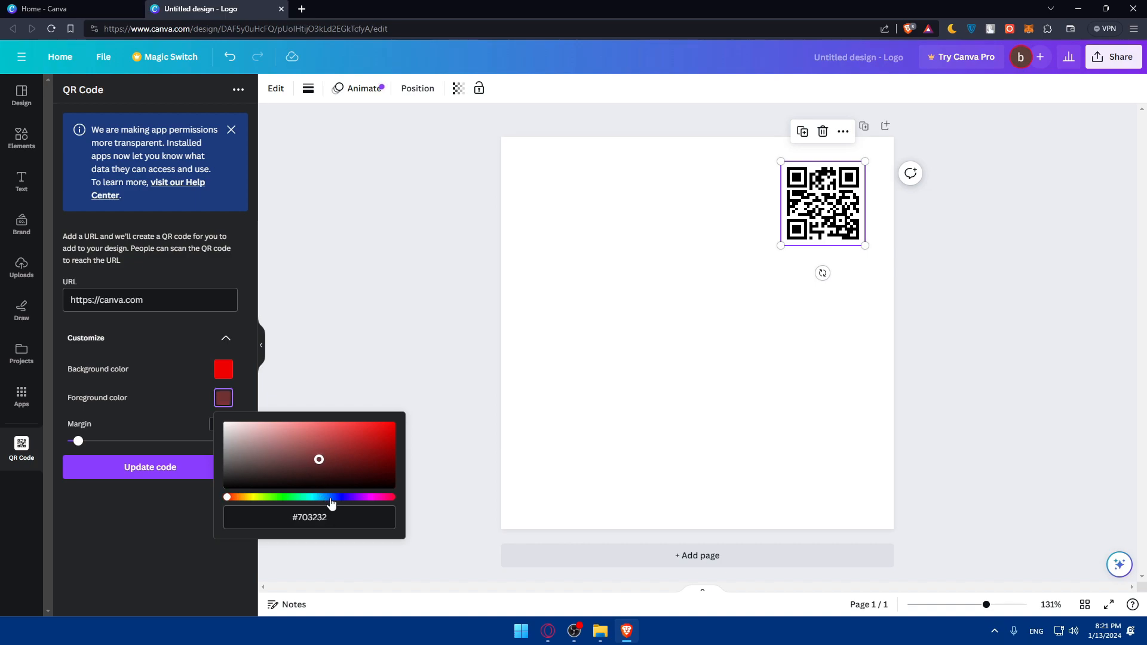
click(150, 467)
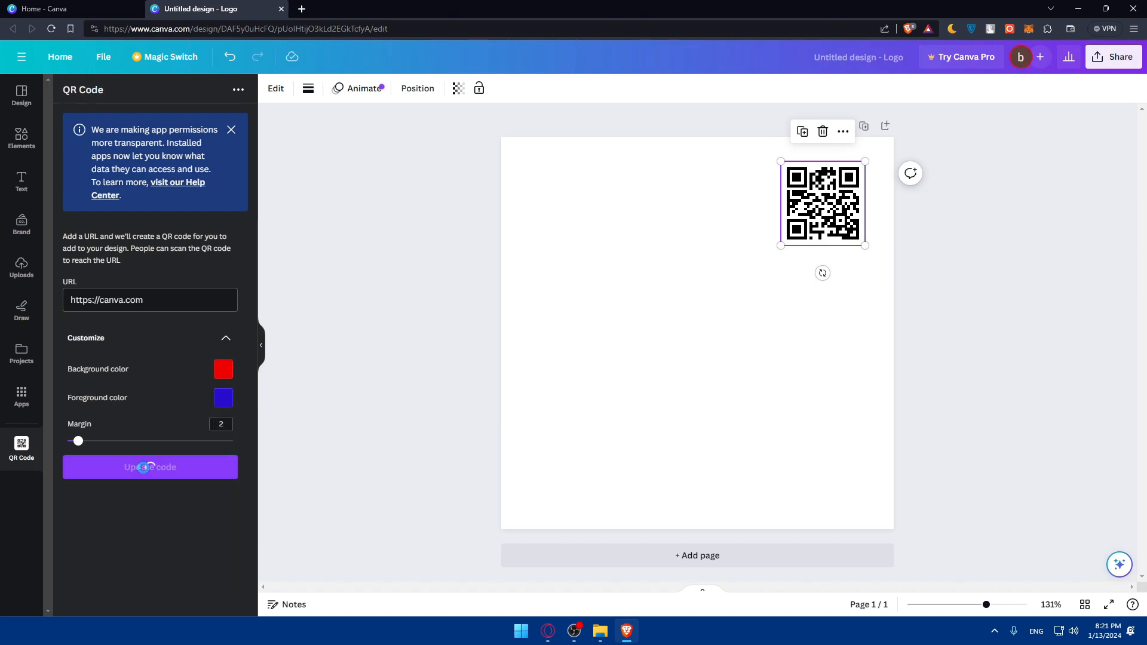
click(150, 467)
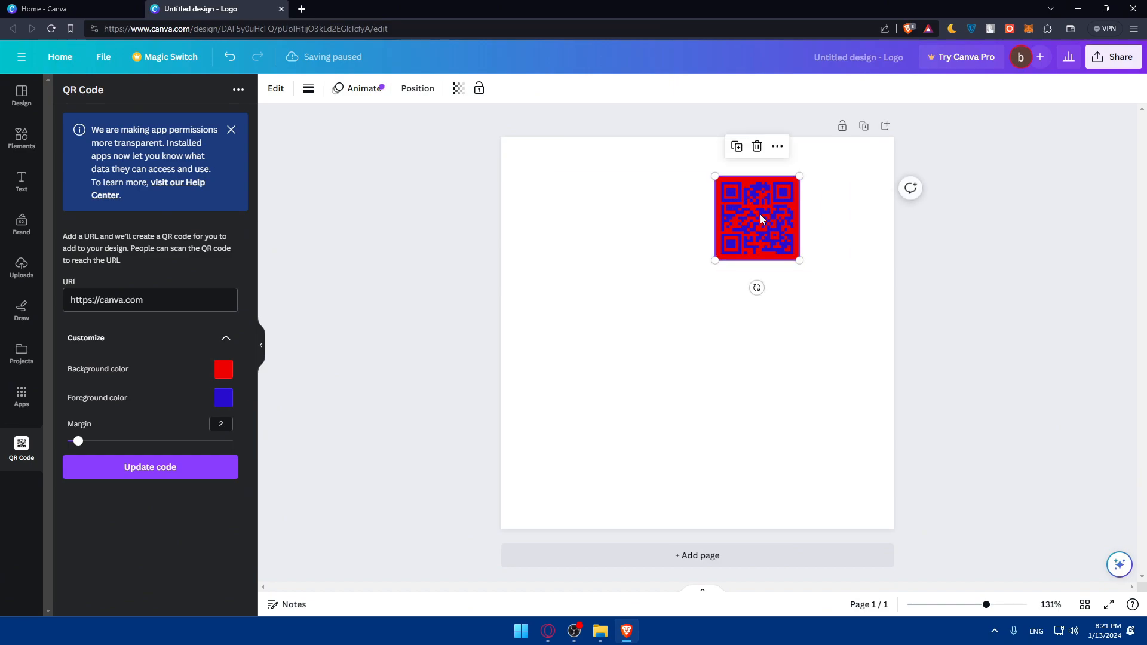
Drag the red-and-blue QR code from the top-right down to below and right of centre
drag(757, 218, 722, 223)
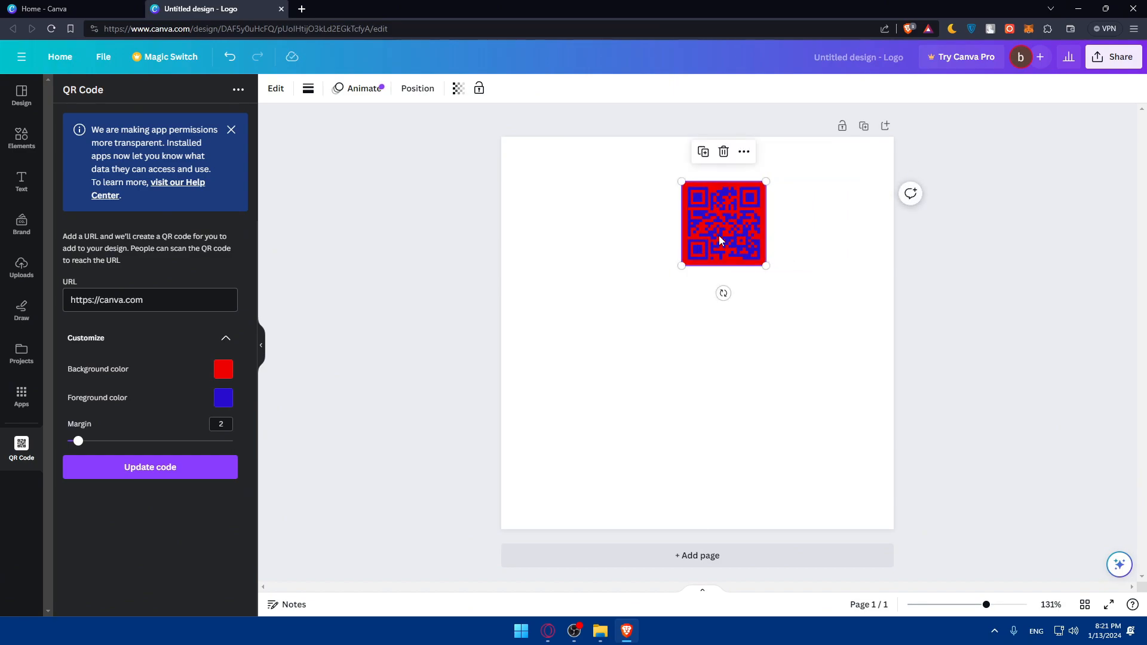
drag(723, 223, 711, 243)
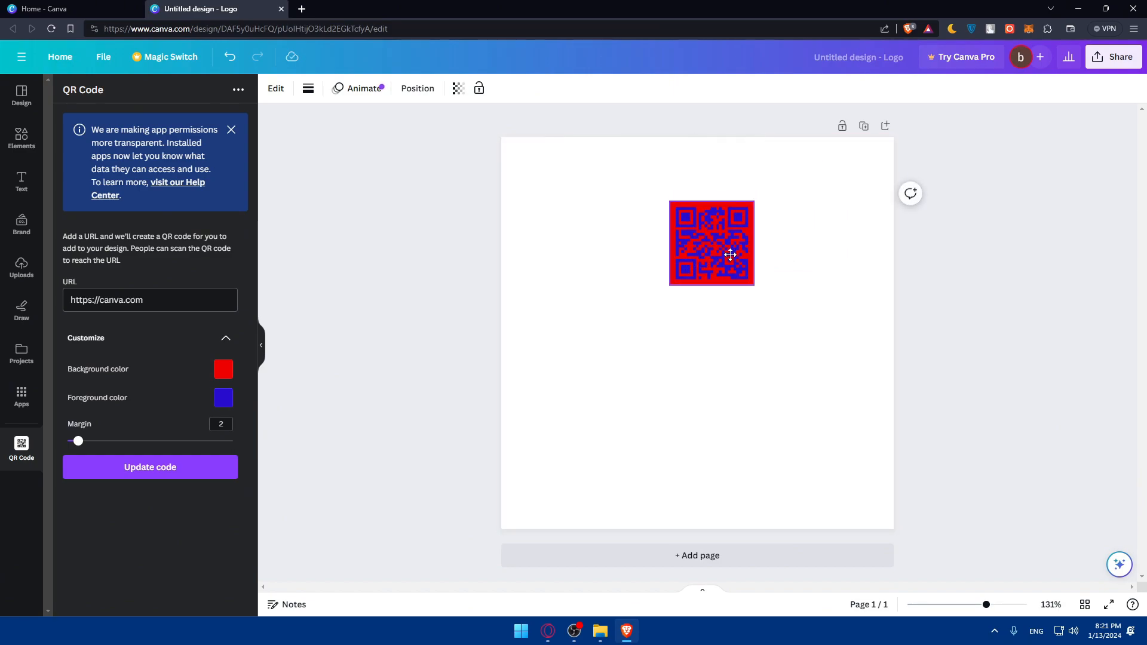
drag(711, 243, 717, 316)
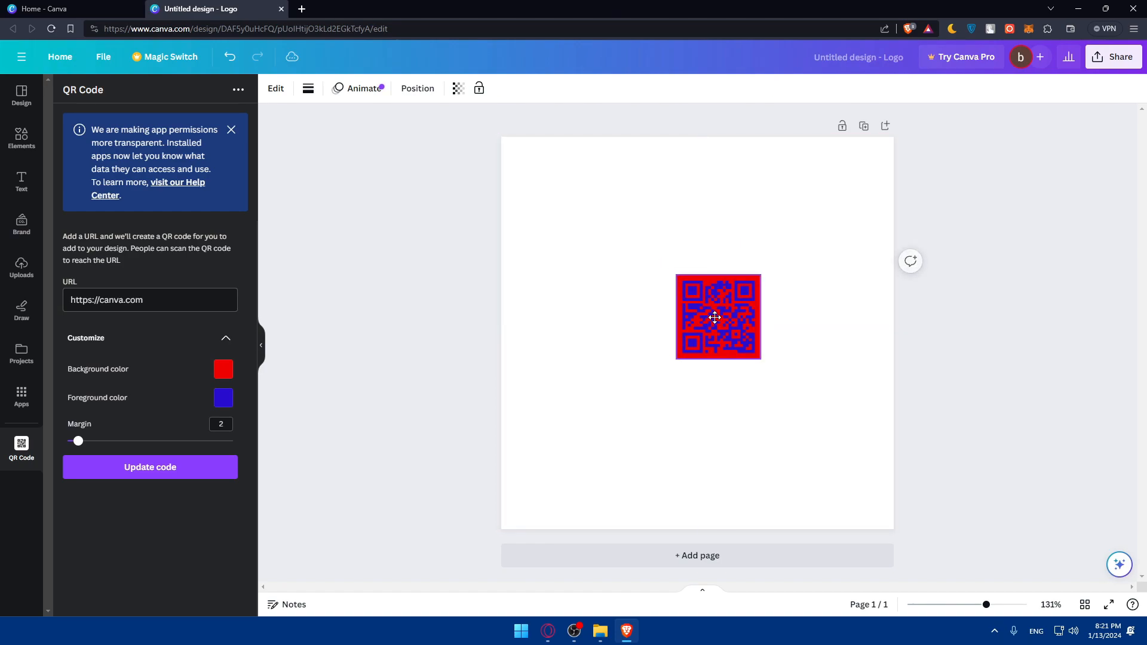
drag(717, 317, 746, 365)
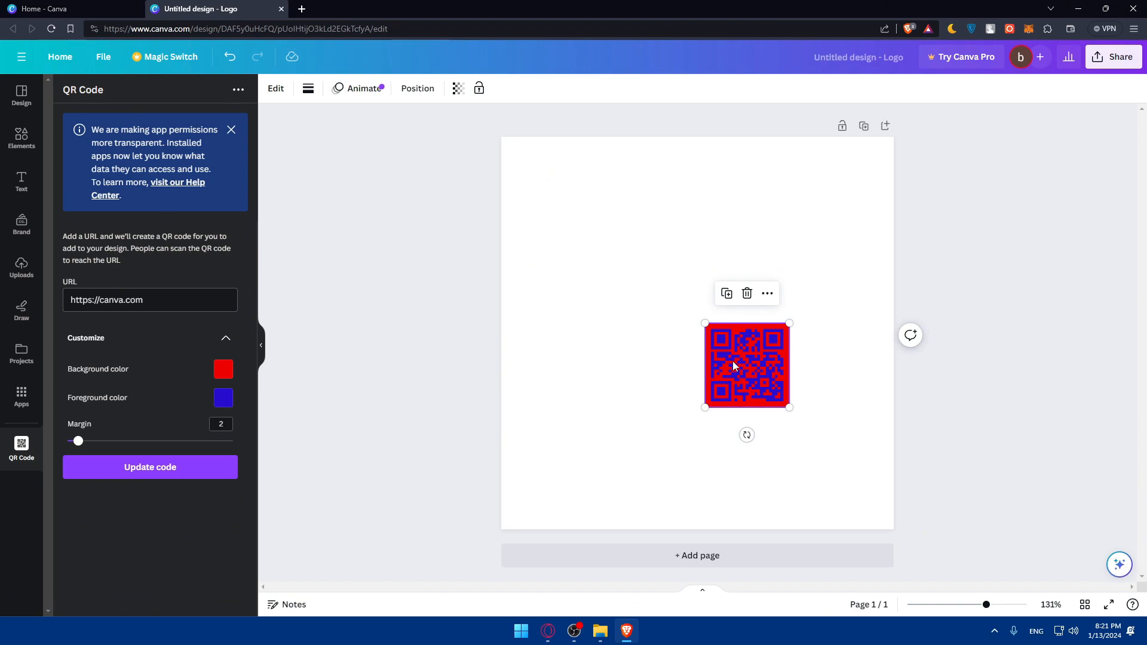
Bring up the right-click actions menu for the red-and-blue QR code
right_click(735, 365)
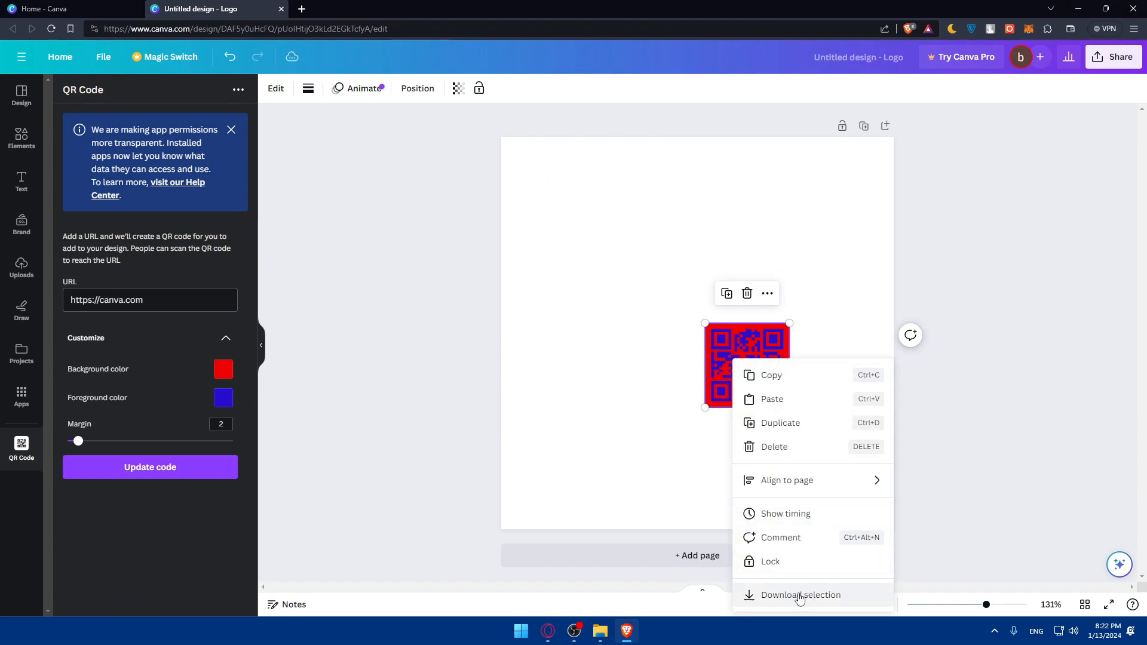
mouse_move(597, 416)
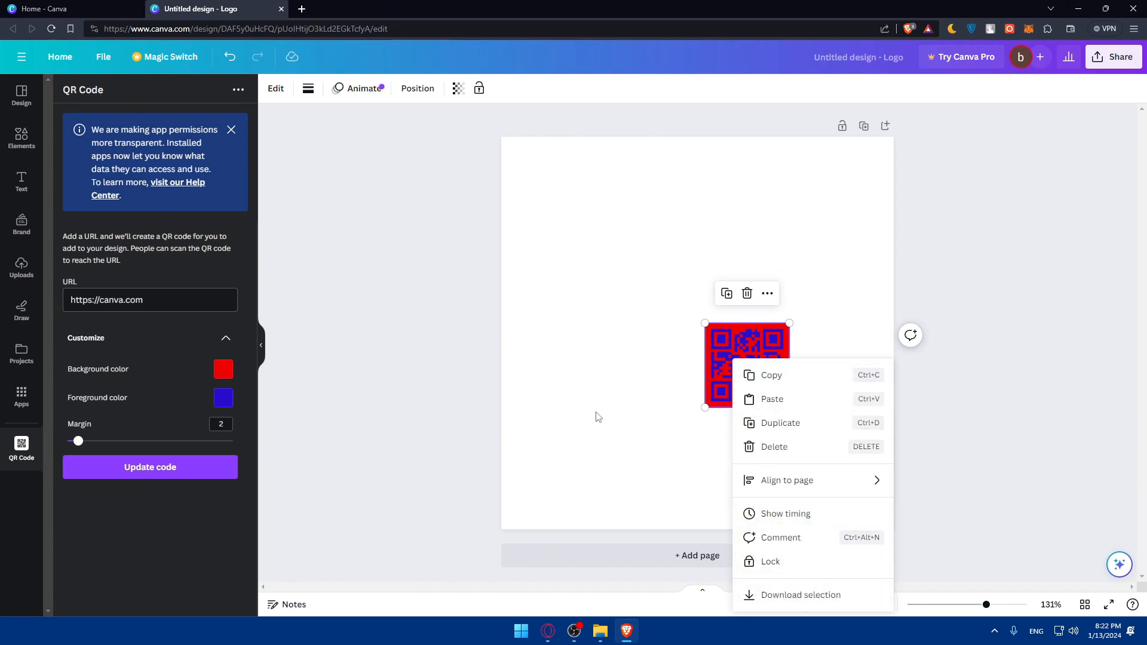
mouse_move(665, 377)
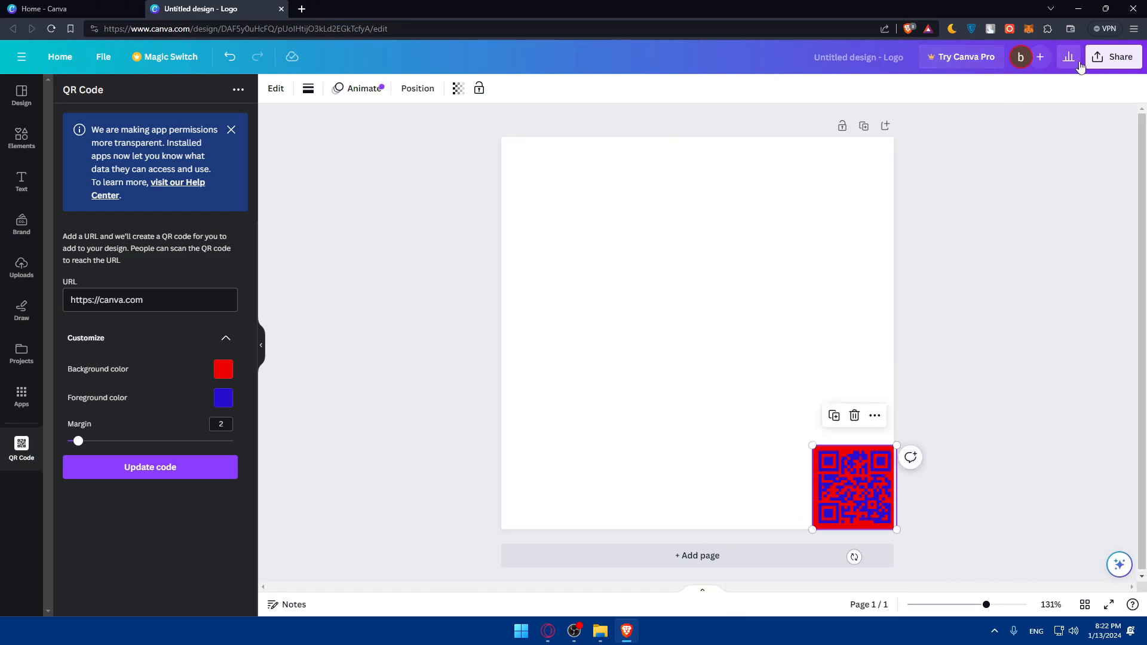
Browse the Share panel, then nudge the QR code slightly in from the bottom-right corner
click(1113, 57)
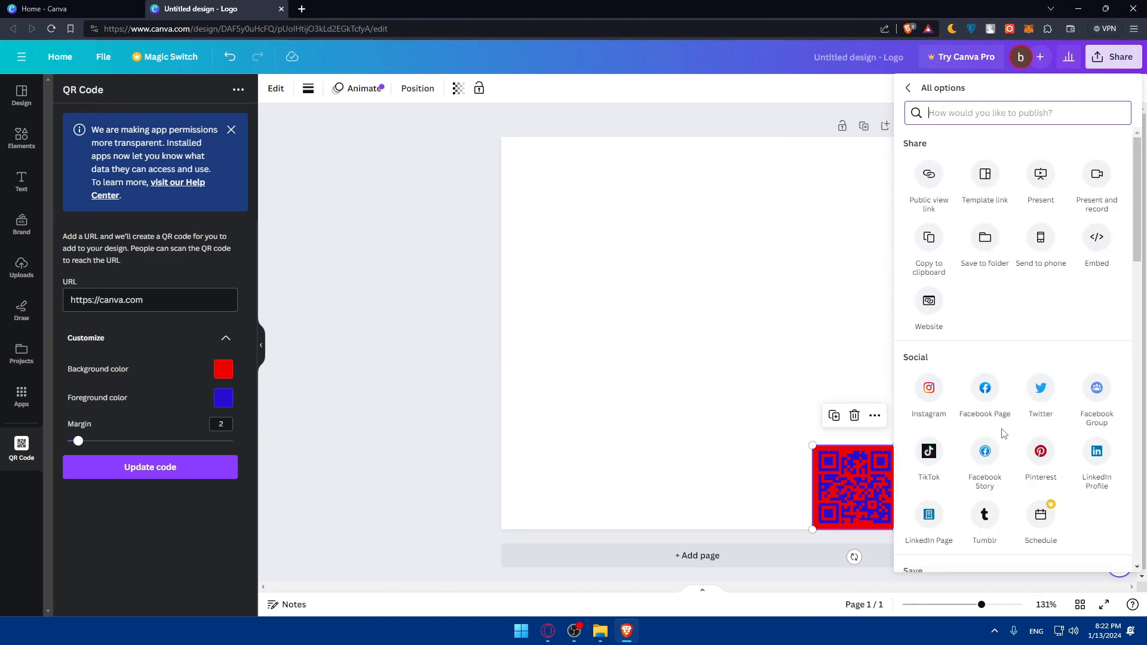
mouse_move(971, 185)
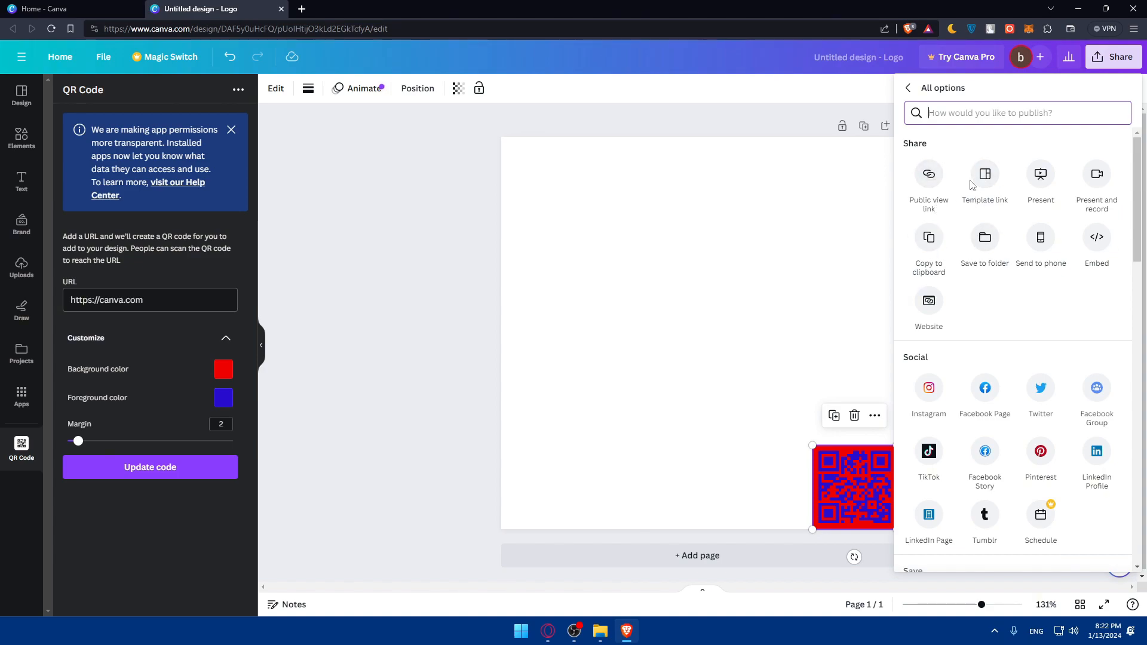
mouse_move(314, 259)
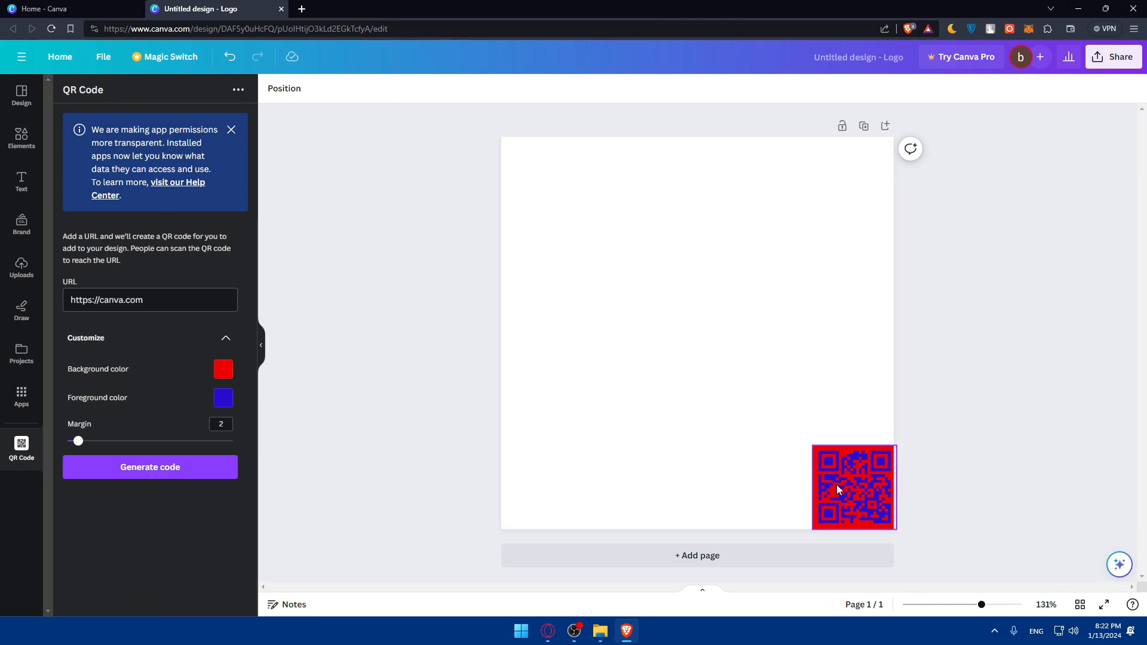
drag(854, 488, 811, 467)
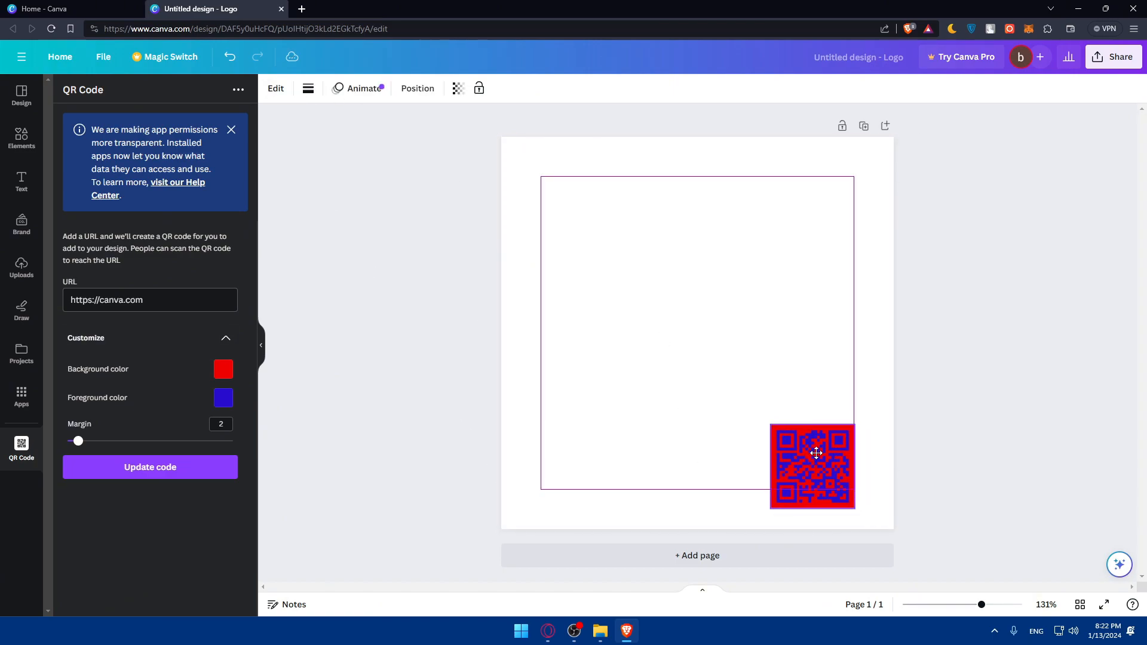